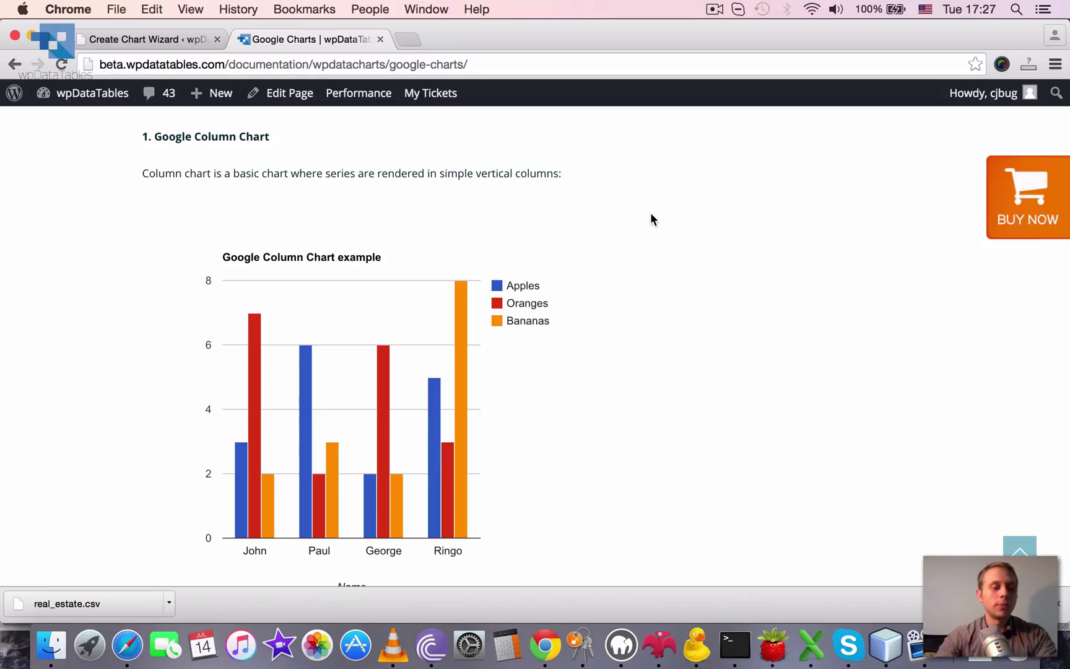
- Read through the Column Chart's data requirement bullets
scroll(down, 3)
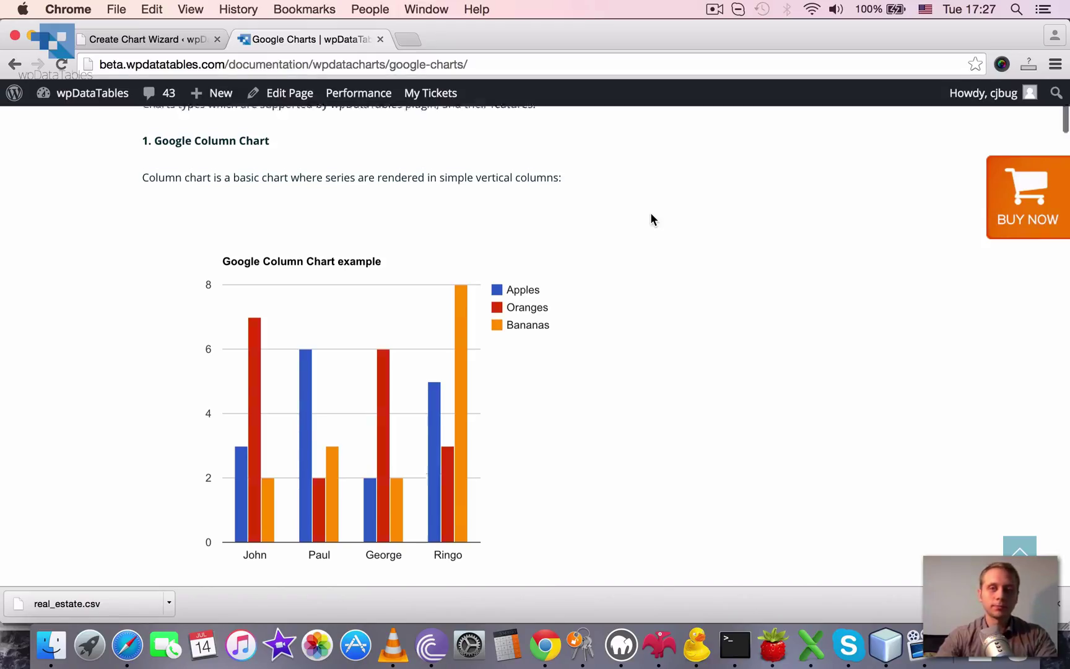
scroll(up, 3)
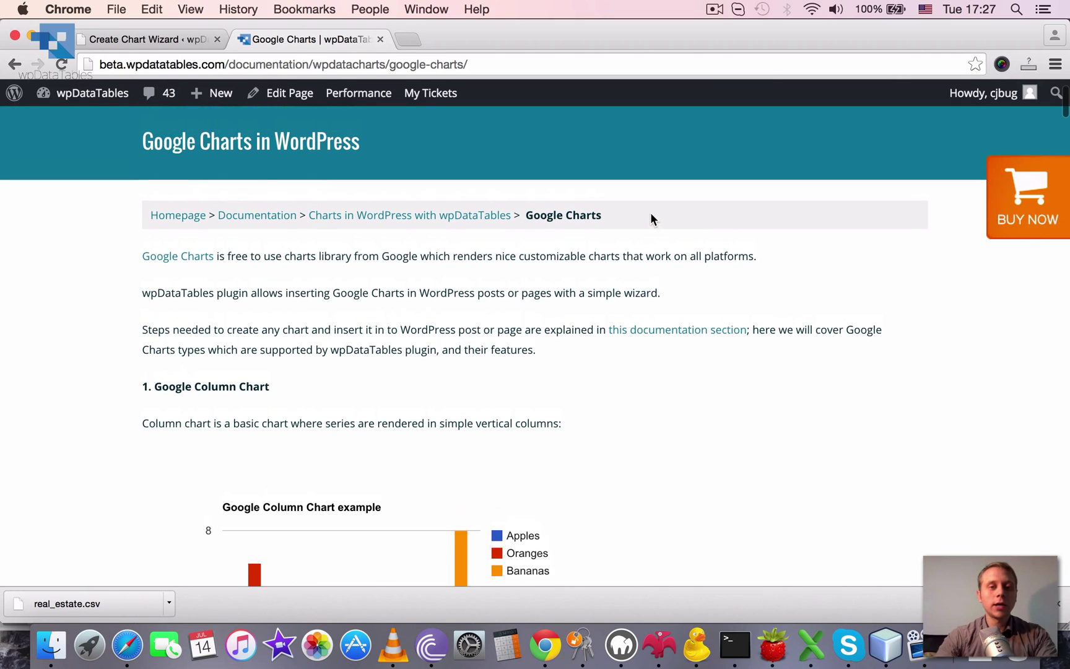
scroll(down, 3)
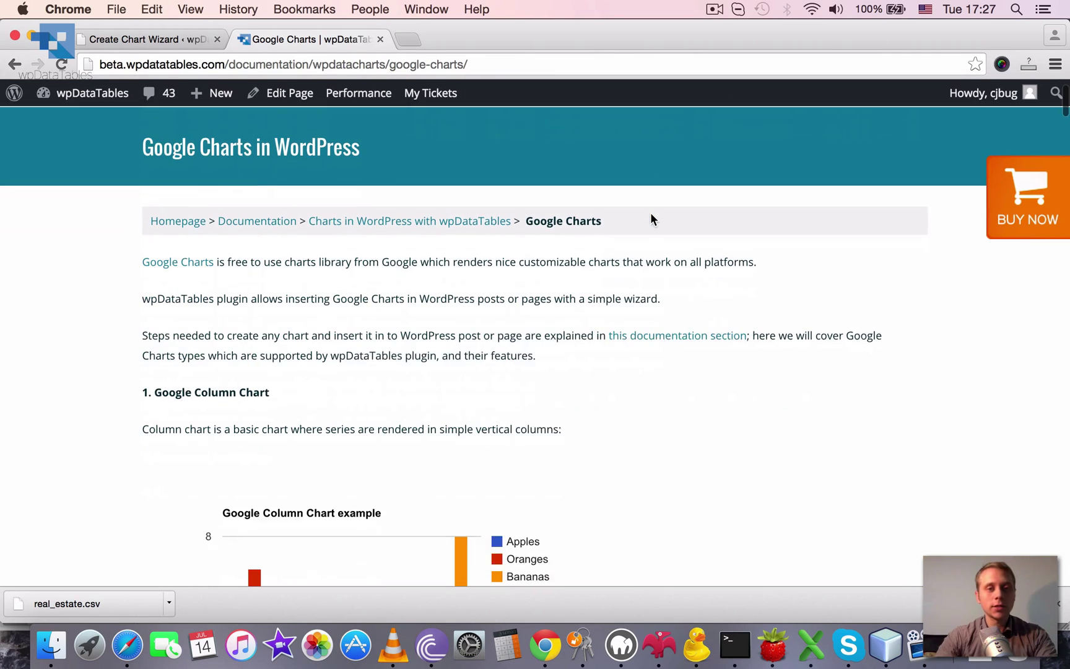
scroll(down, 3)
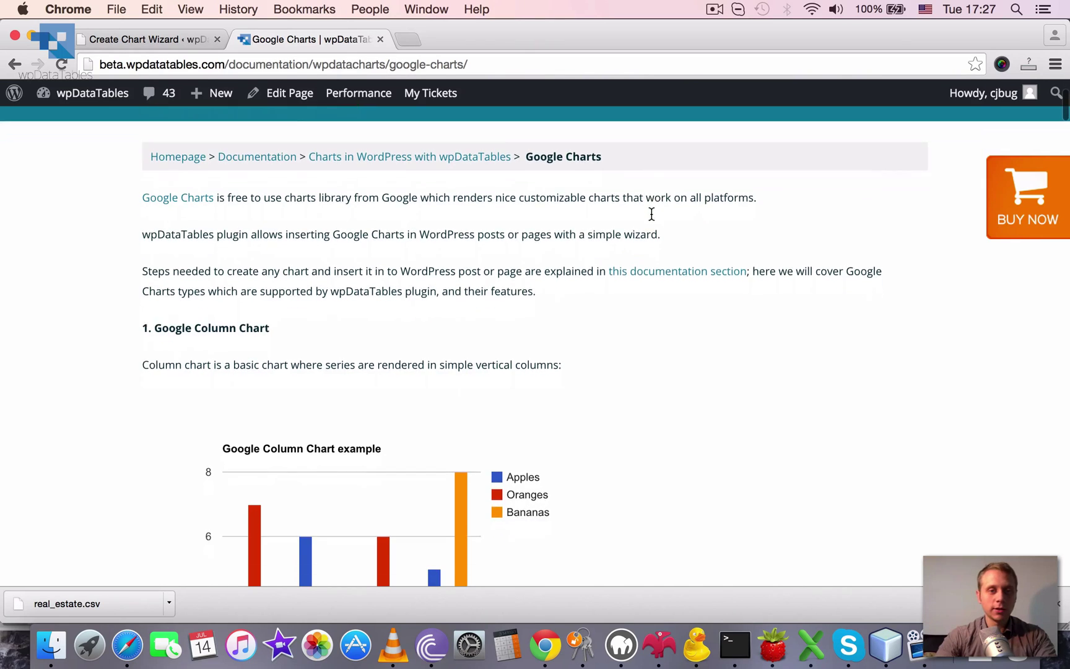
scroll(down, 3)
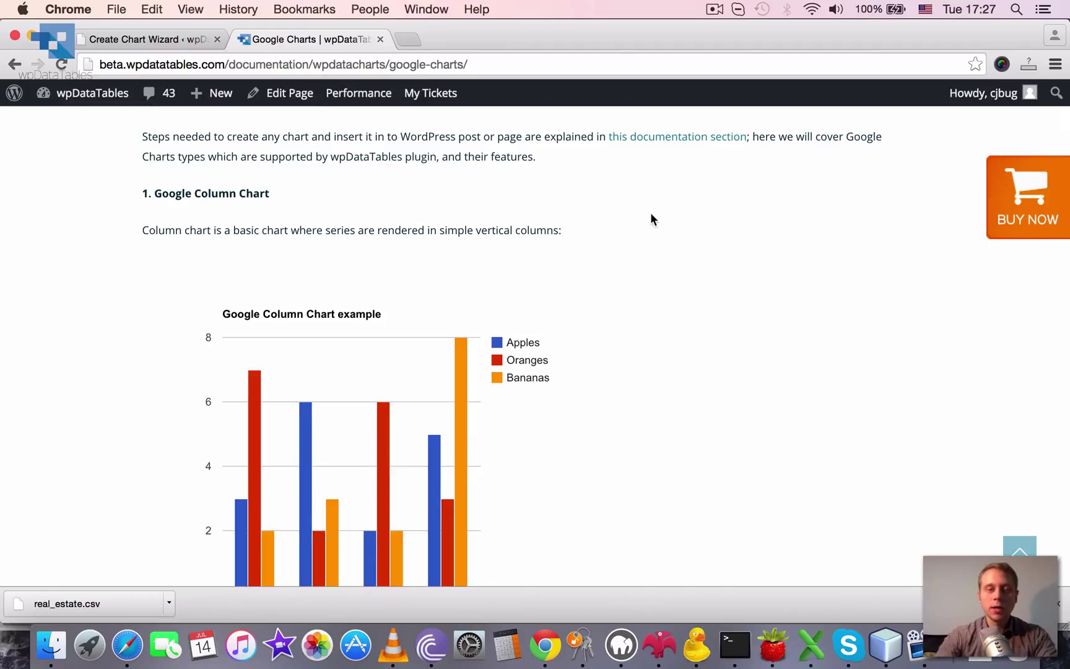
scroll(down, 3)
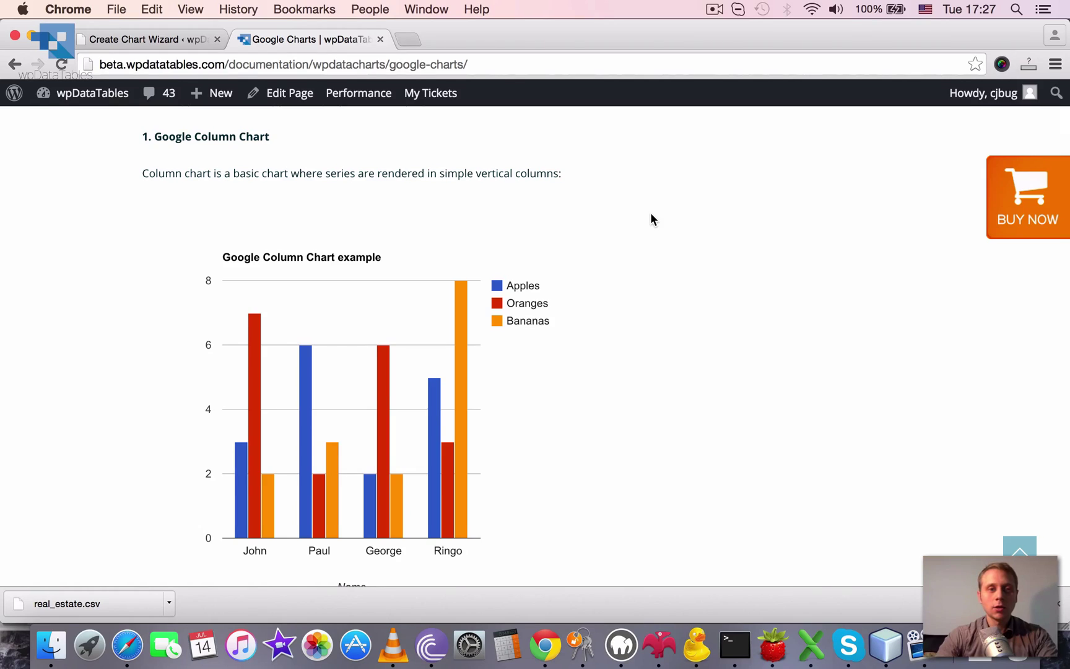
scroll(down, 3)
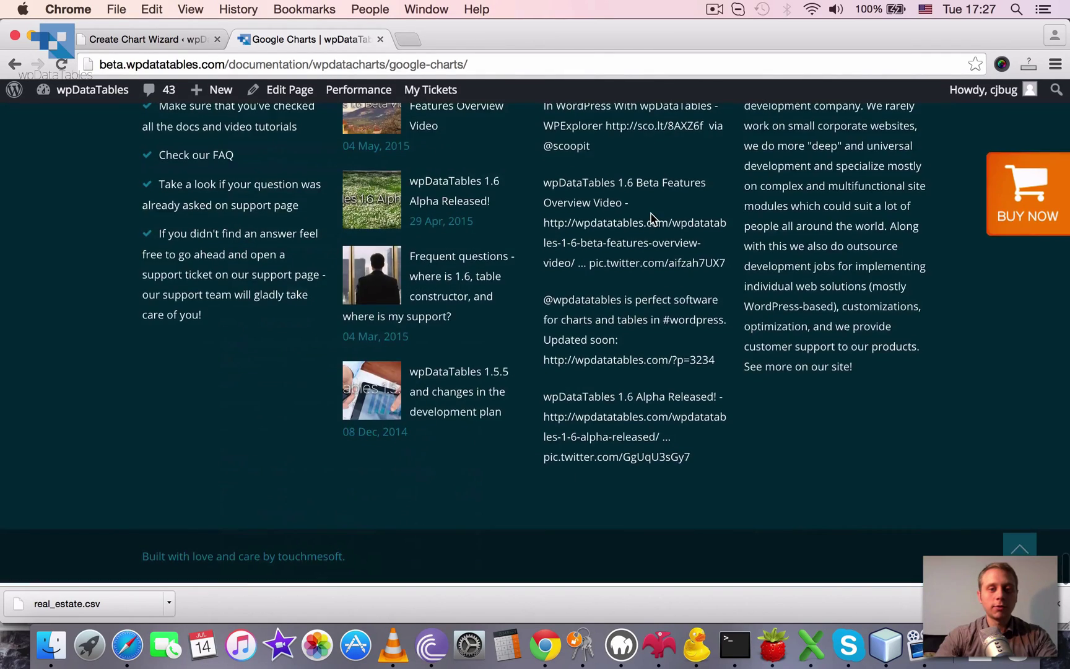
scroll(up, 3)
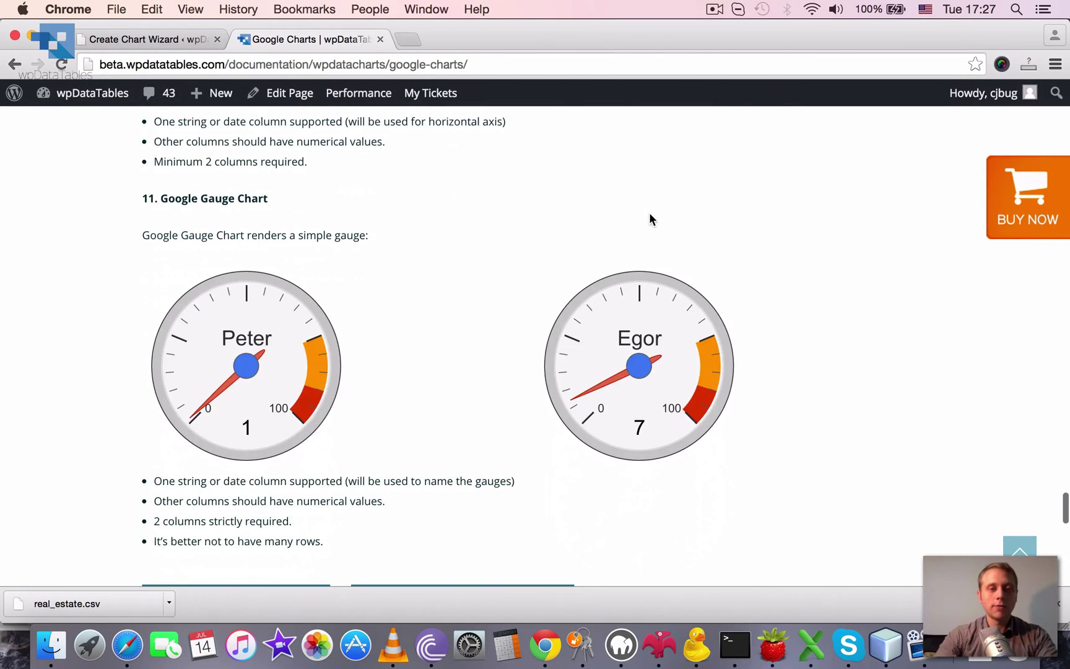
mouse_move(837, 290)
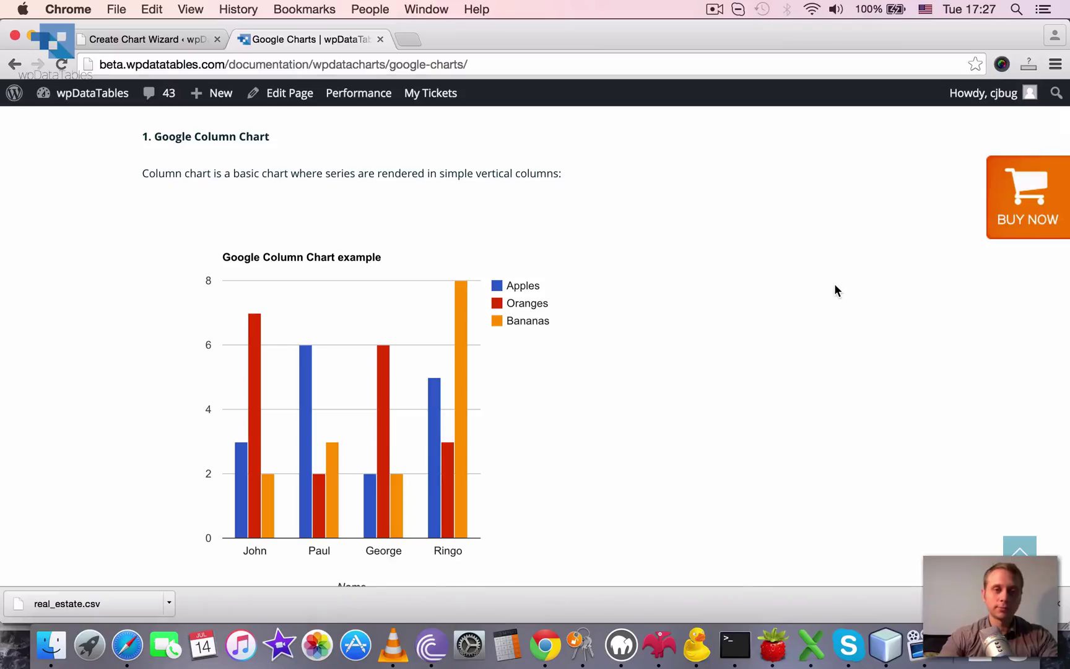
scroll(down, 3)
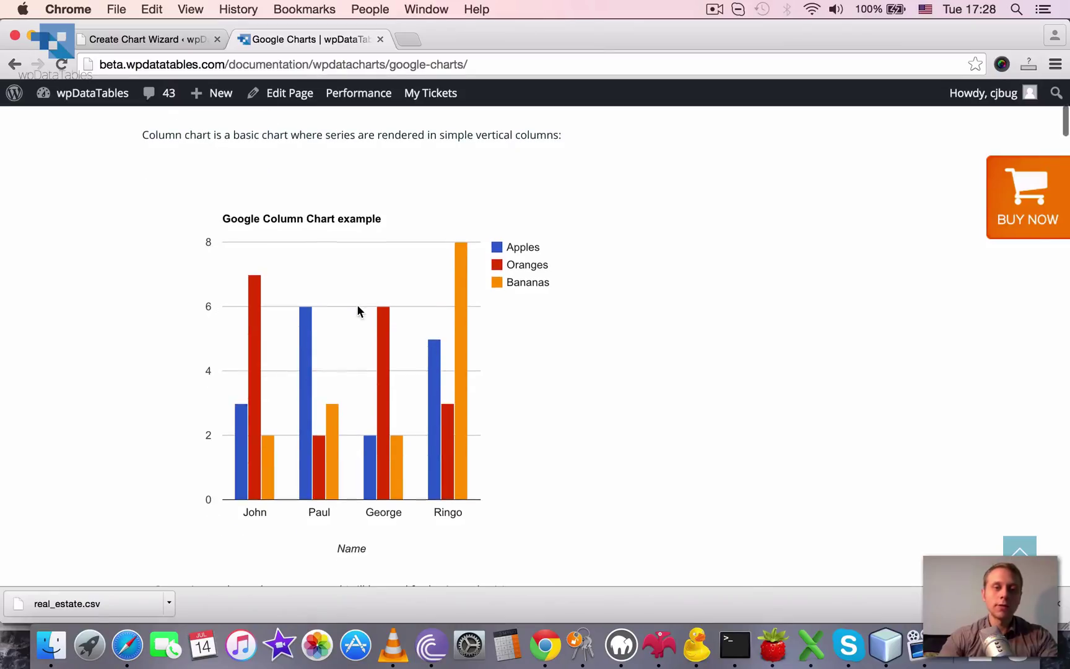
mouse_move(239, 409)
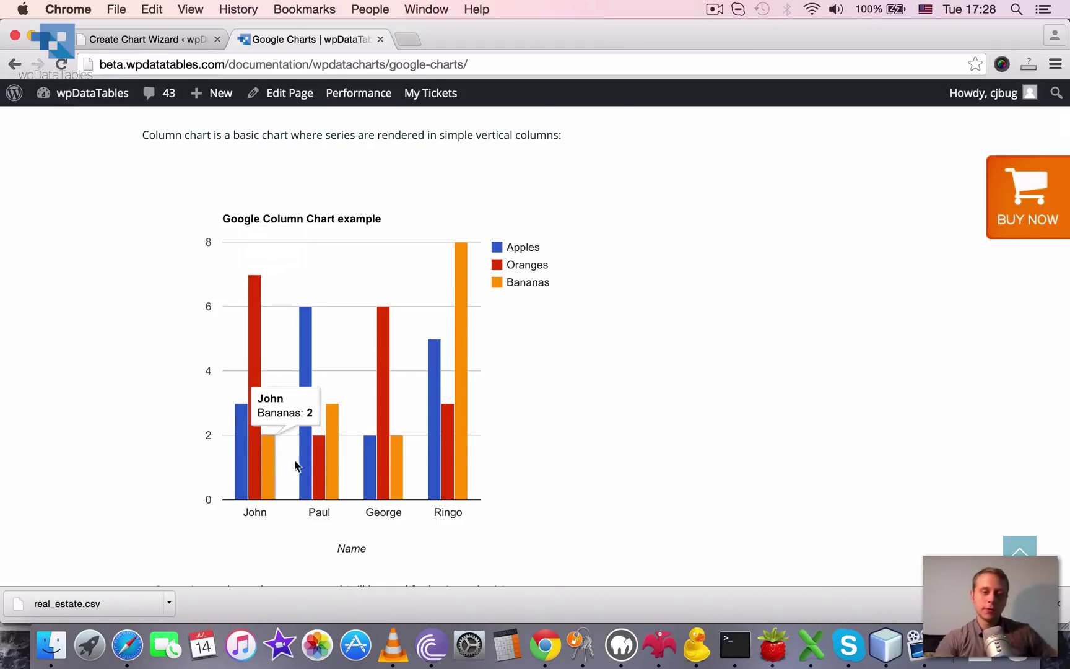
mouse_move(449, 484)
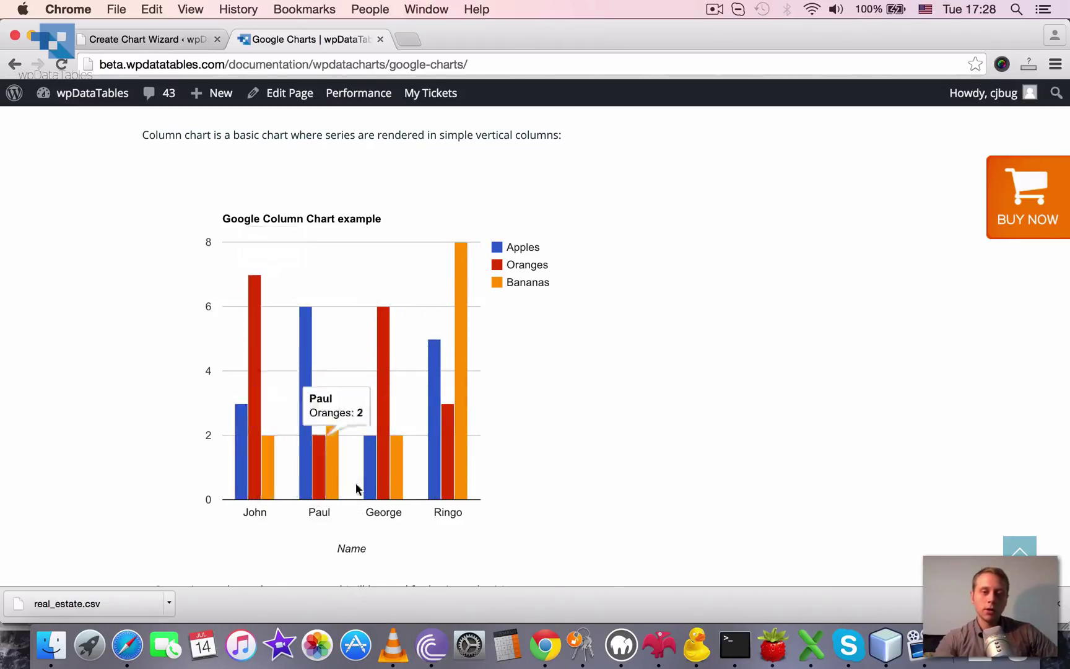
scroll(down, 3)
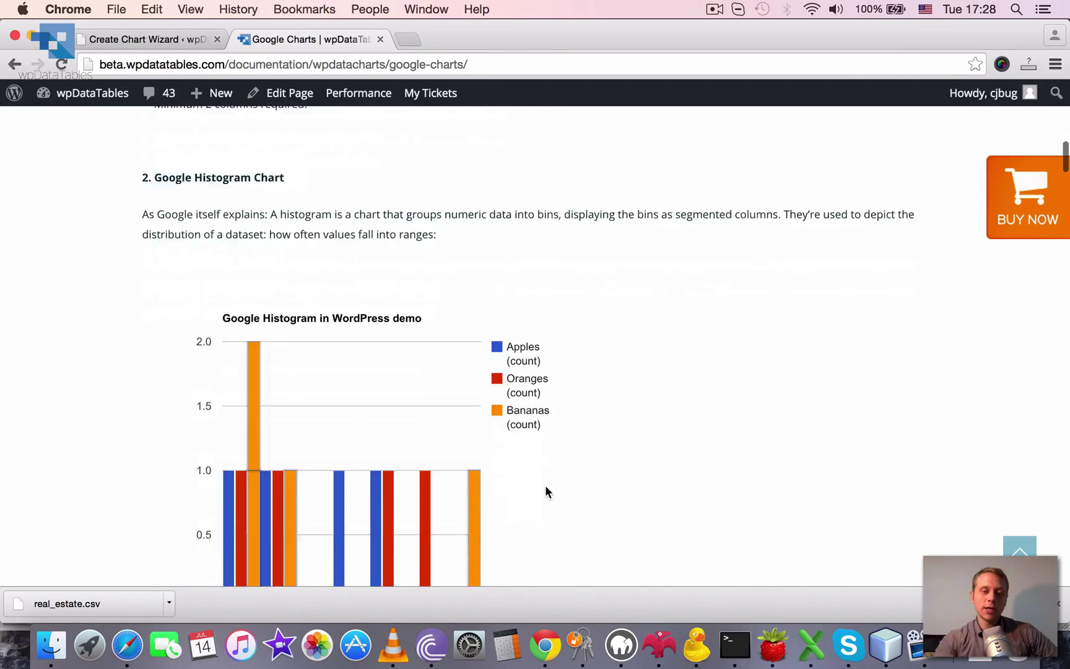
scroll(up, 3)
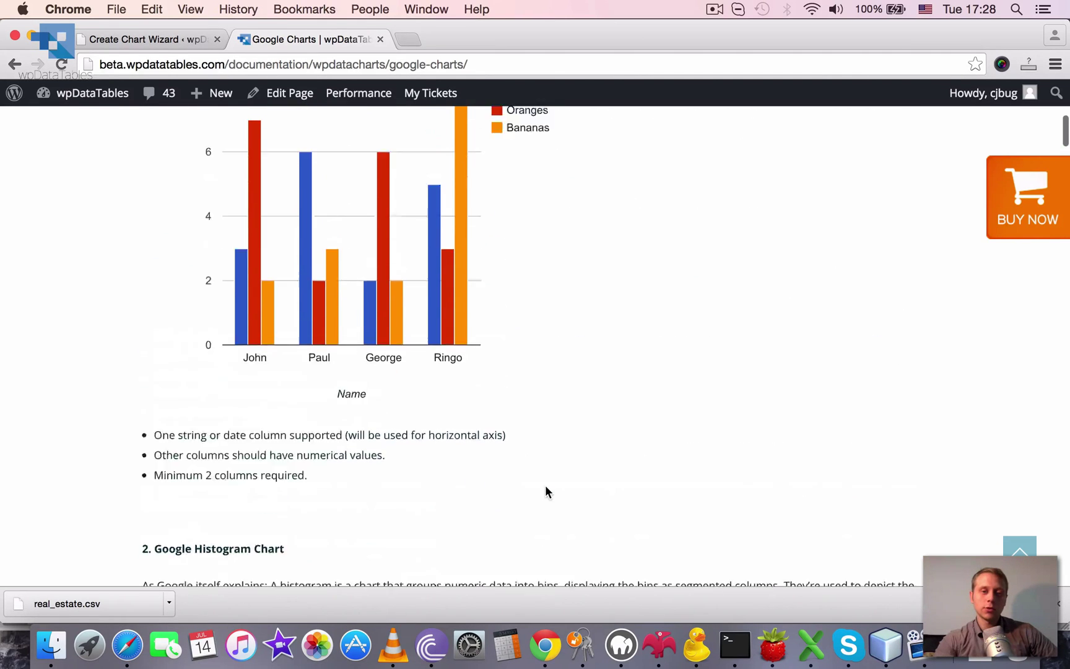
scroll(up, 3)
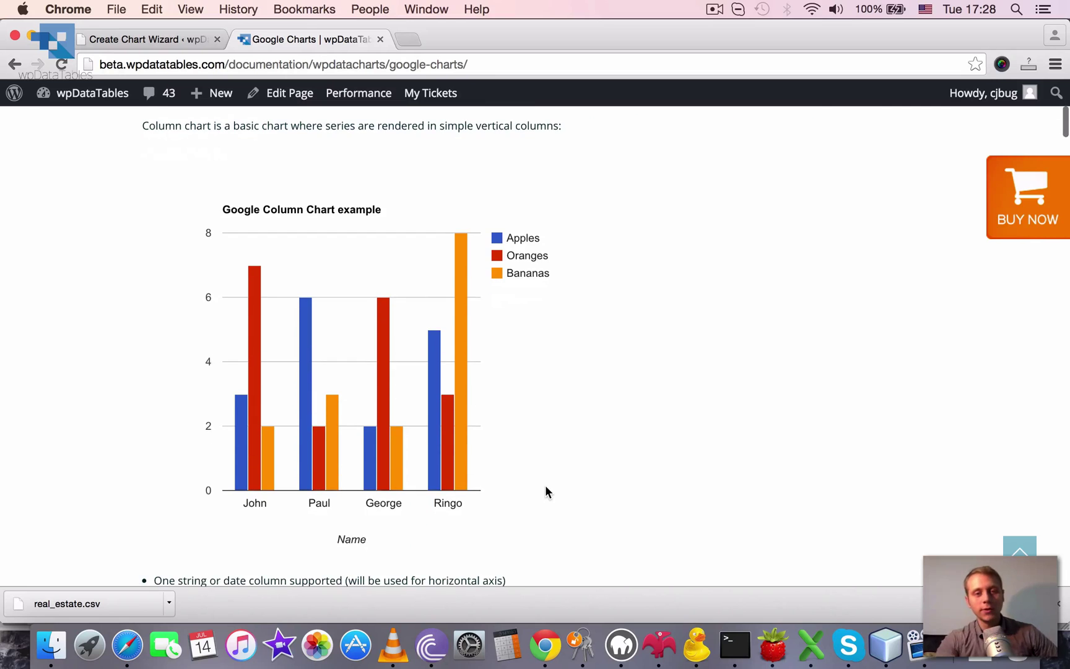
scroll(down, 3)
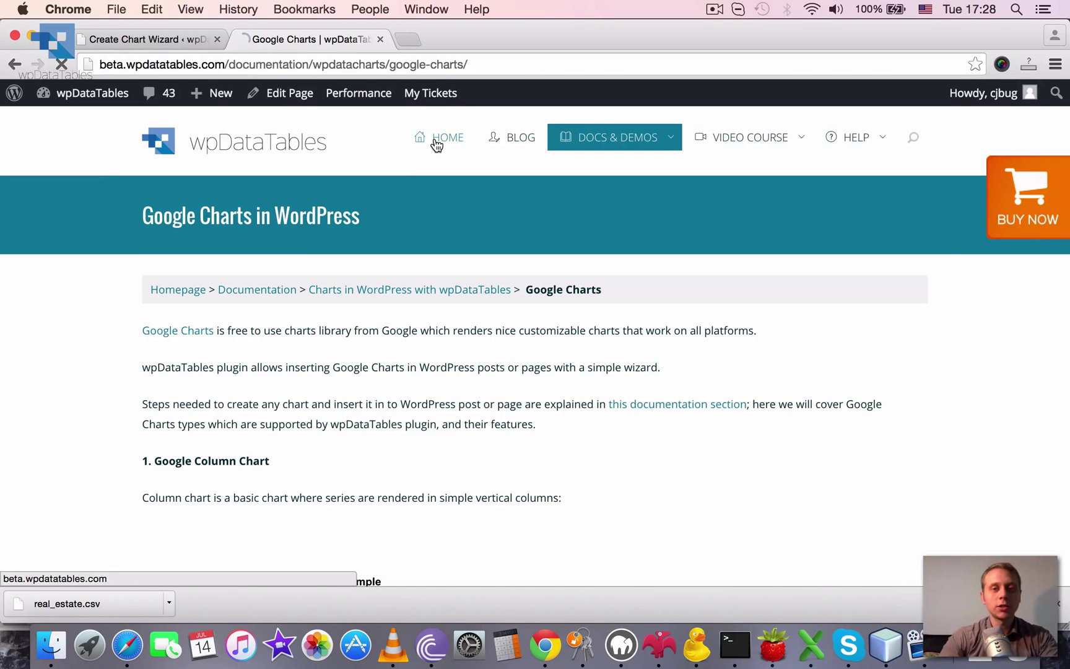
- Visit the wpDataTables home page and browse it
click(448, 138)
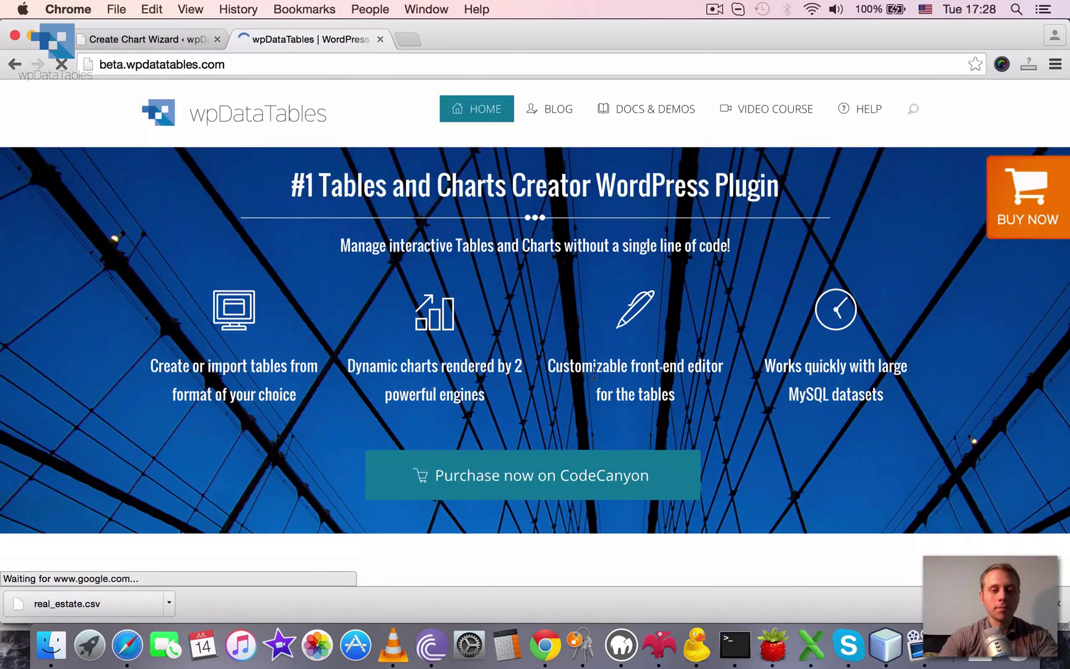
scroll(down, 3)
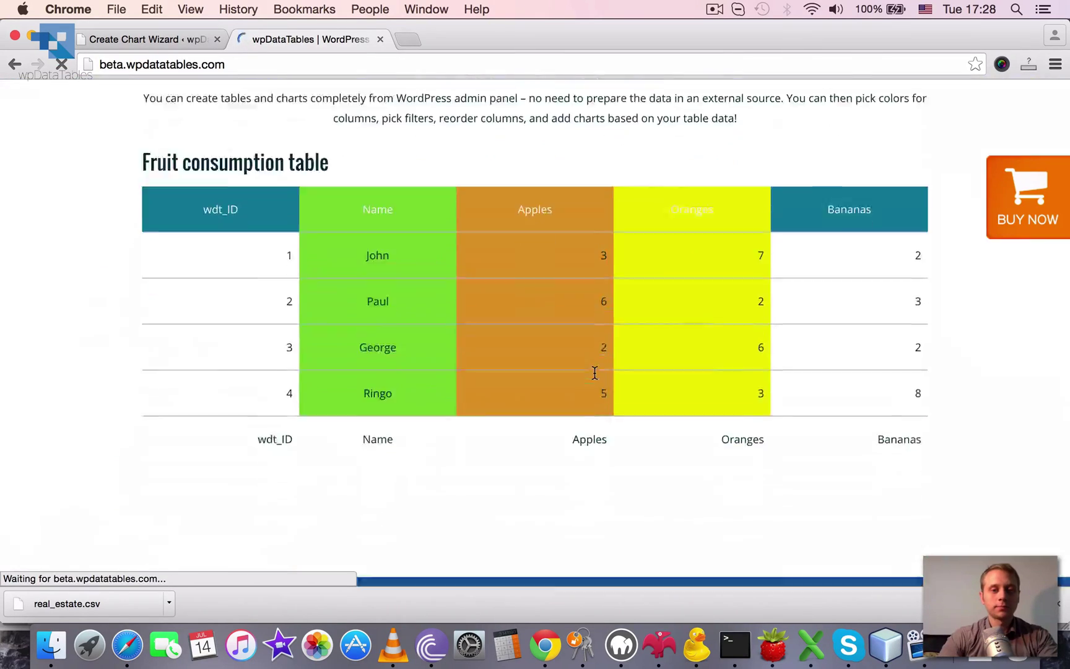
scroll(up, 3)
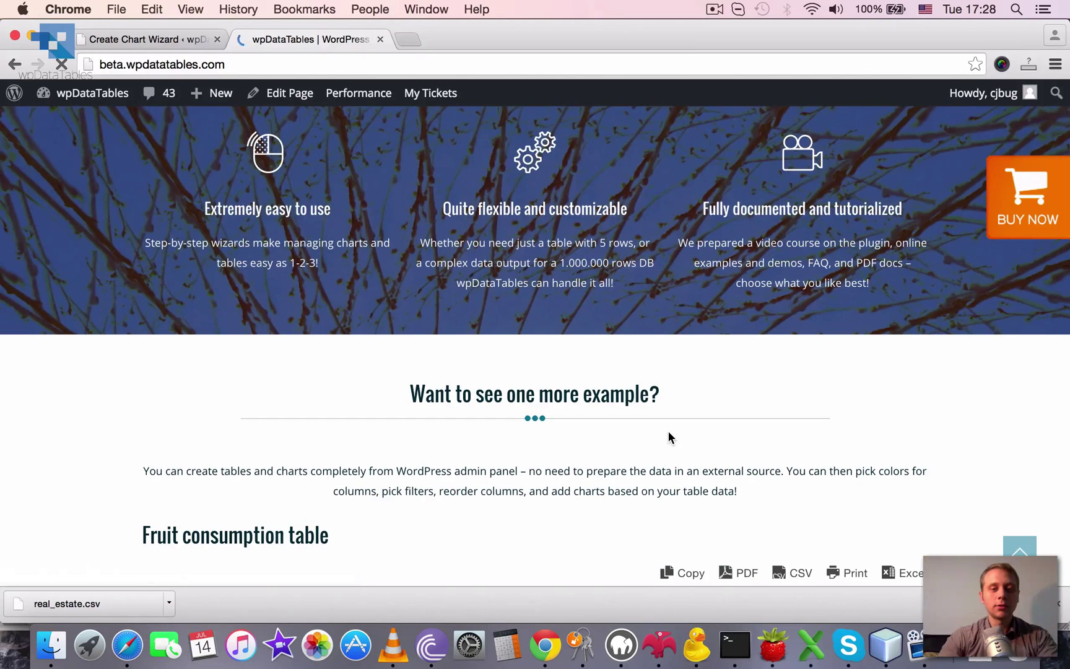
scroll(down, 3)
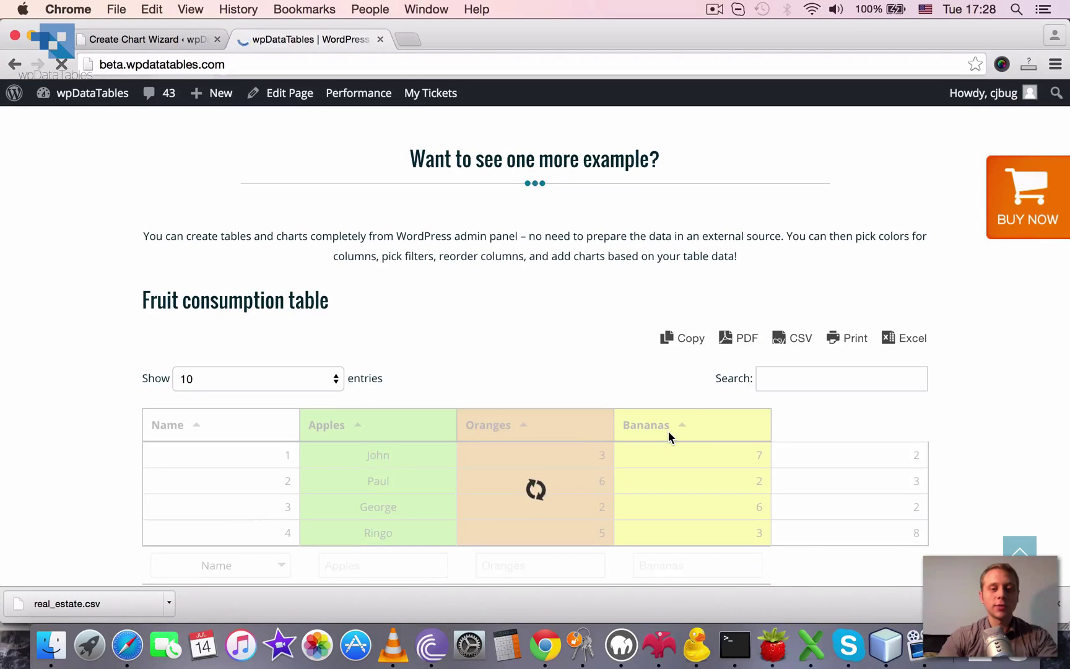
scroll(down, 3)
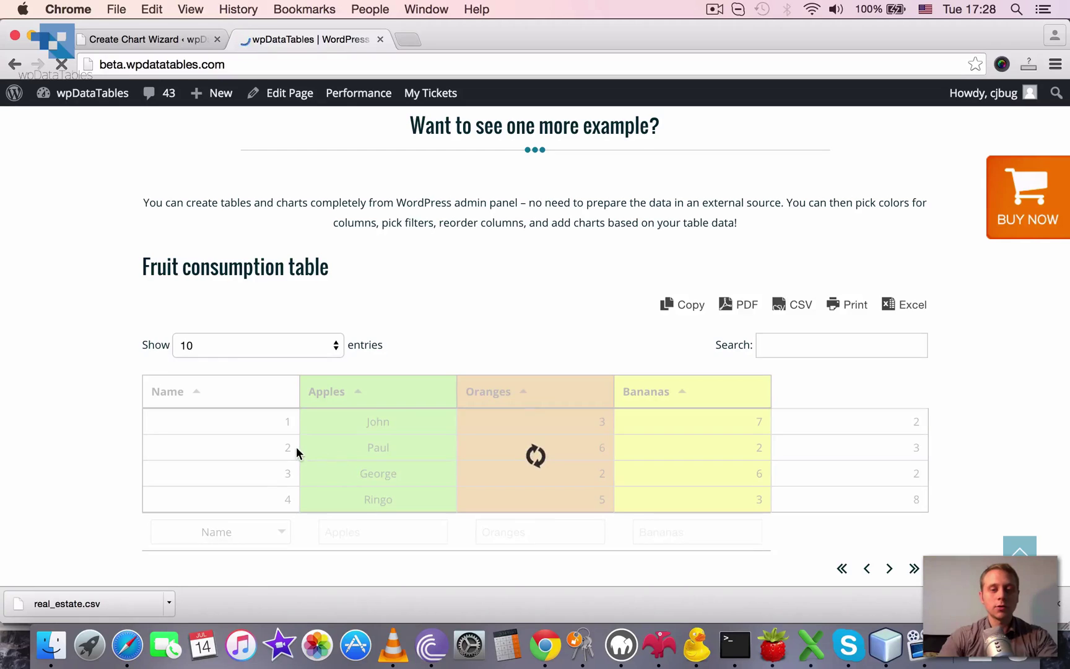
scroll(up, 3)
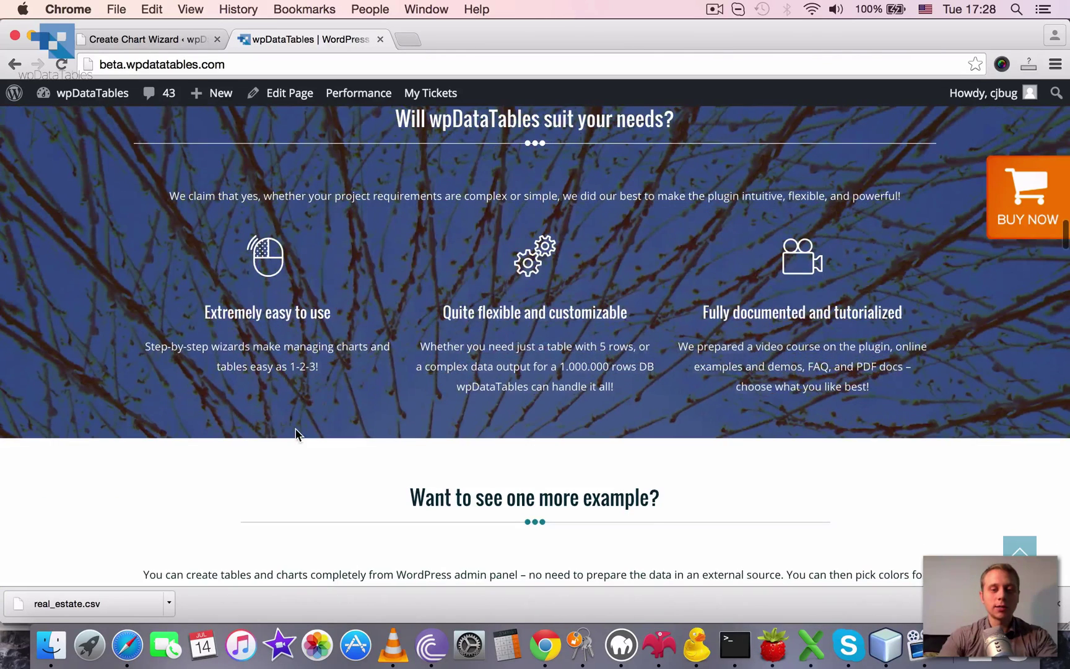
scroll(down, 3)
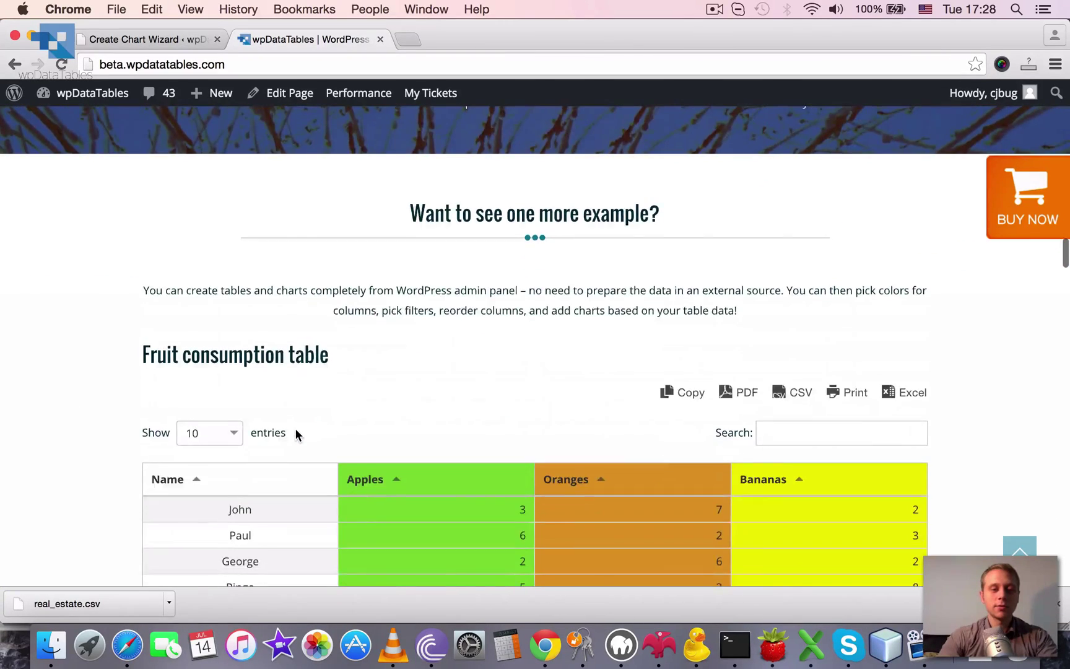
scroll(down, 3)
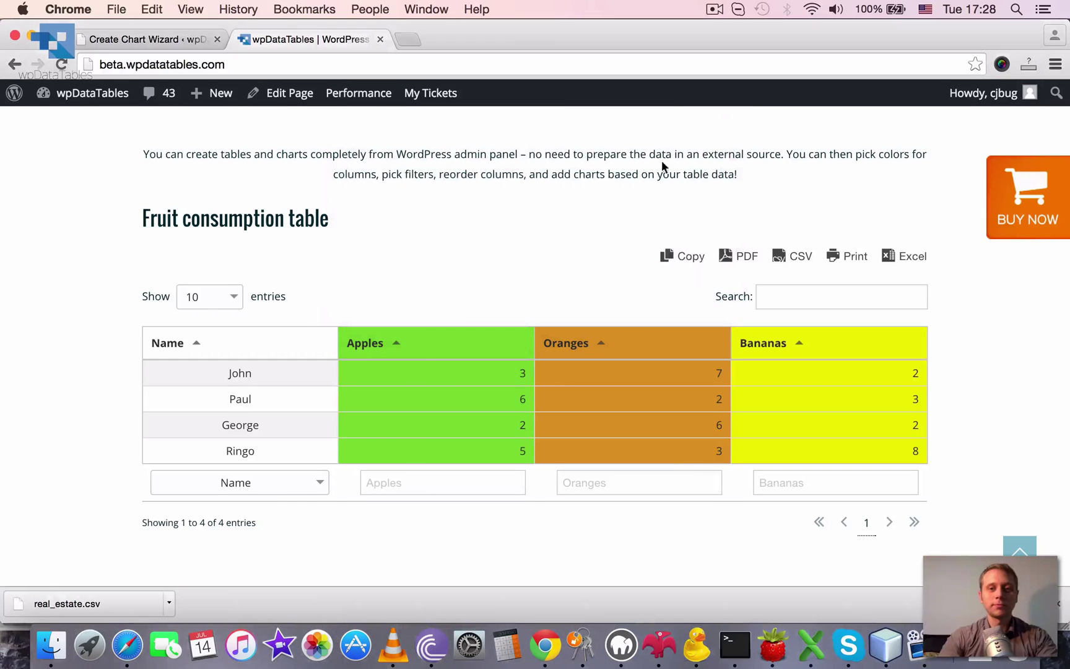
- Return to the Google Charts docs and reach the '2. Google Histogram Chart' heading
click(714, 9)
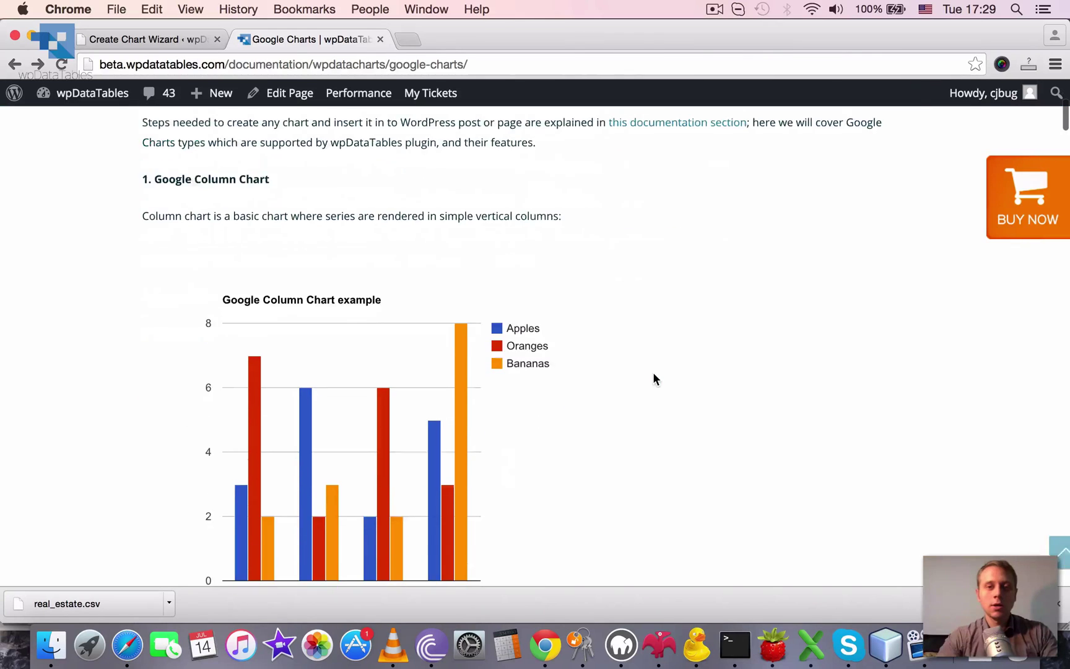
scroll(down, 3)
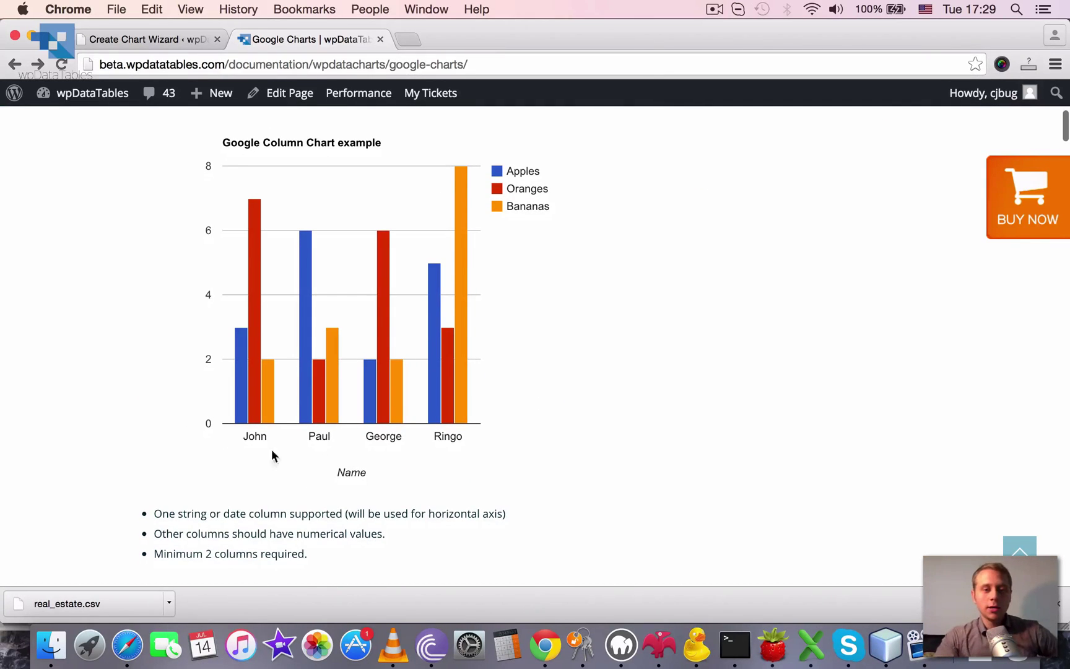
mouse_move(327, 434)
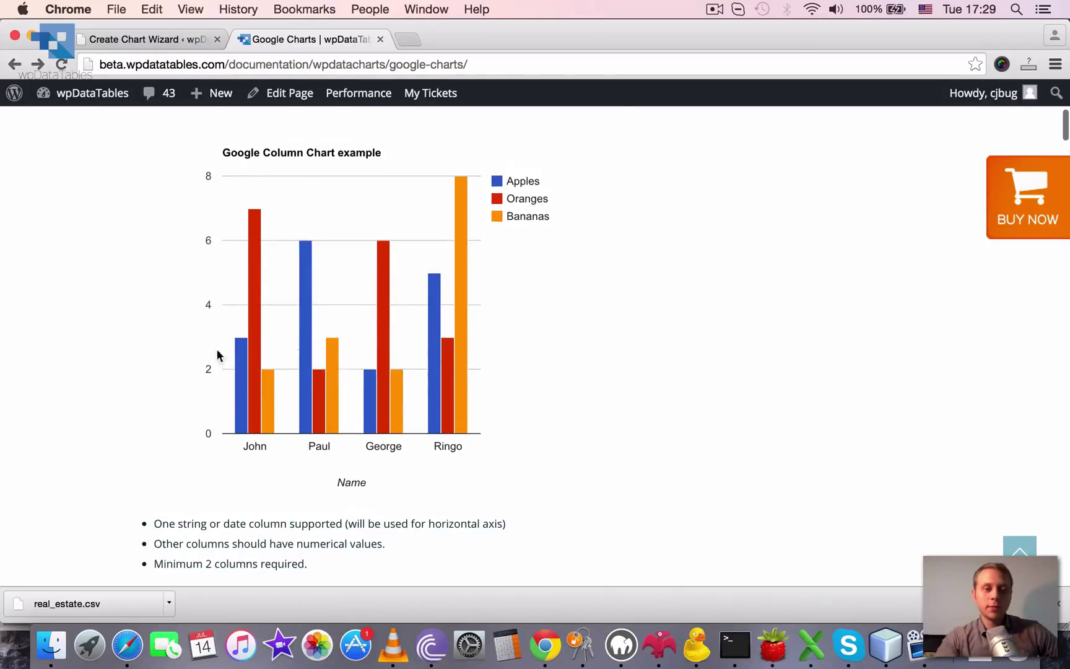
mouse_move(493, 420)
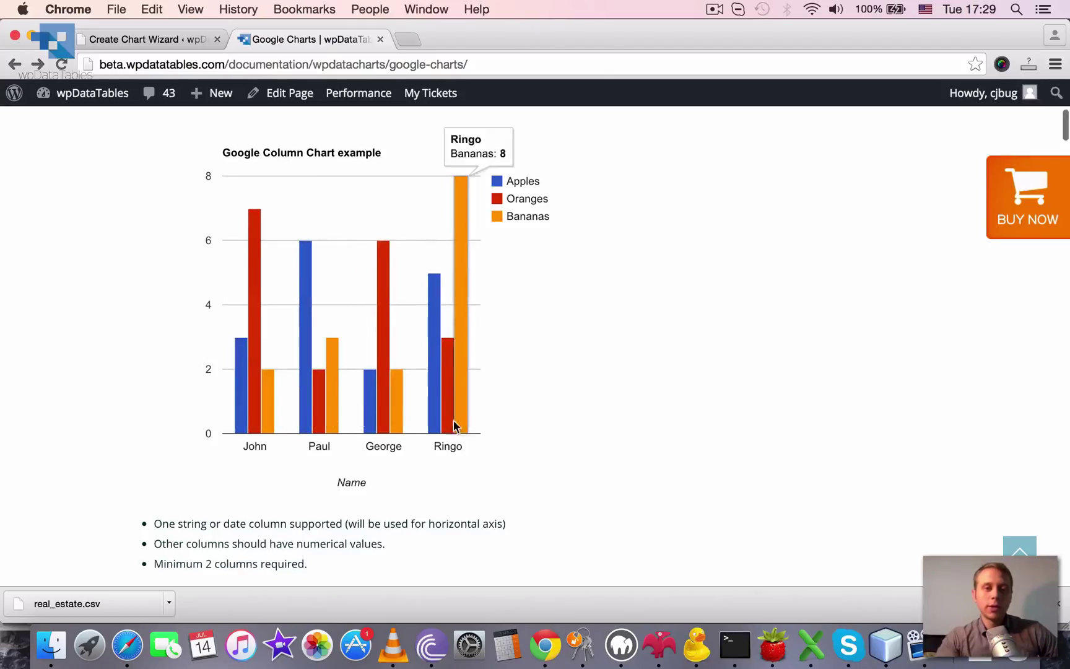
mouse_move(354, 306)
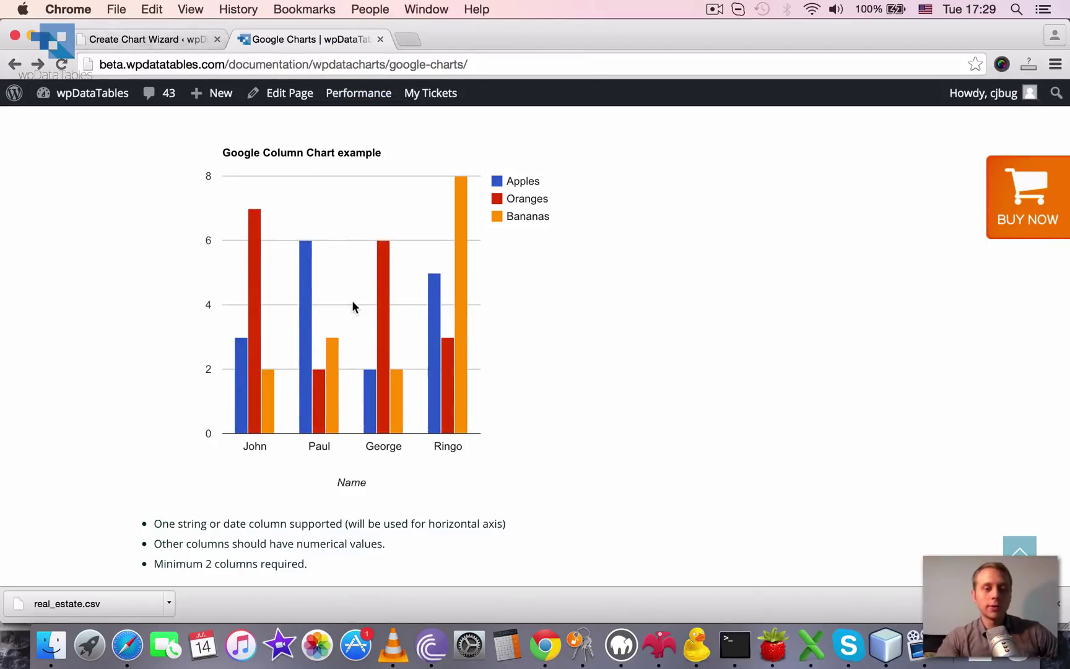
scroll(down, 3)
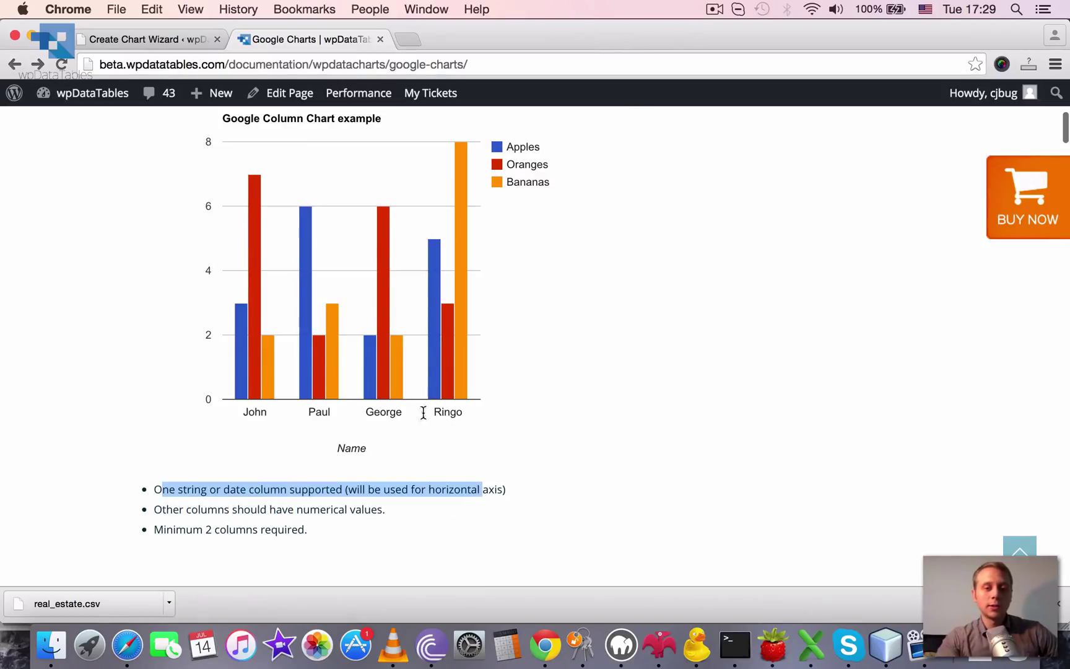
click(198, 524)
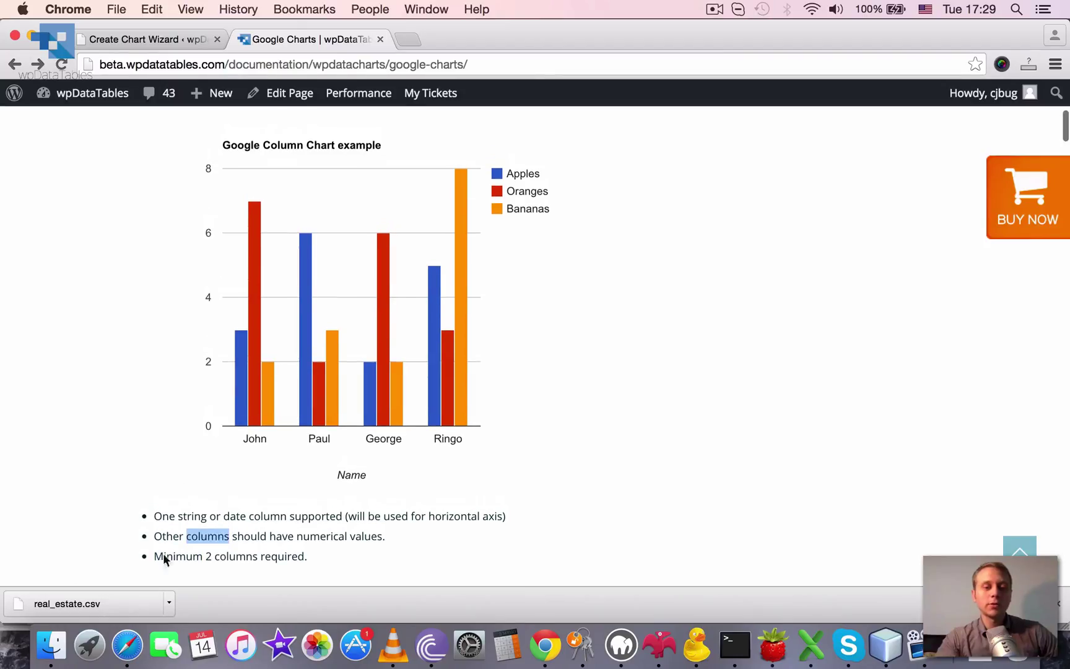
scroll(up, 3)
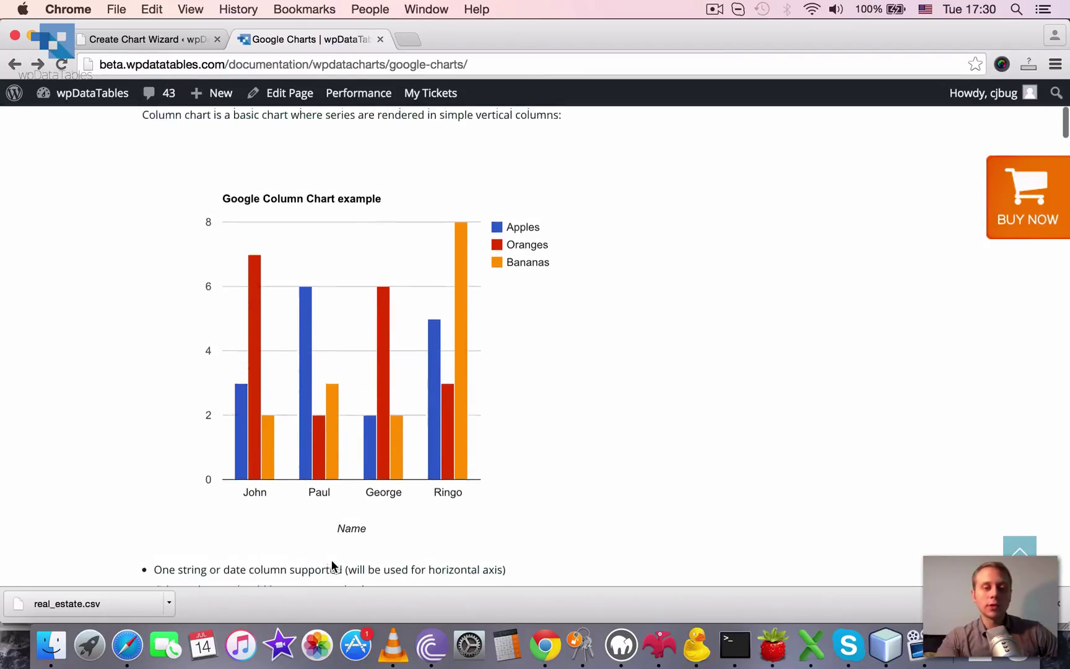
scroll(down, 3)
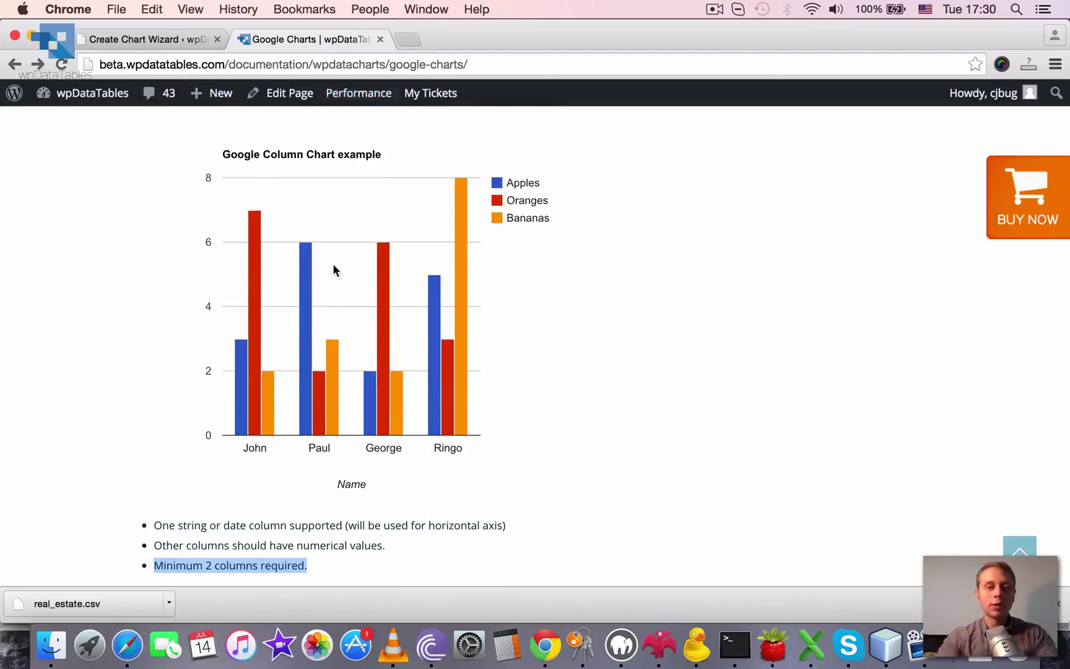
scroll(down, 3)
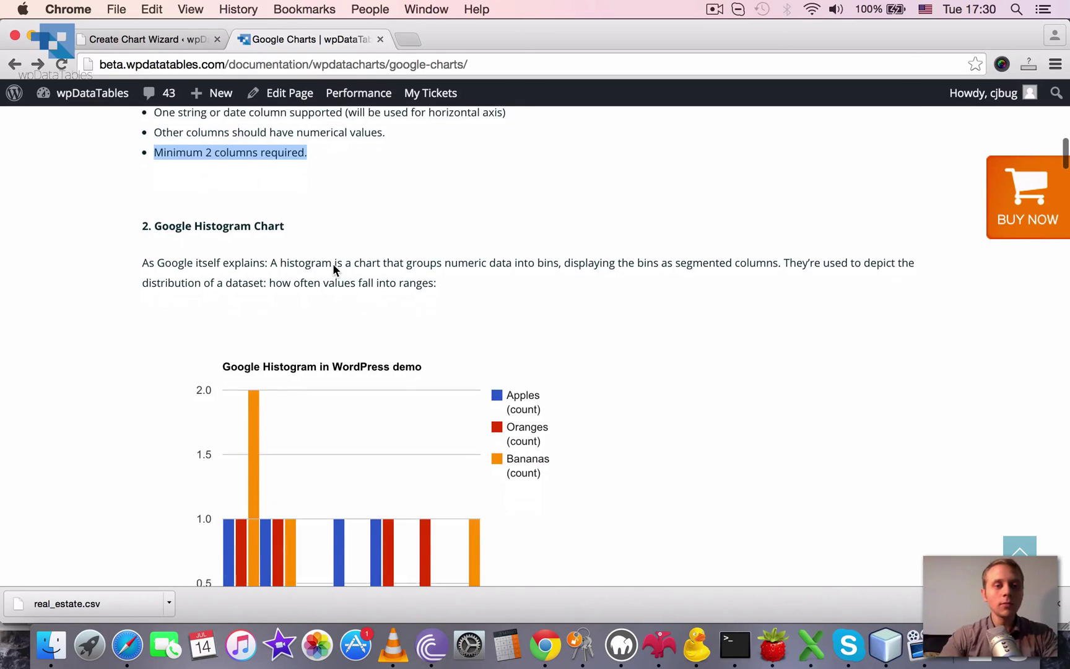
- Highlight the histogram definition and bin explanation, then reach the histogram requirement bullets
scroll(down, 3)
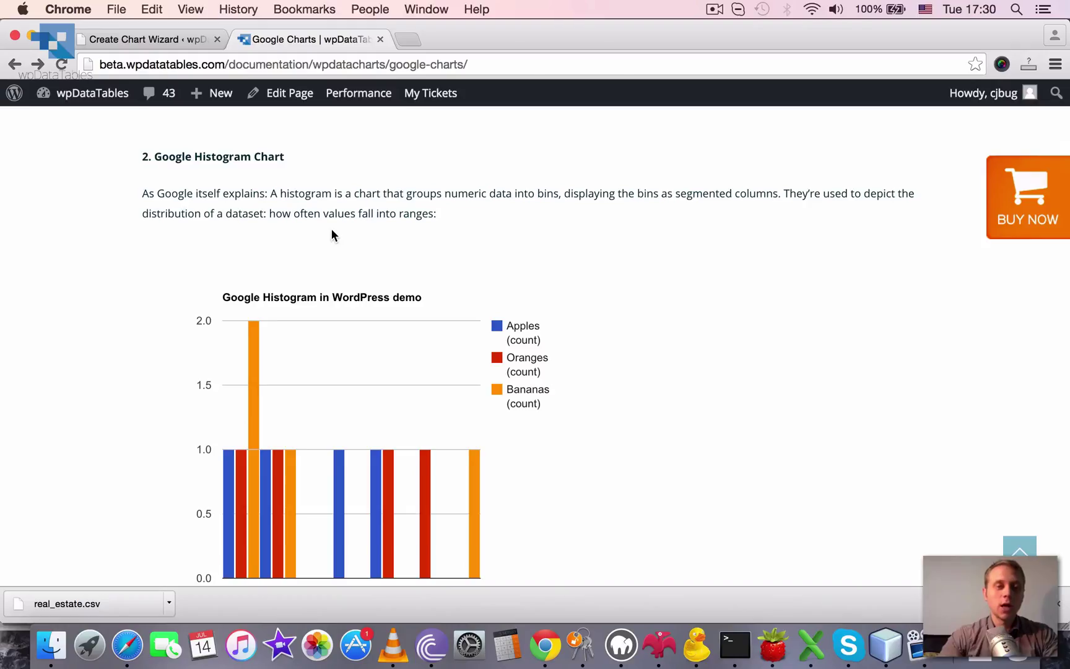
scroll(down, 3)
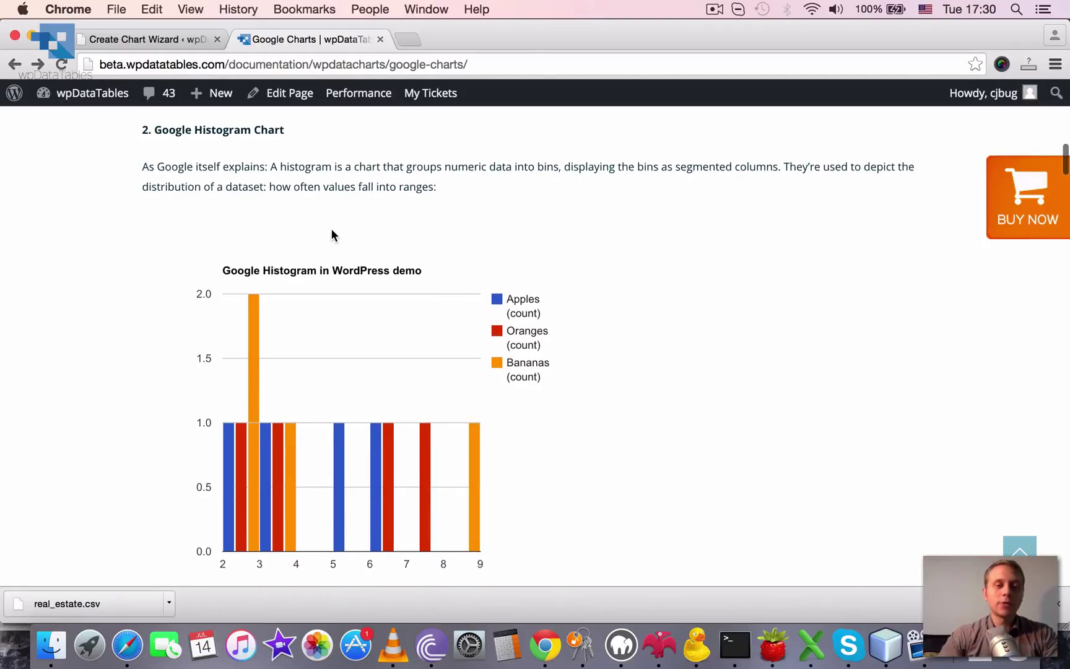
mouse_move(266, 186)
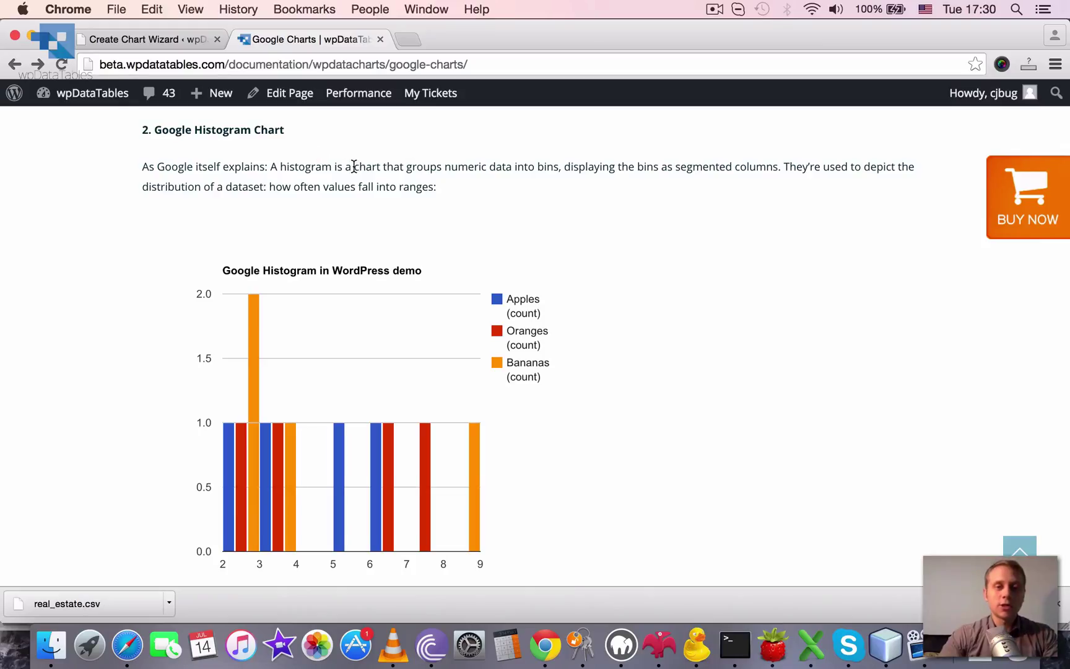
drag(354, 167, 549, 167)
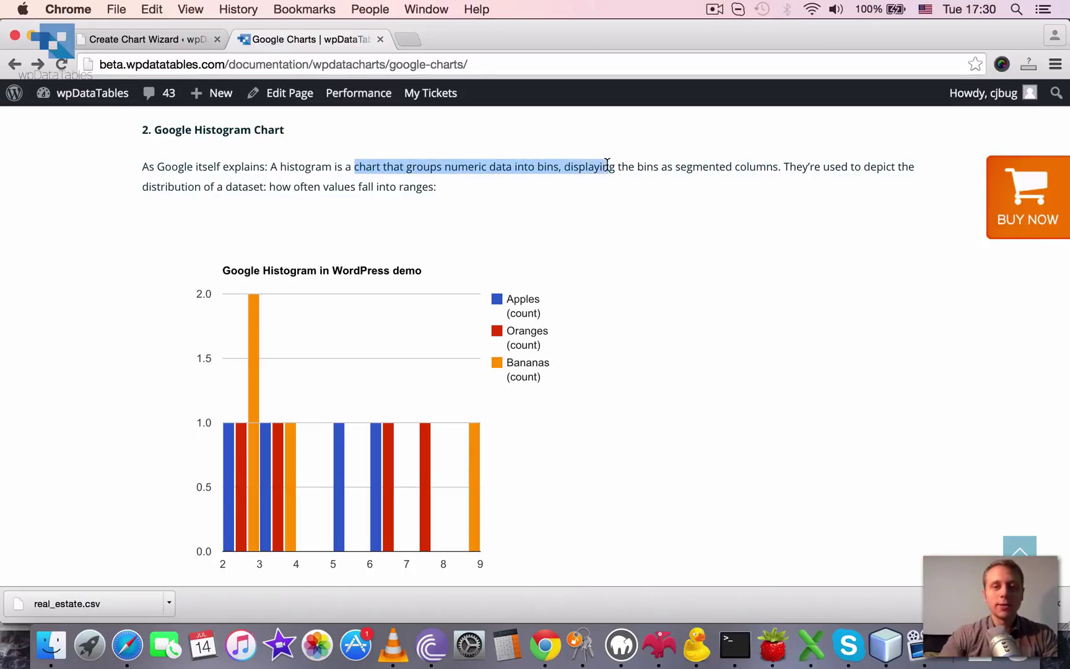
drag(606, 166, 700, 166)
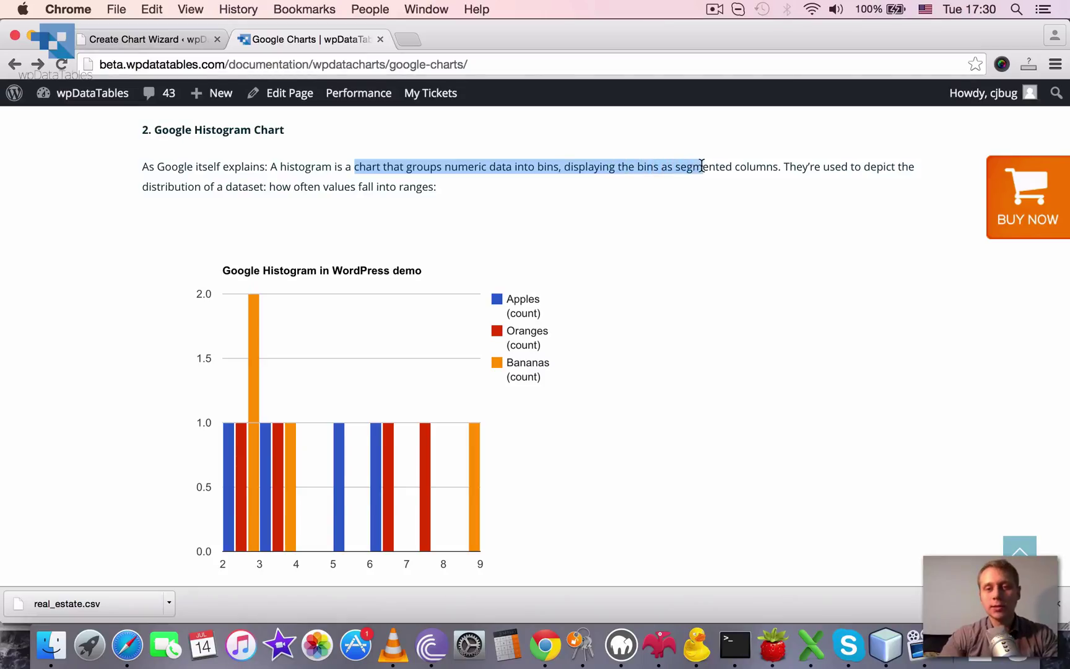
click(784, 167)
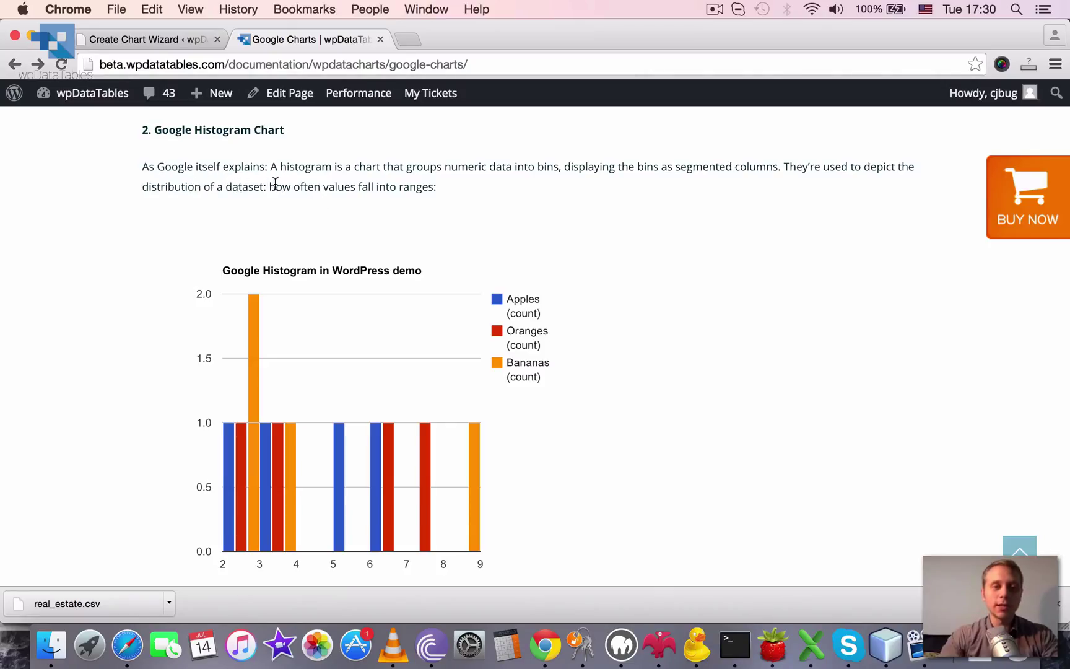
mouse_move(614, 318)
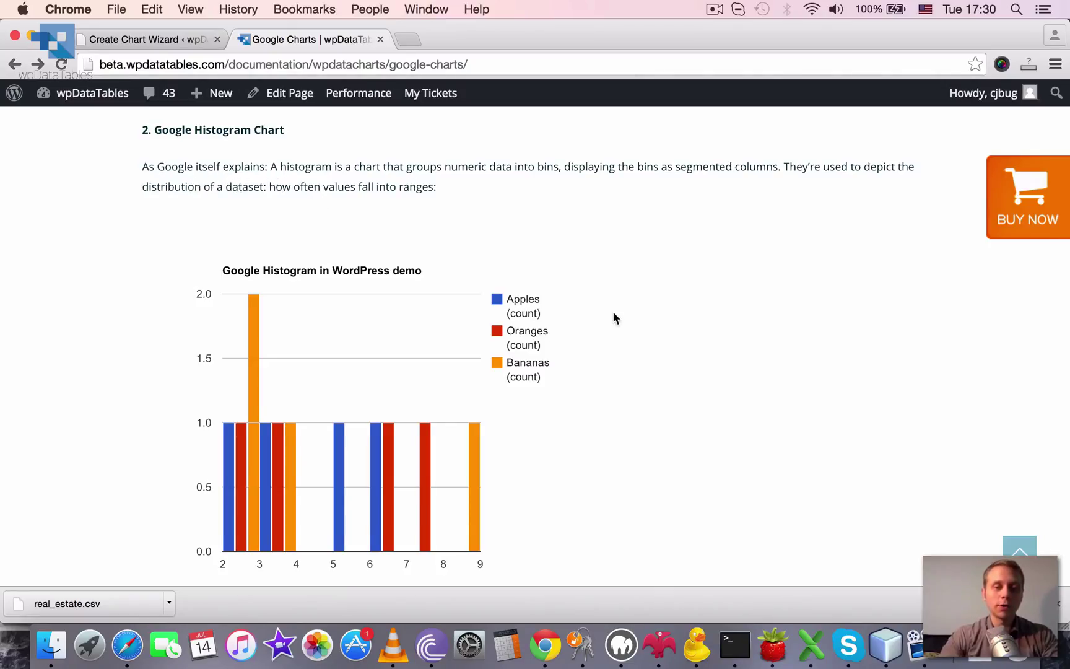
scroll(down, 3)
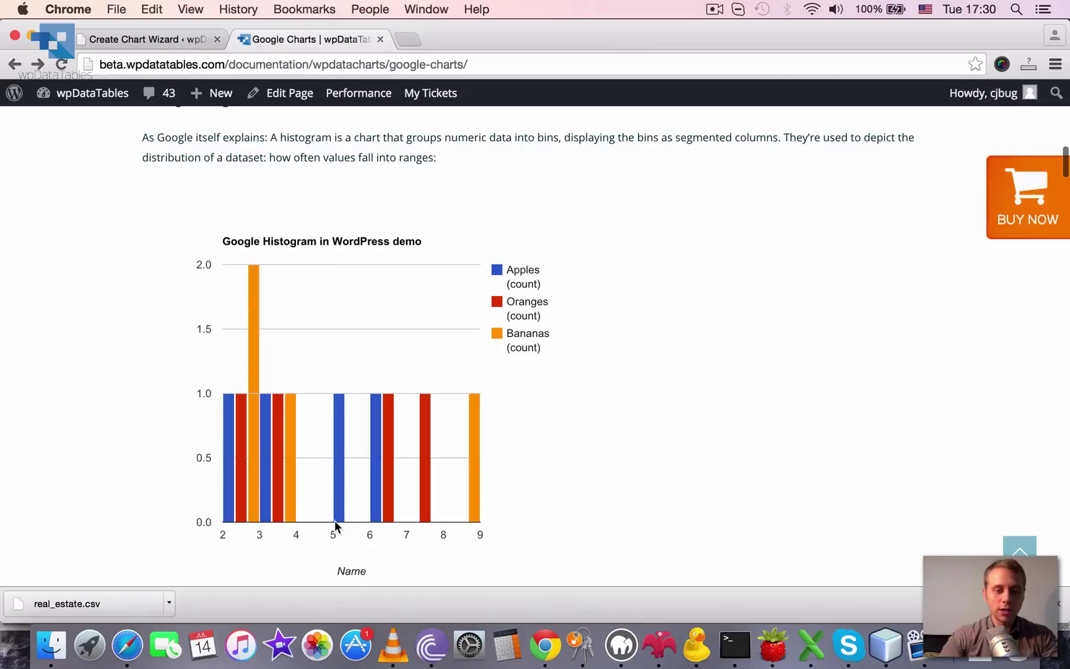
mouse_move(485, 548)
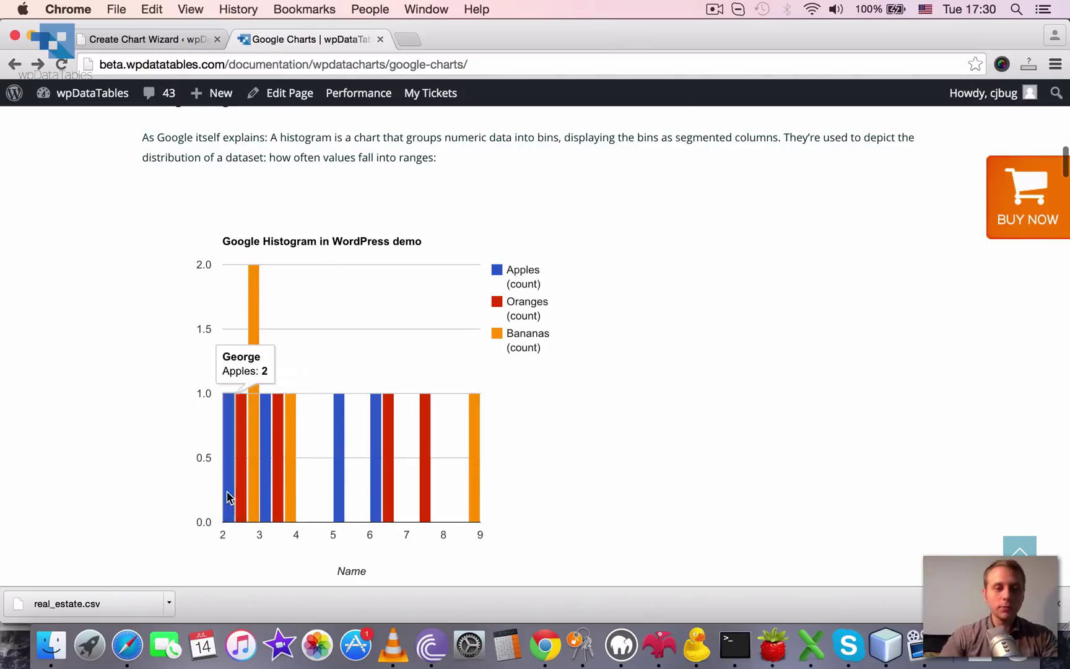
mouse_move(258, 503)
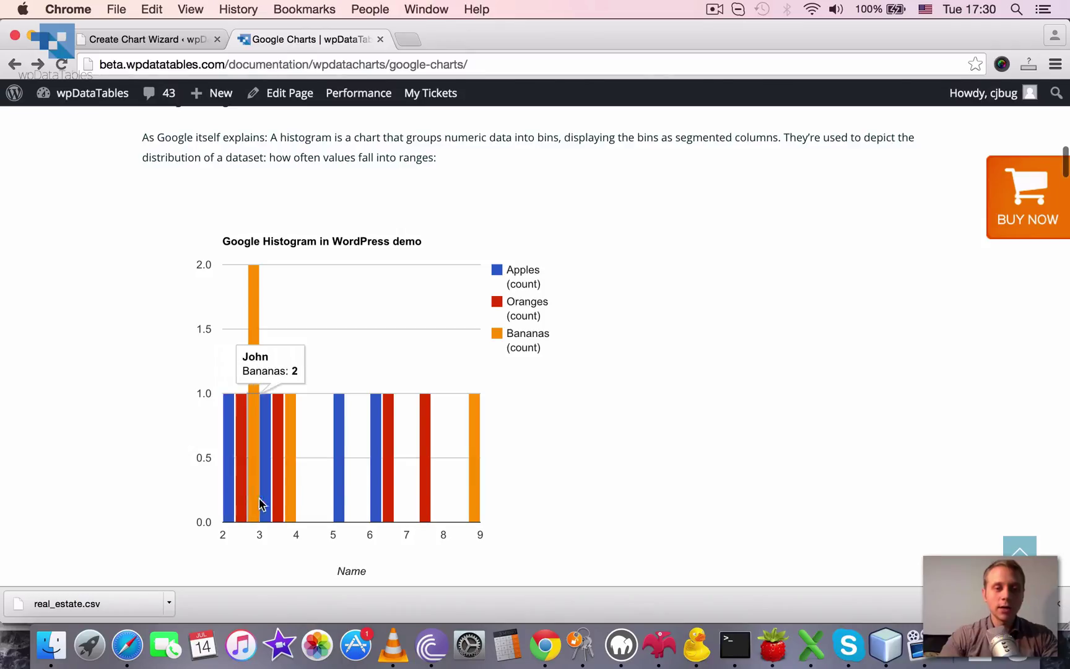
mouse_move(246, 501)
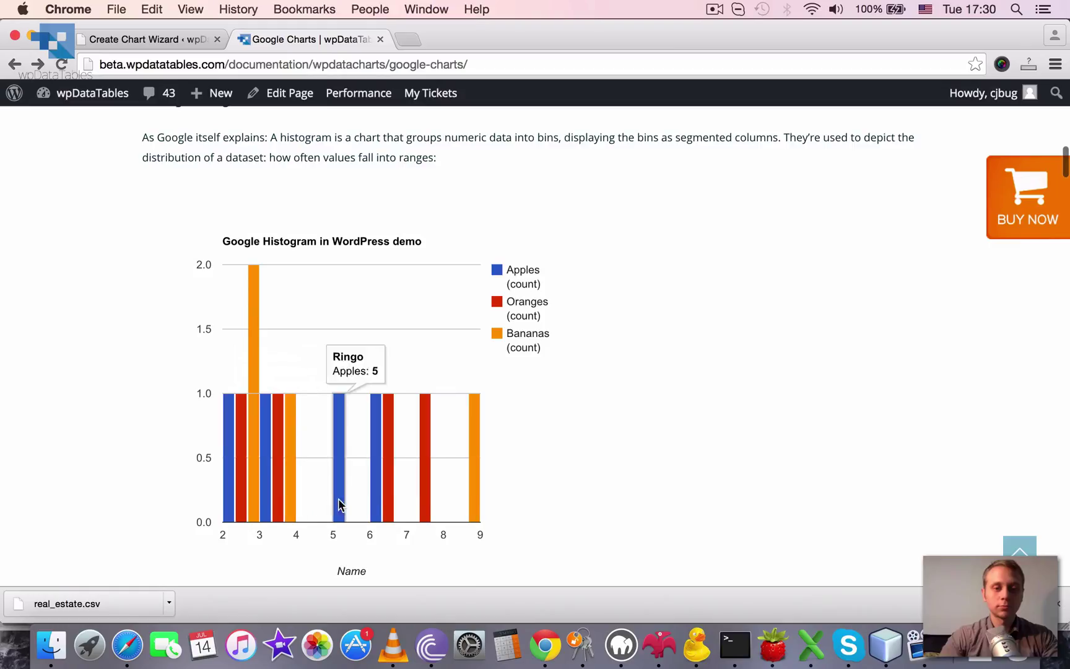
mouse_move(433, 512)
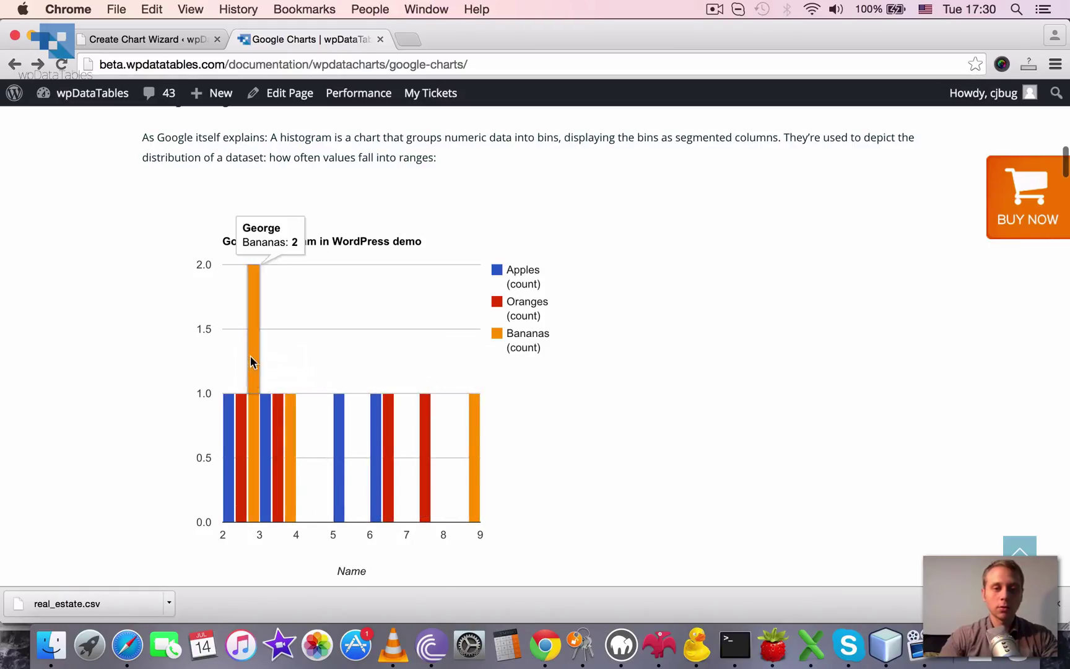
mouse_move(254, 409)
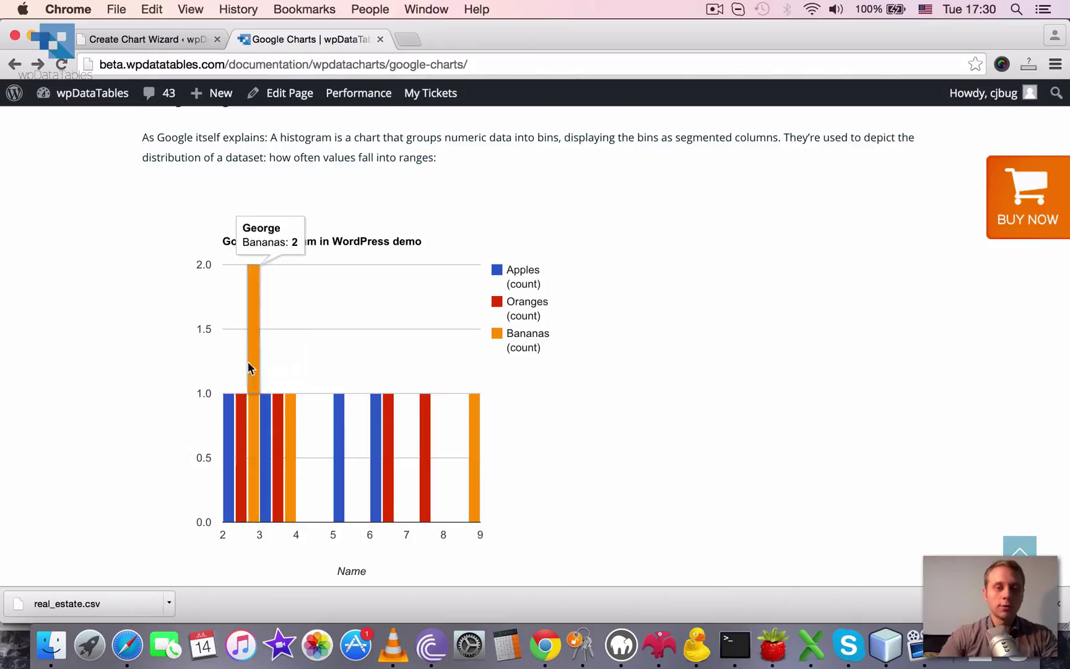
mouse_move(276, 461)
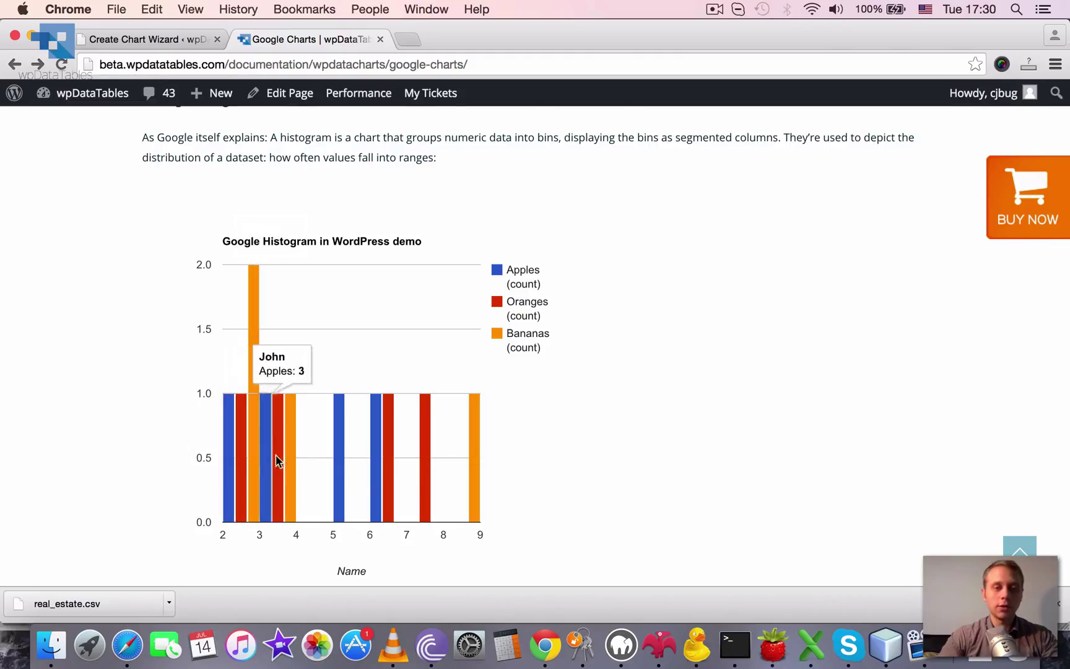
mouse_move(483, 506)
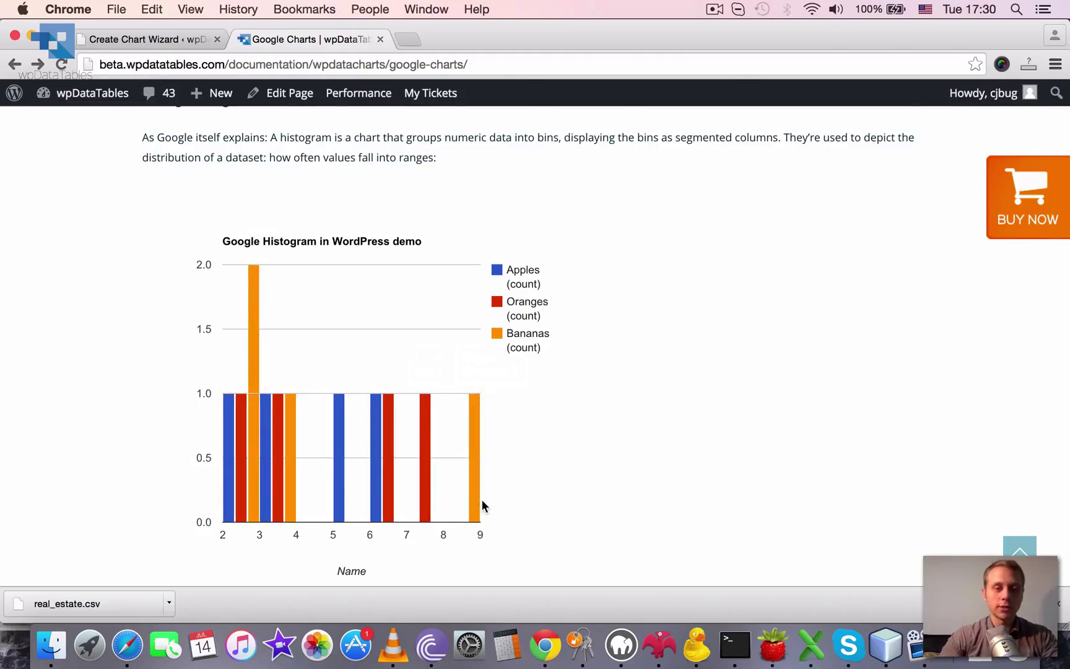
scroll(down, 3)
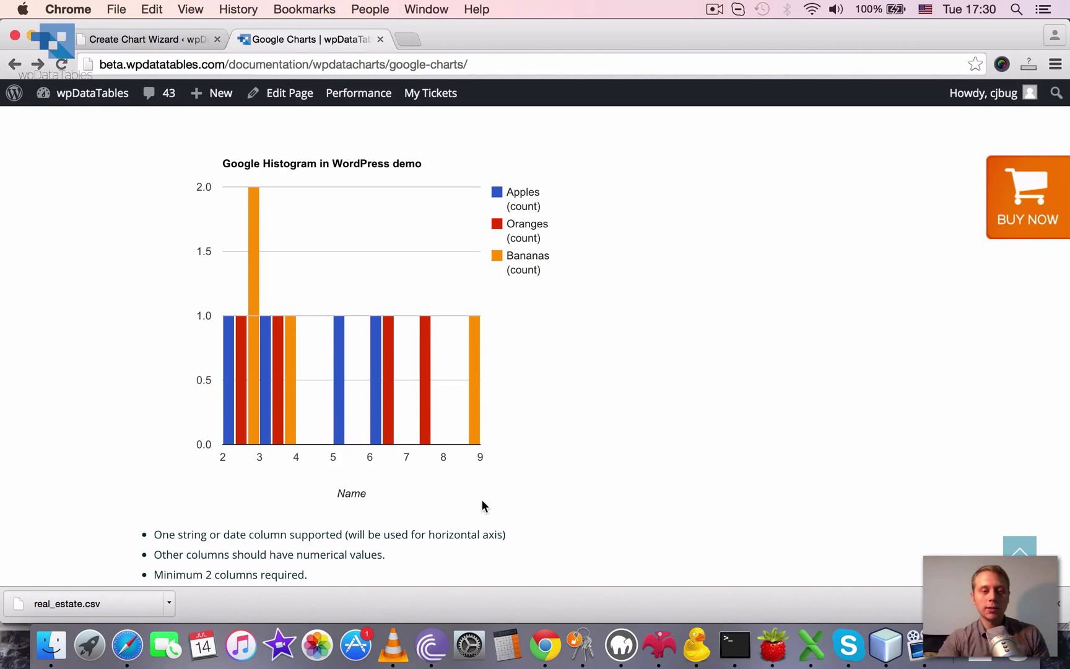
- Scroll past the Bar Chart demo and requirements to the '4. Google Area Chart' heading
scroll(down, 3)
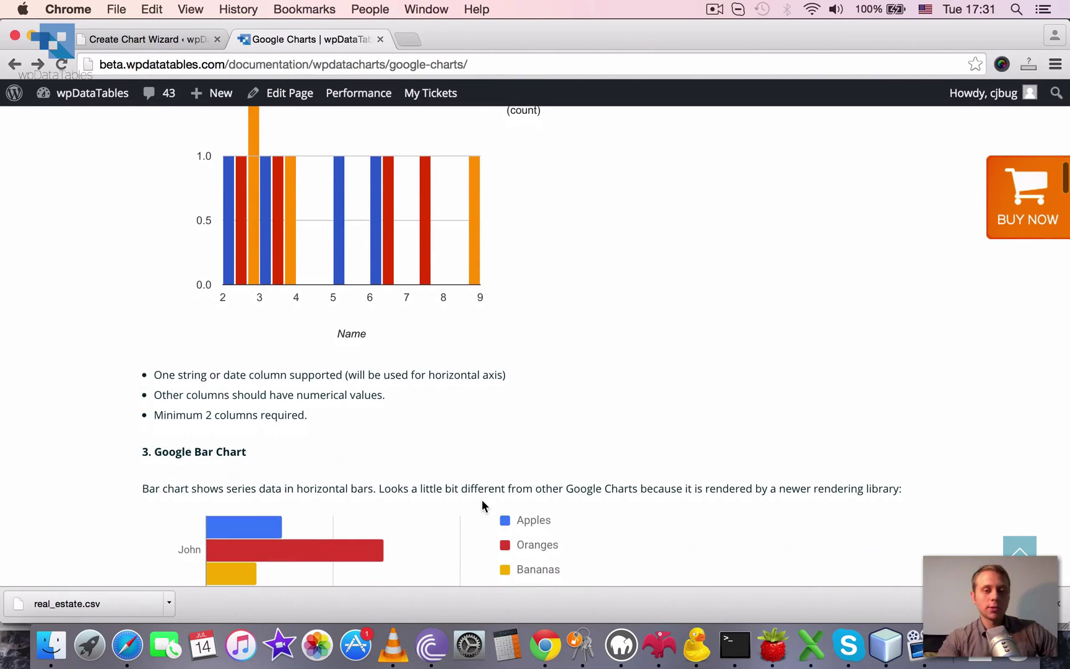
scroll(down, 3)
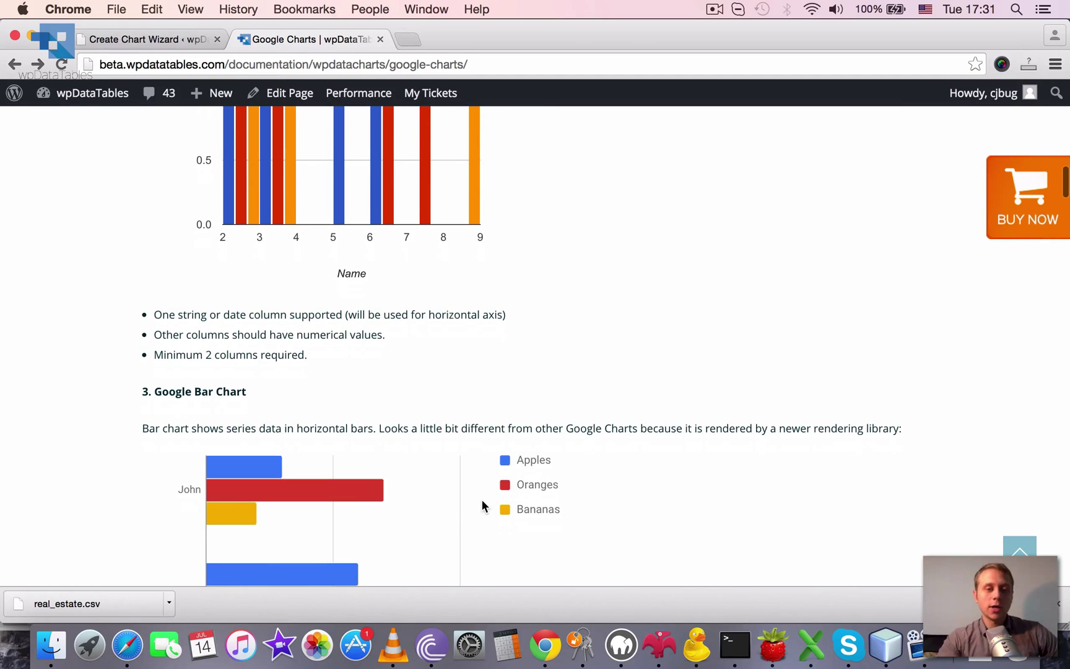
scroll(down, 3)
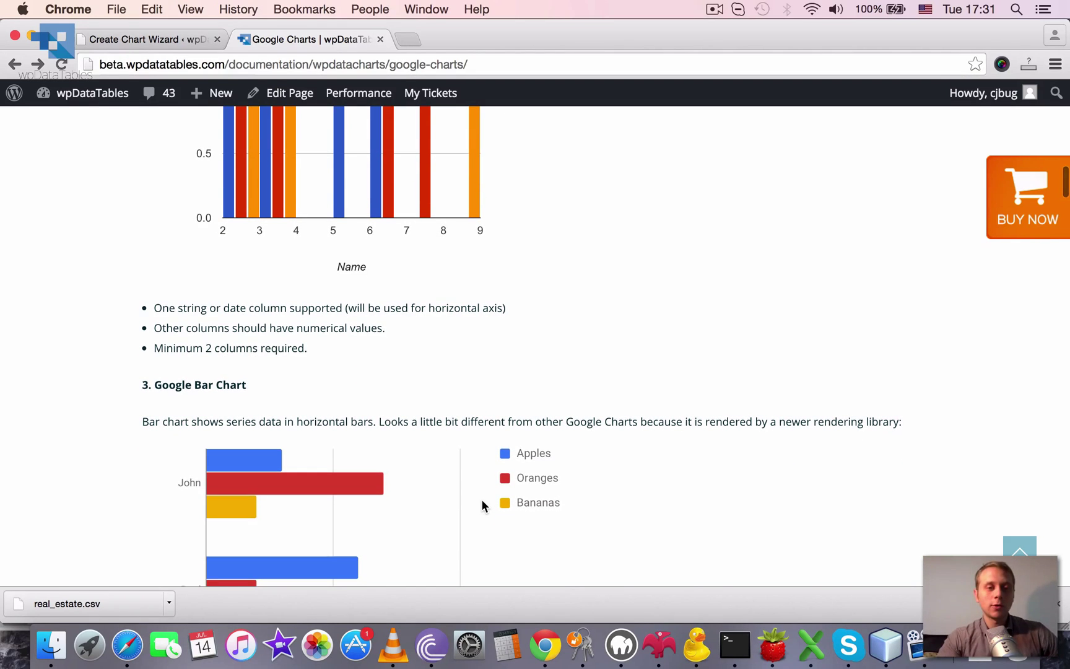
scroll(down, 3)
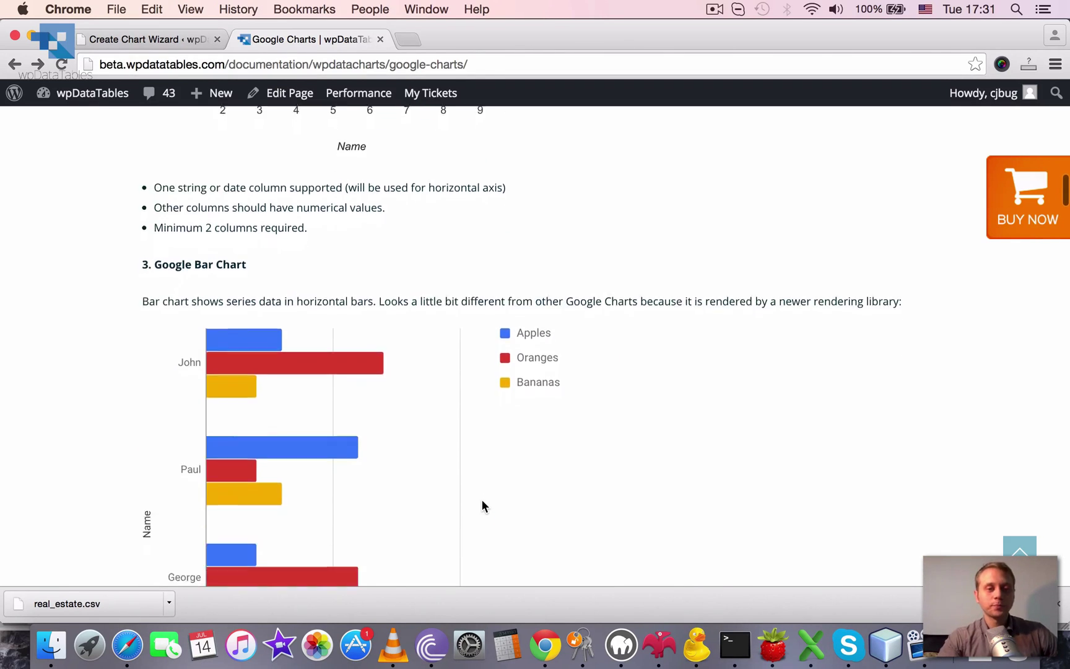
scroll(down, 3)
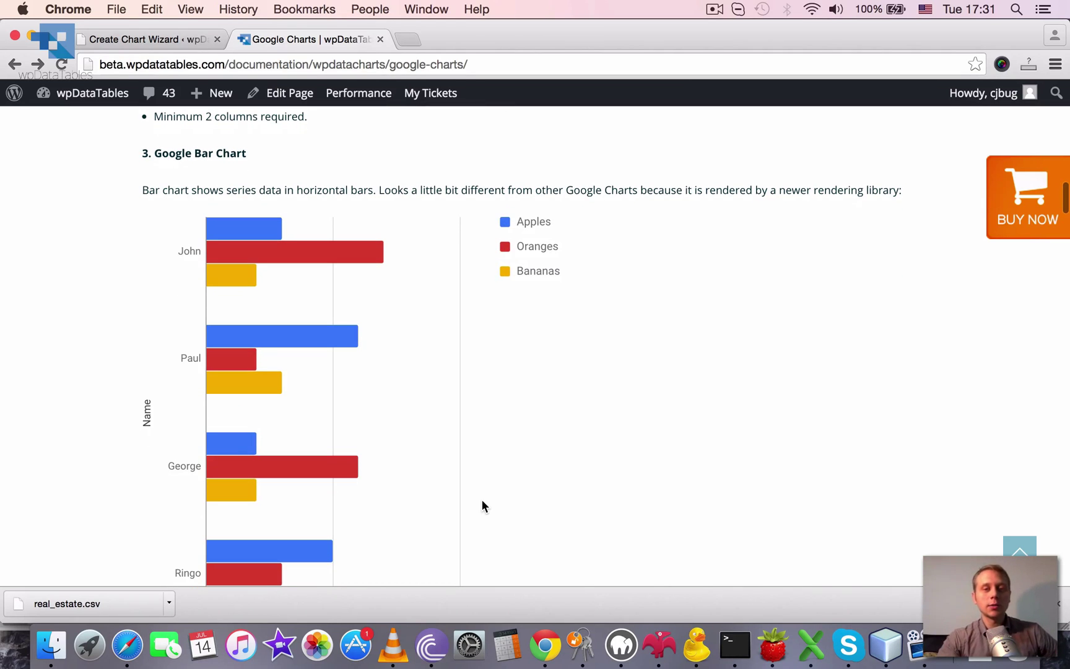
mouse_move(480, 450)
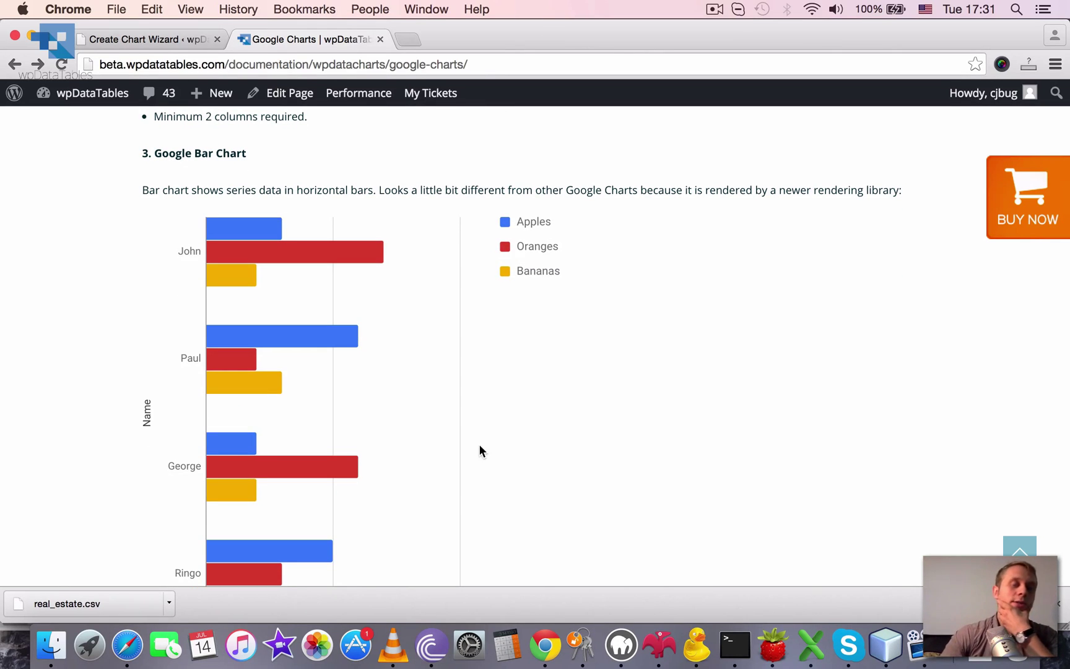
scroll(down, 3)
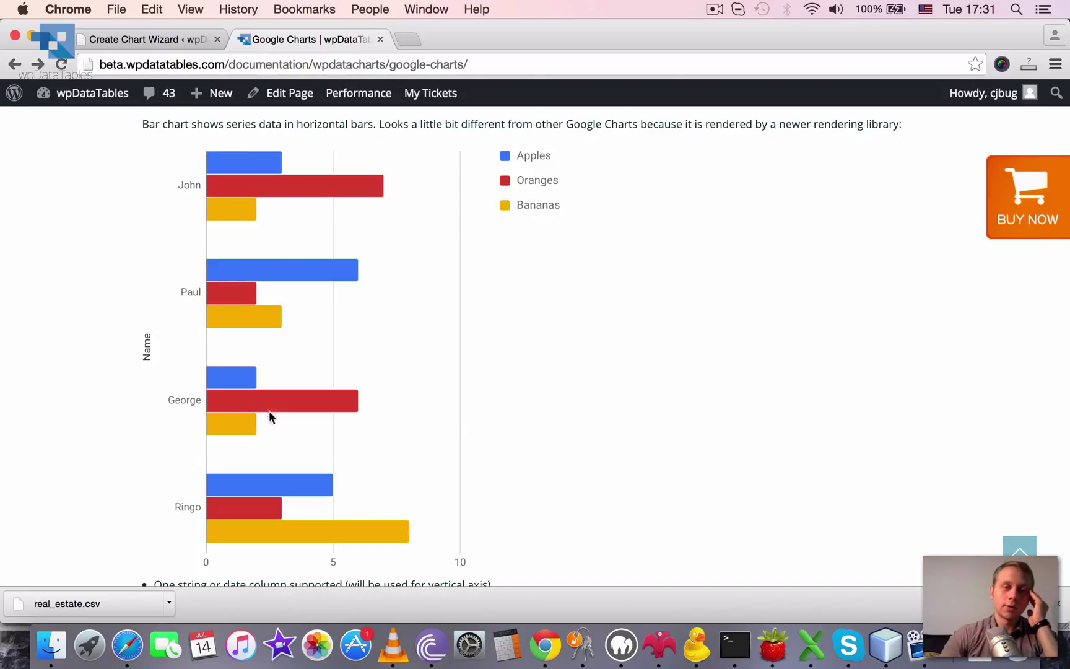
mouse_move(240, 186)
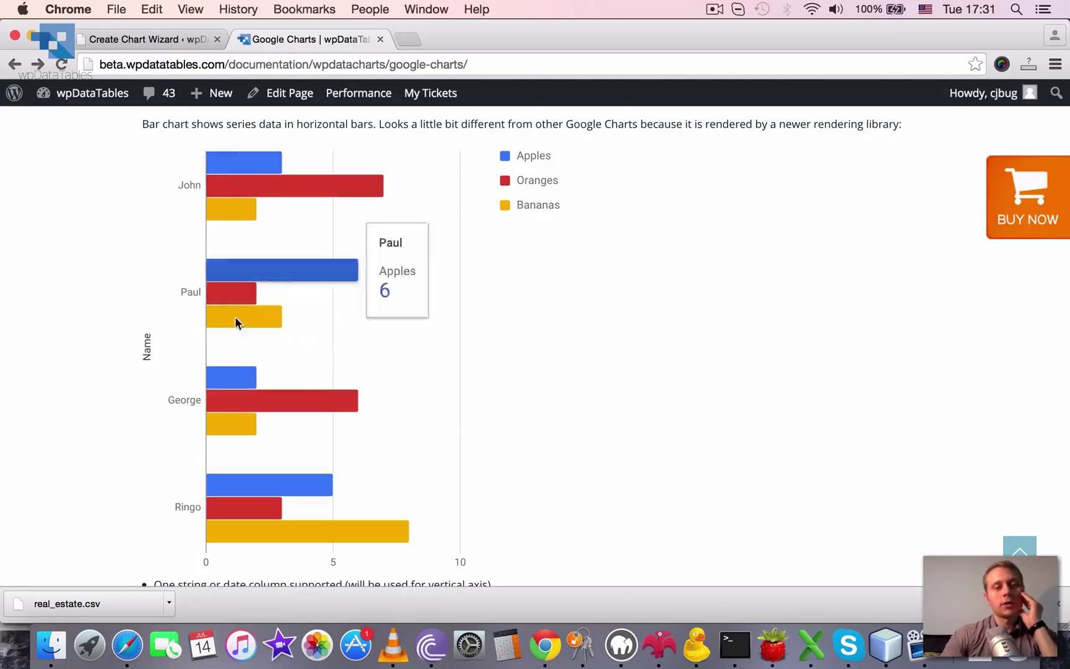
scroll(down, 3)
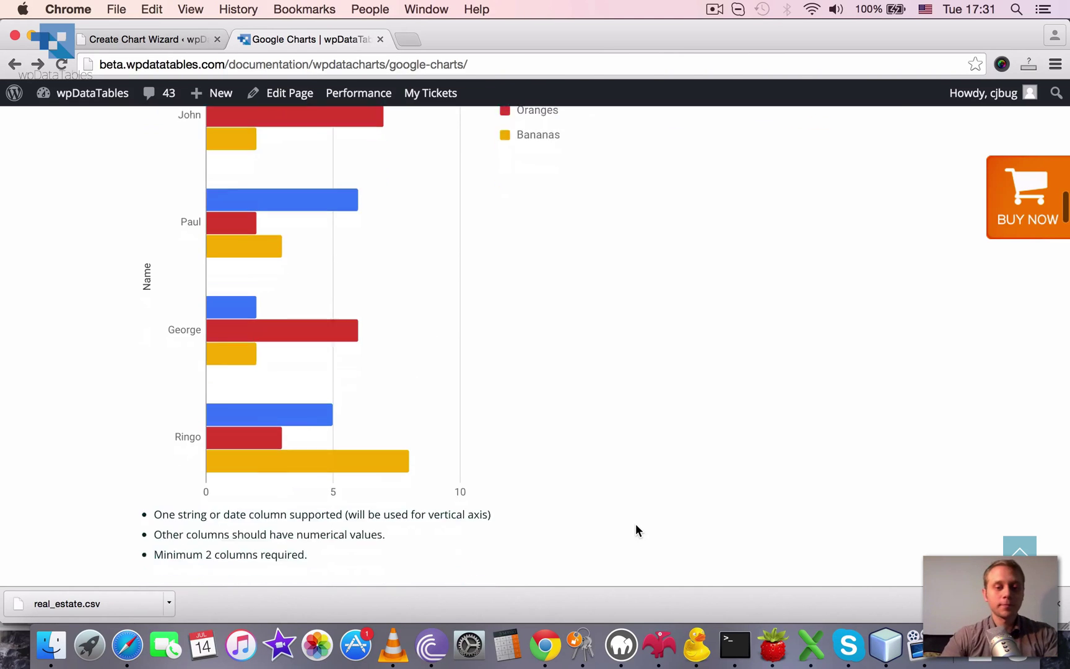
scroll(up, 3)
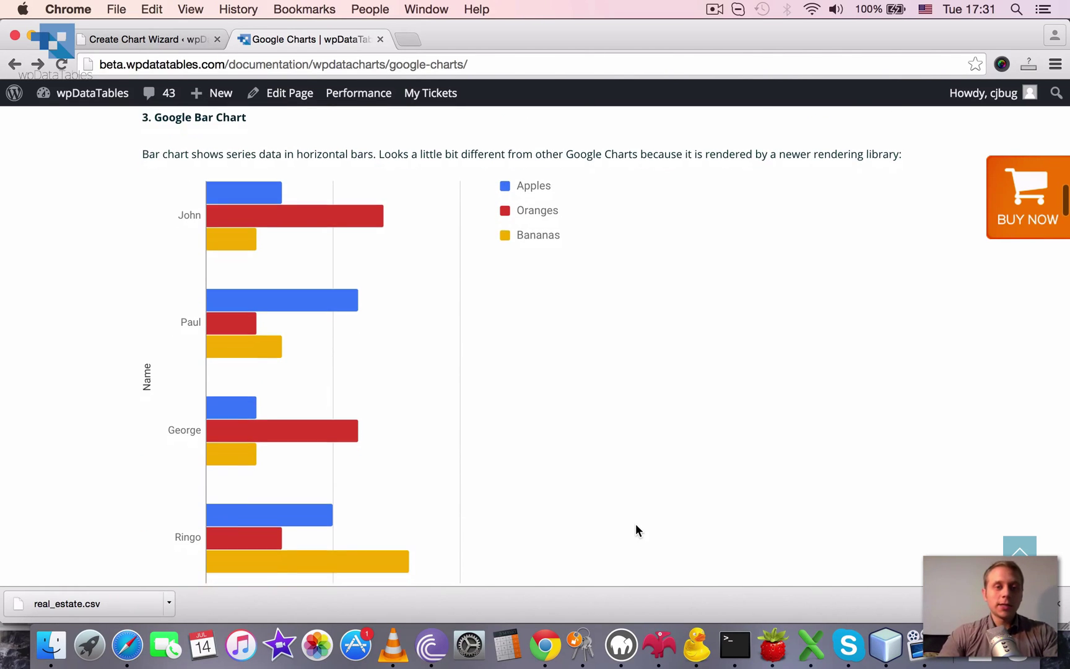
scroll(down, 3)
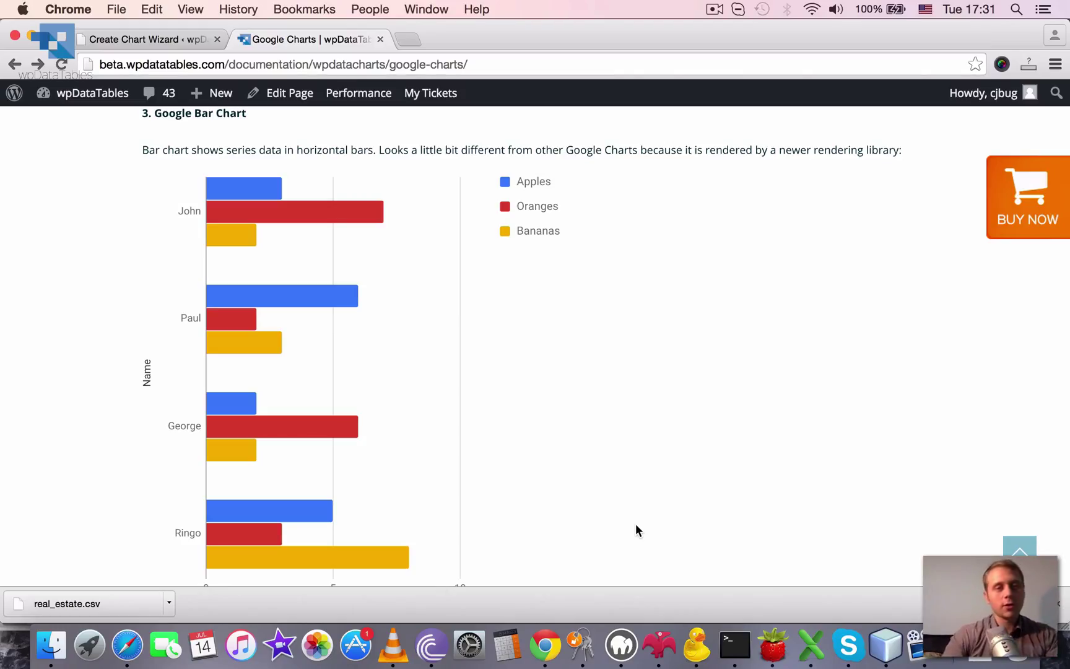
scroll(down, 3)
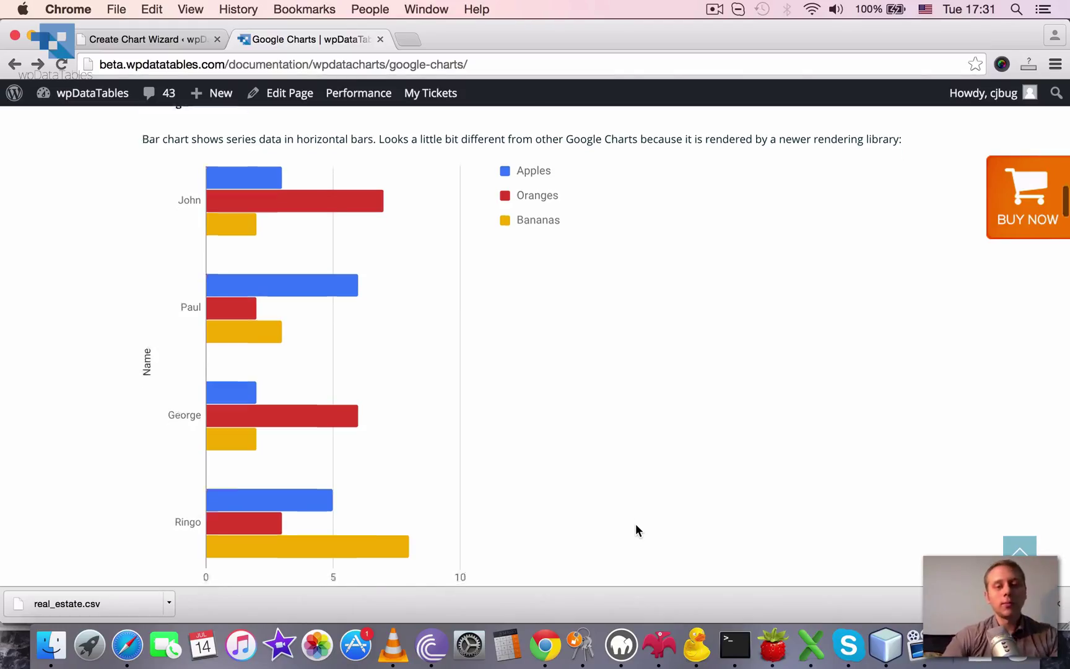
scroll(down, 3)
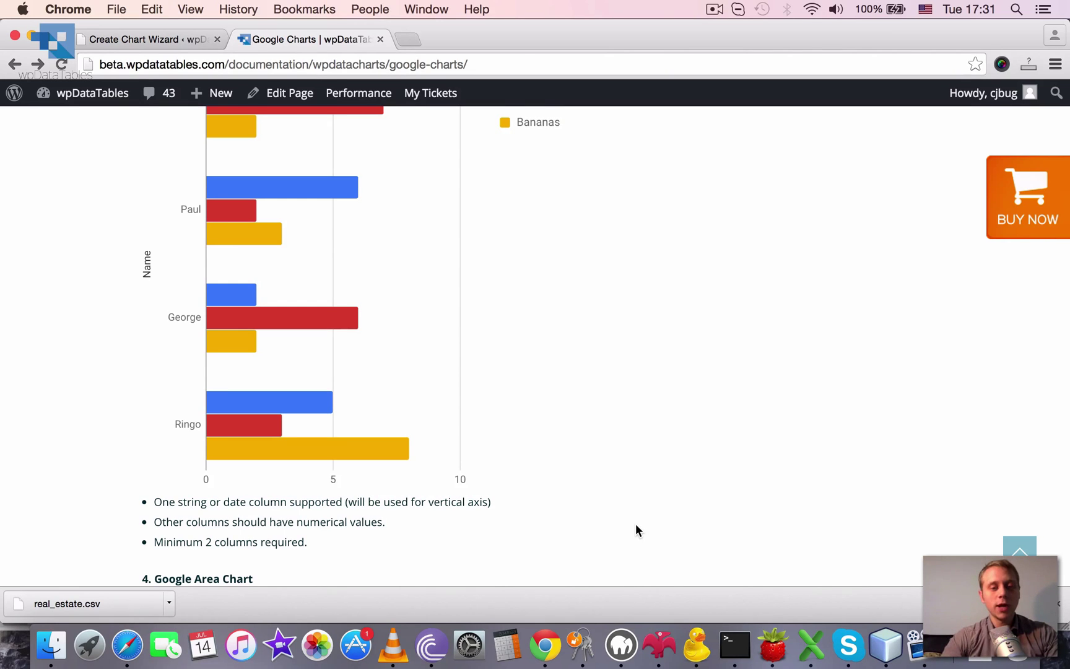
- Scroll past the Area Chart demo and bullets to '5. Google Stepped Area Chart'
scroll(down, 3)
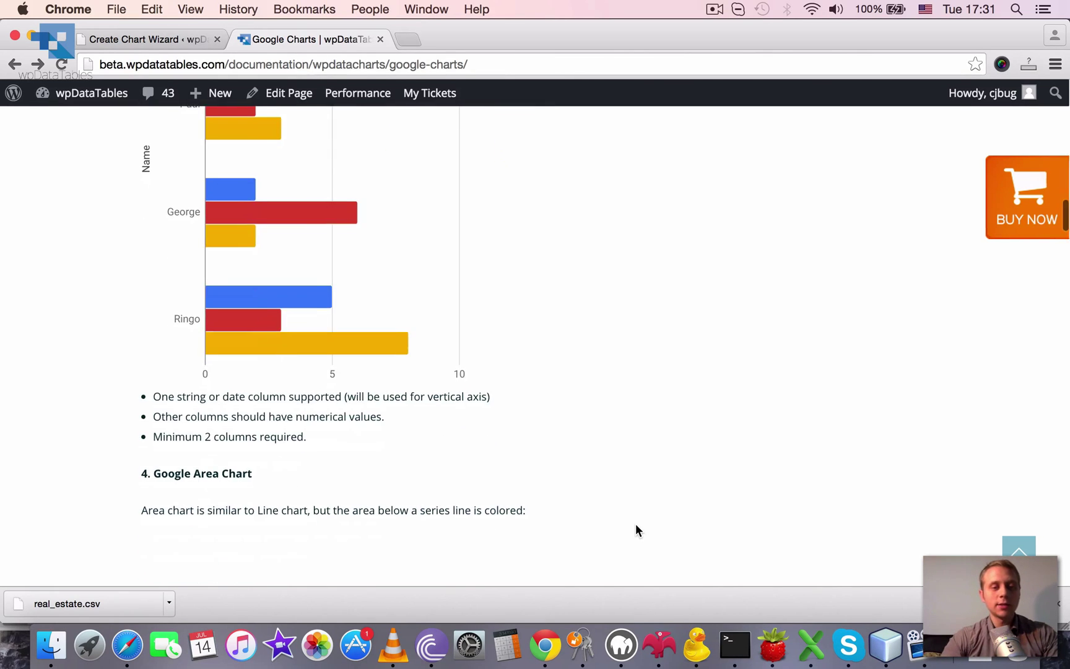
scroll(down, 3)
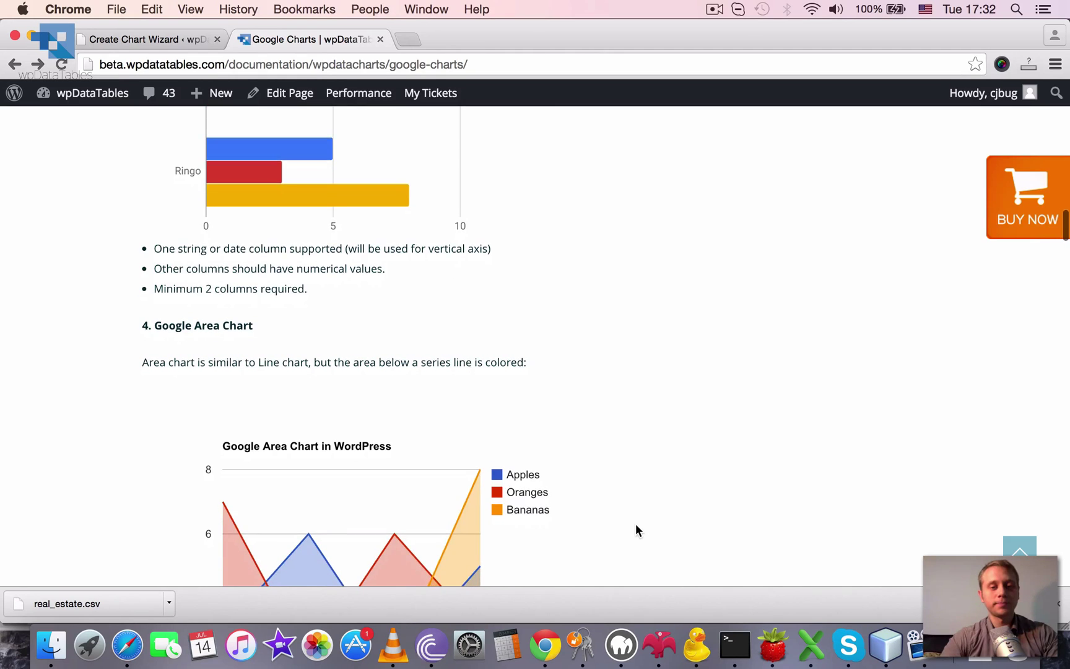
scroll(down, 3)
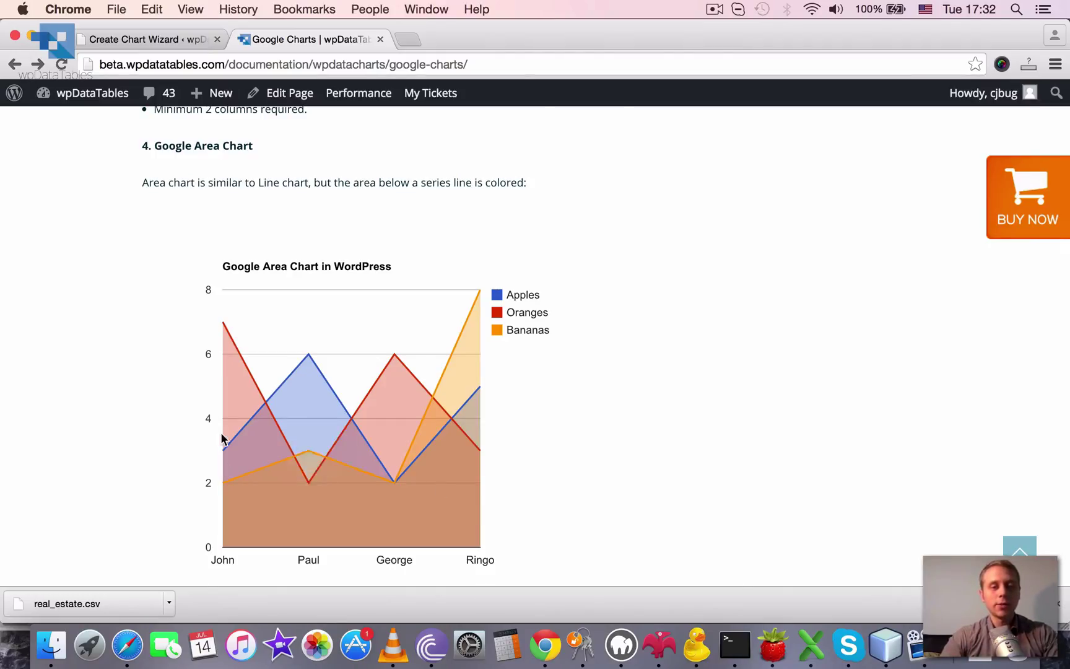
mouse_move(533, 352)
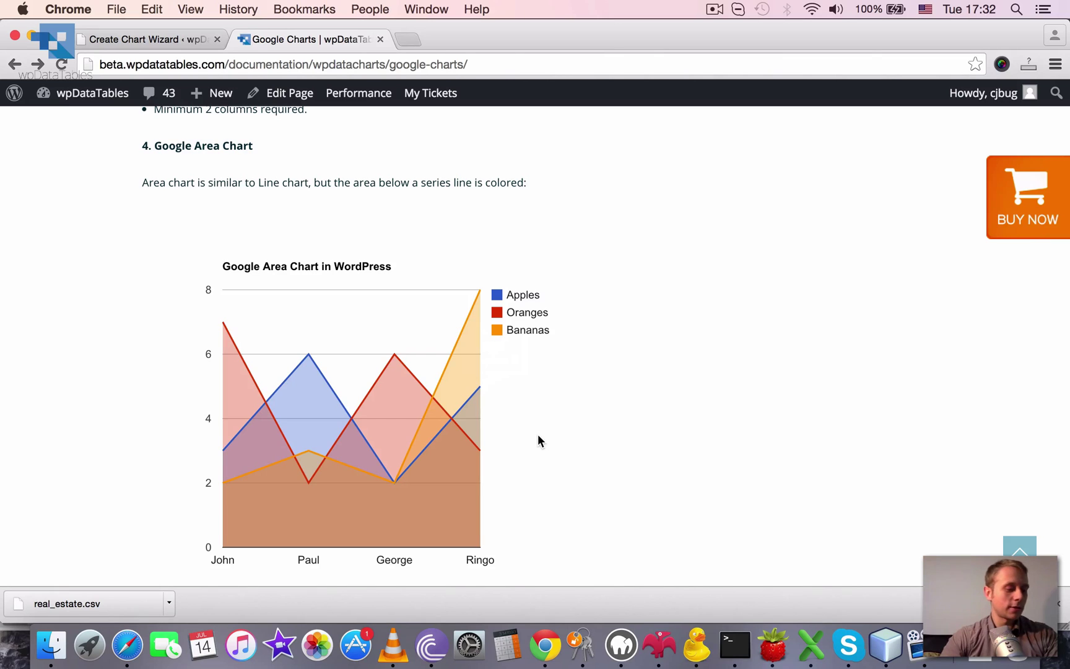
scroll(down, 3)
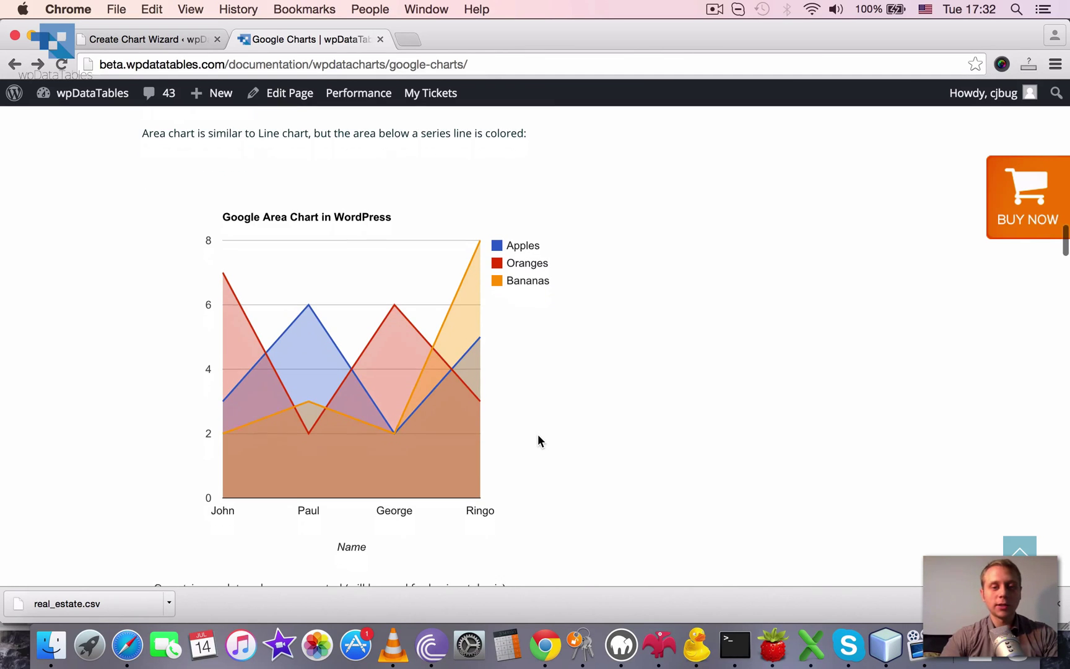
scroll(down, 3)
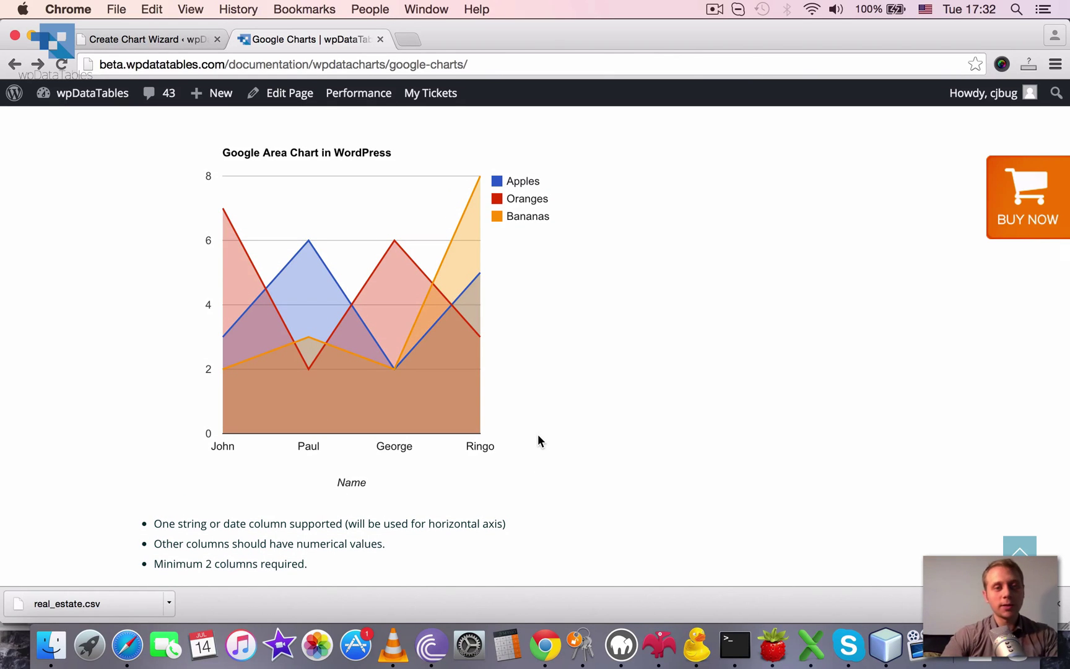
scroll(down, 3)
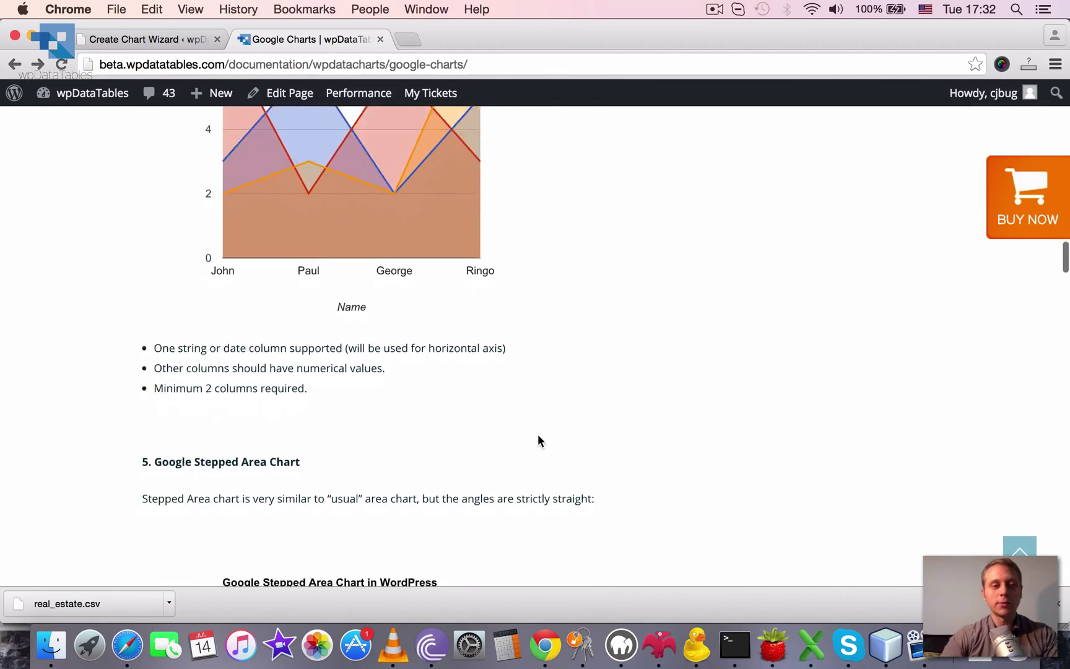
- View the full Stepped Area Chart demo and its values, such as Paul's 6 apples
scroll(down, 3)
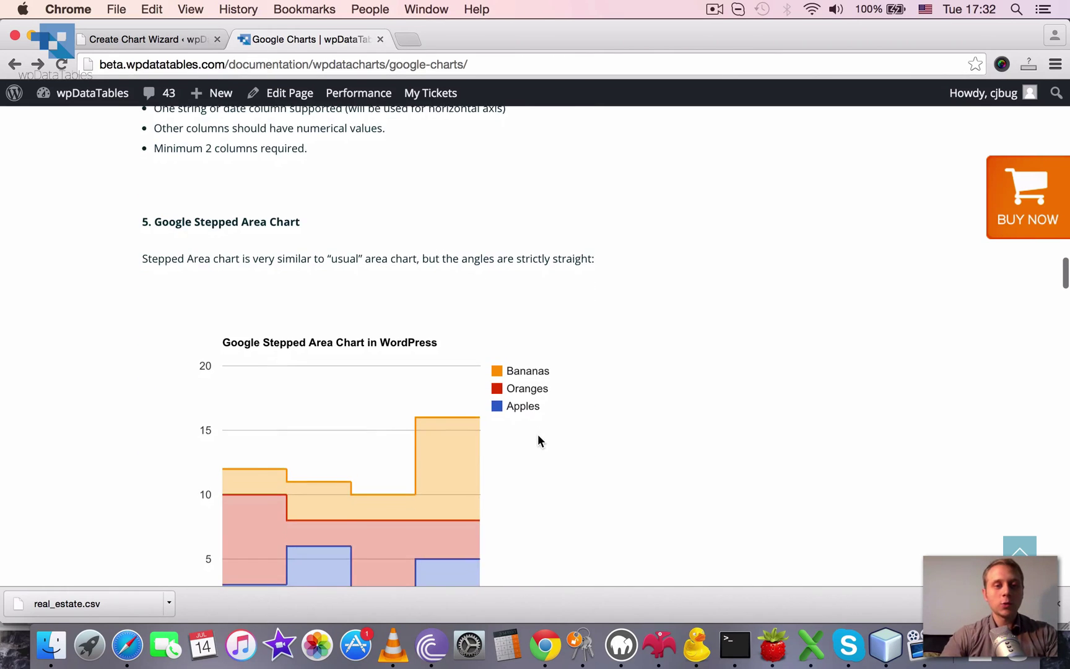
scroll(down, 3)
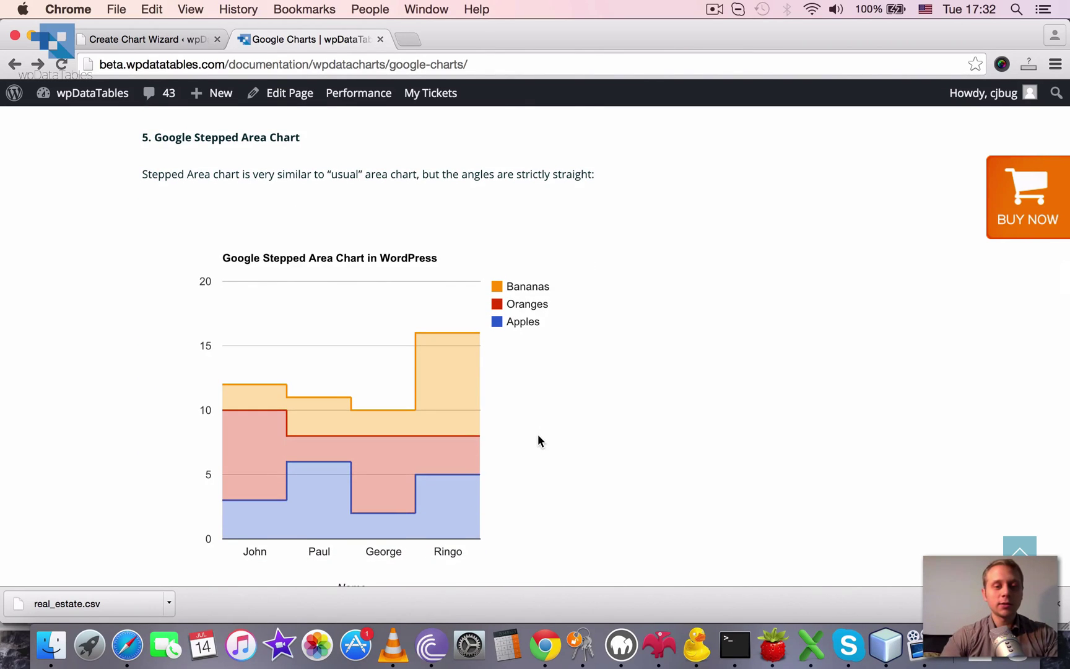
scroll(down, 3)
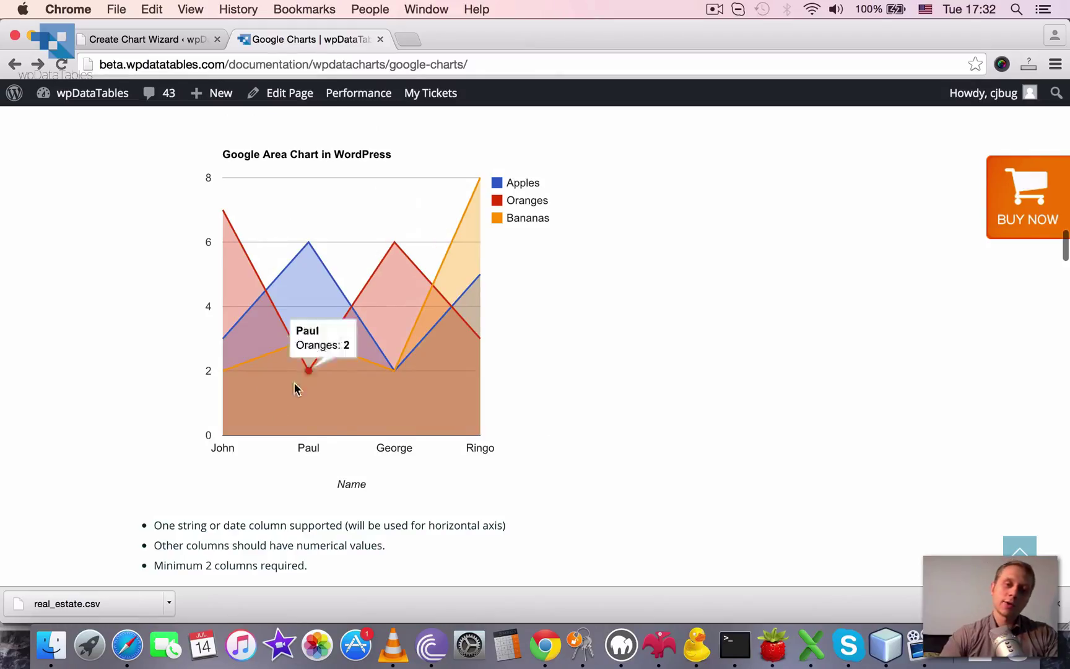
mouse_move(288, 401)
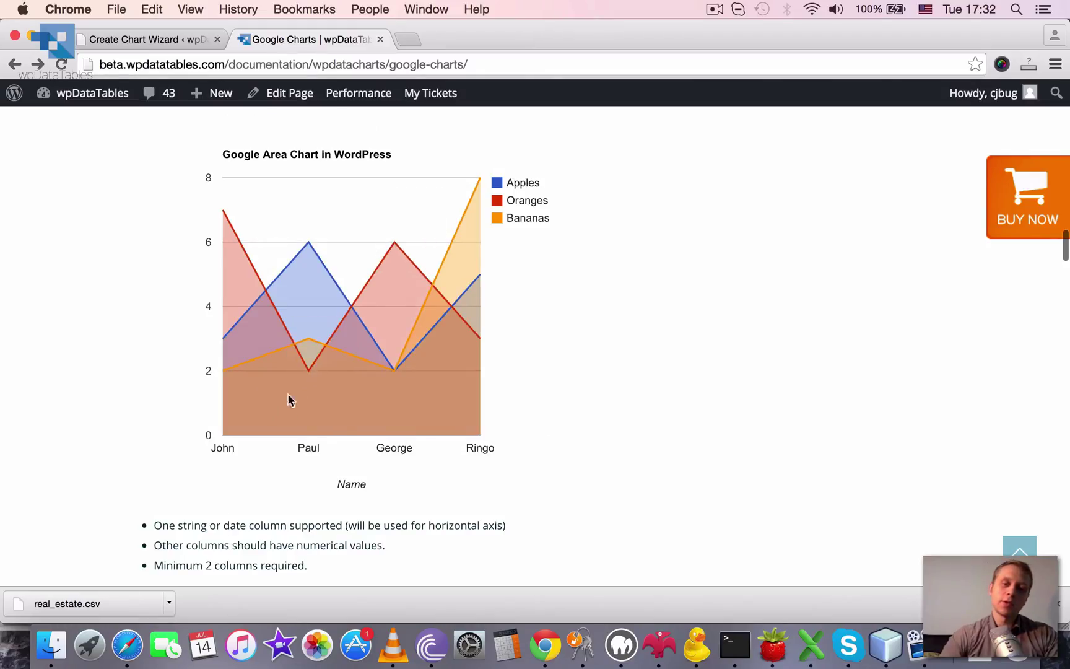
scroll(down, 3)
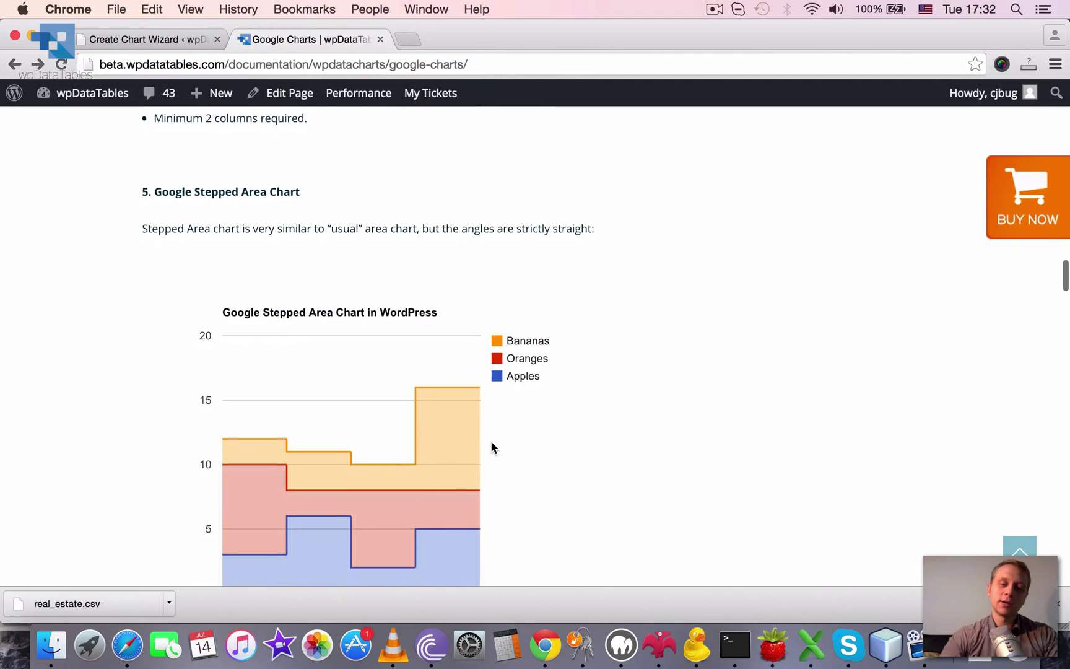
mouse_move(247, 584)
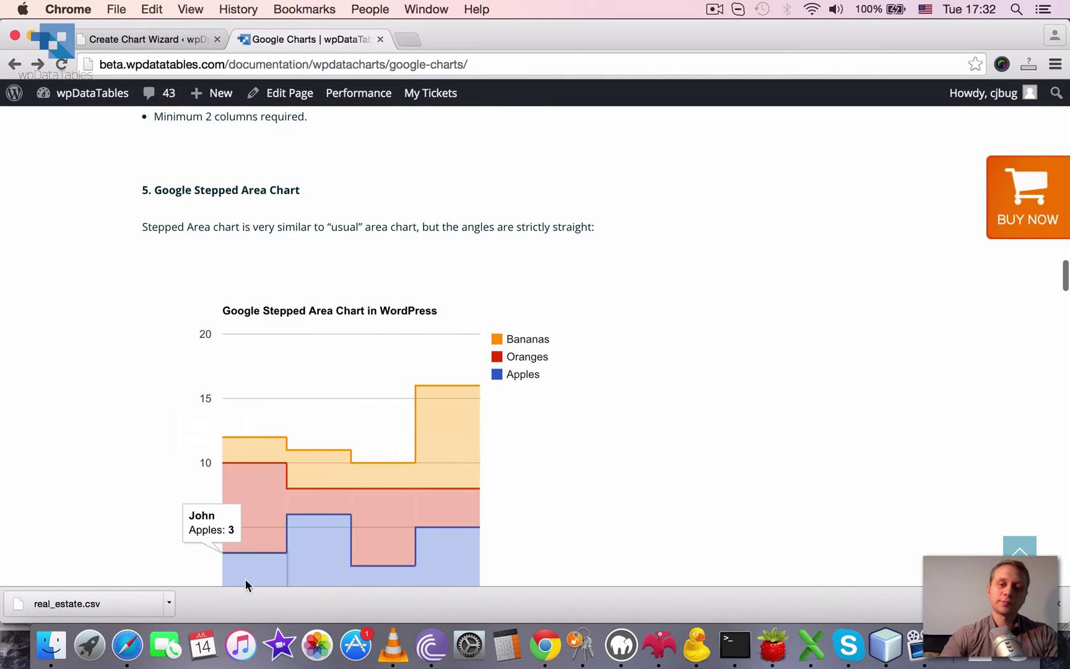
mouse_move(250, 553)
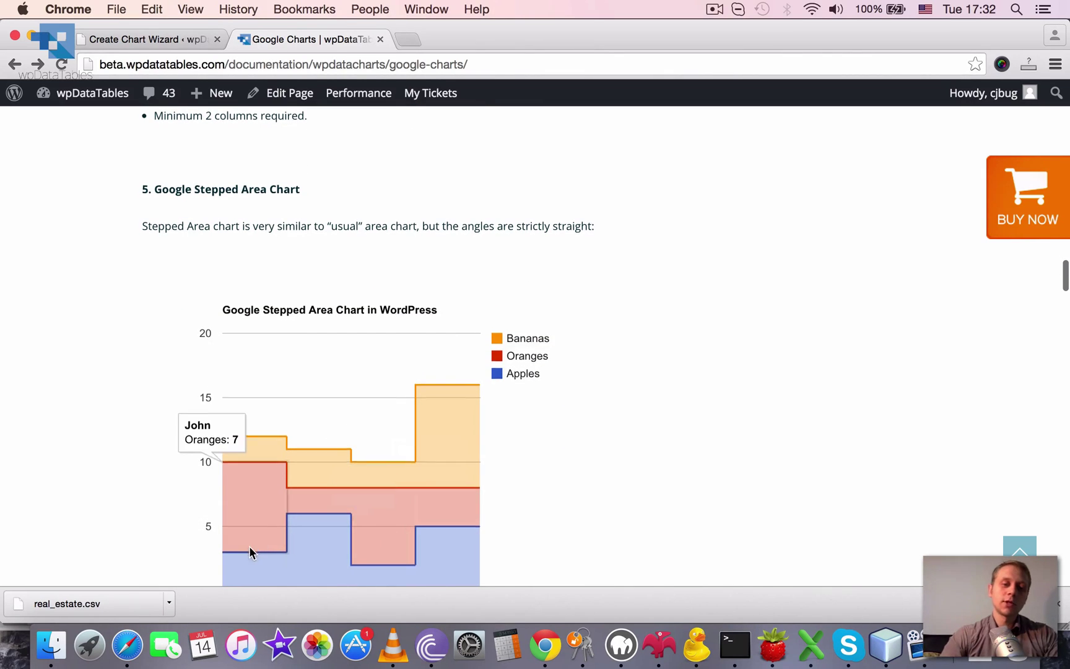
scroll(down, 3)
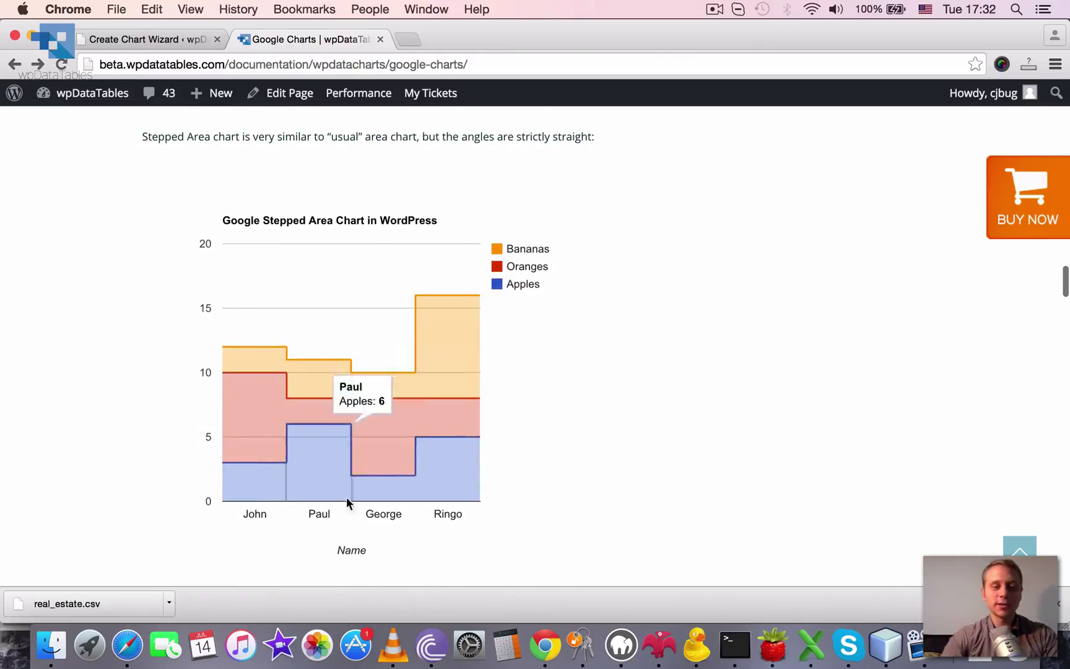
mouse_move(254, 472)
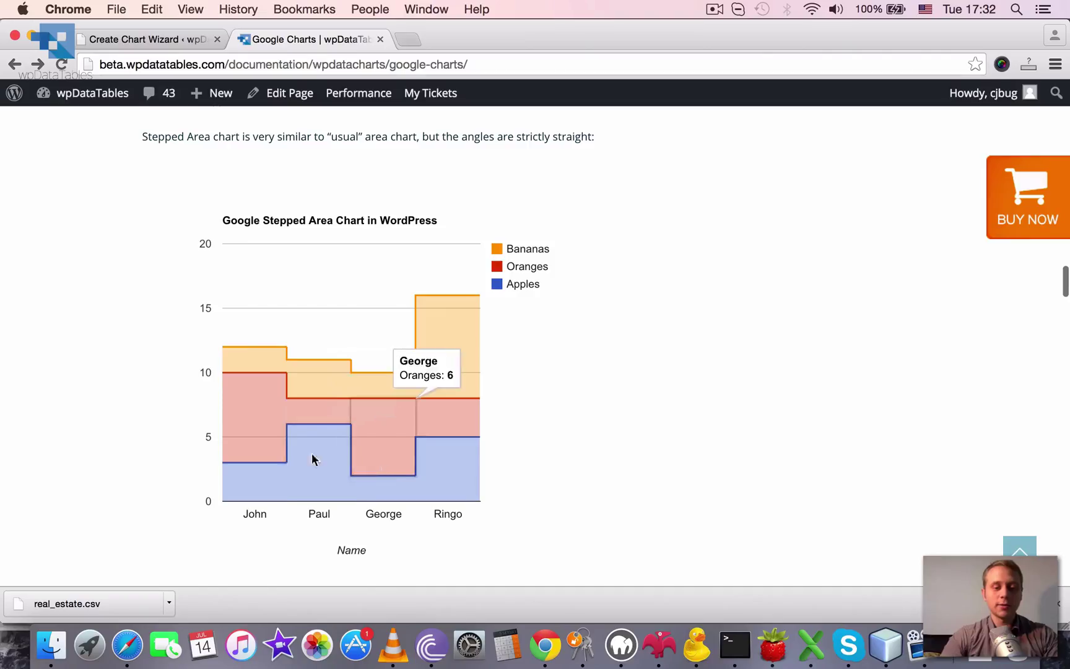
mouse_move(293, 440)
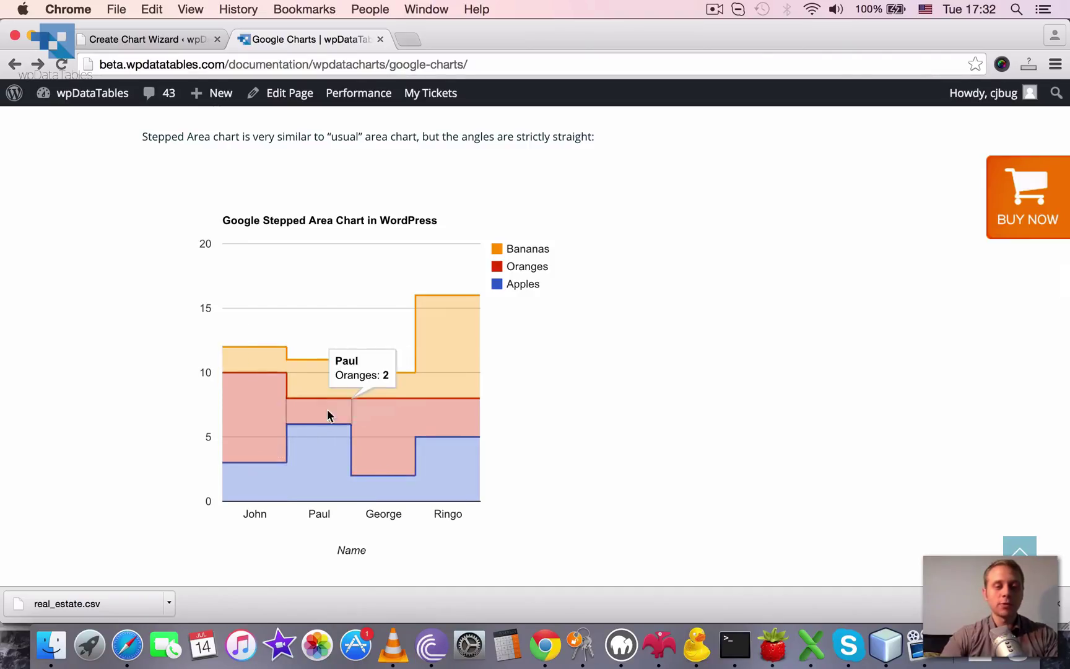
mouse_move(402, 482)
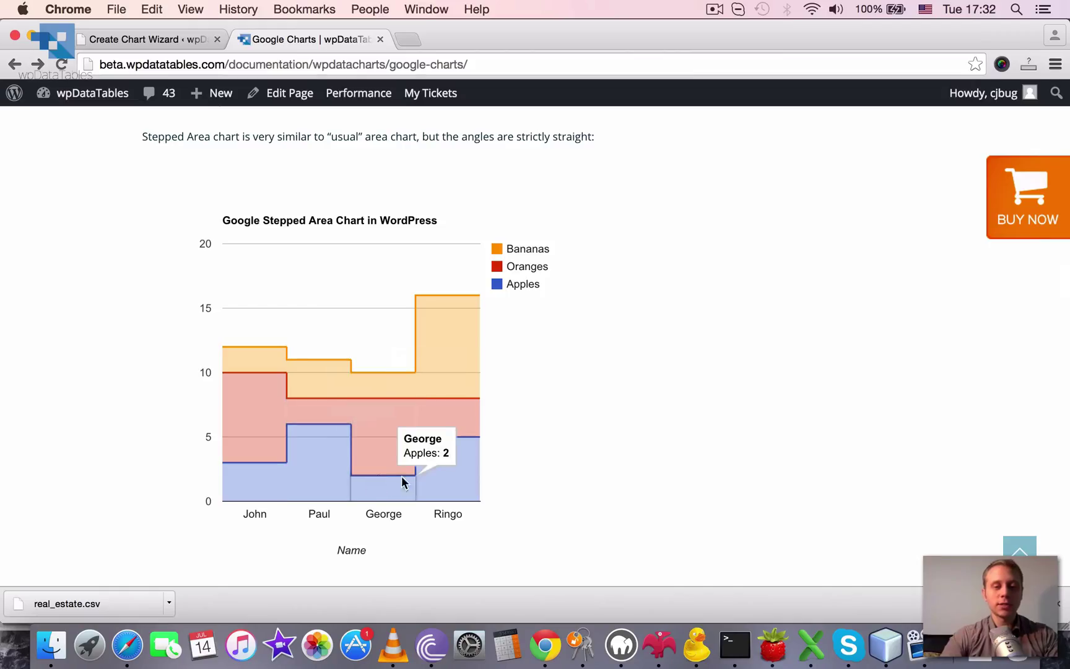
mouse_move(315, 433)
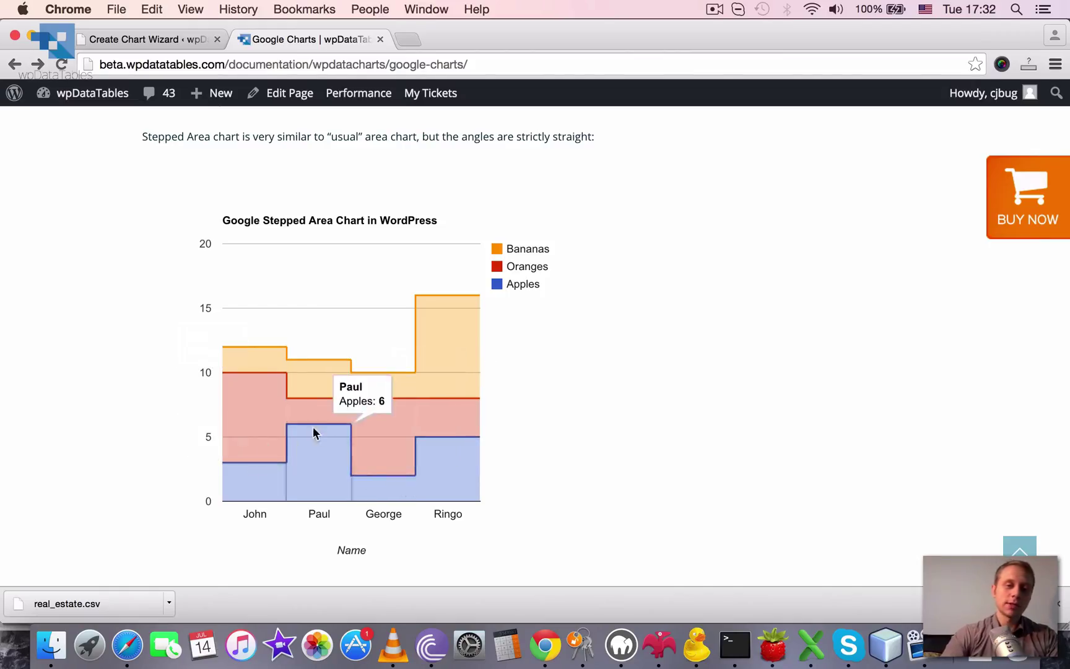
mouse_move(523, 416)
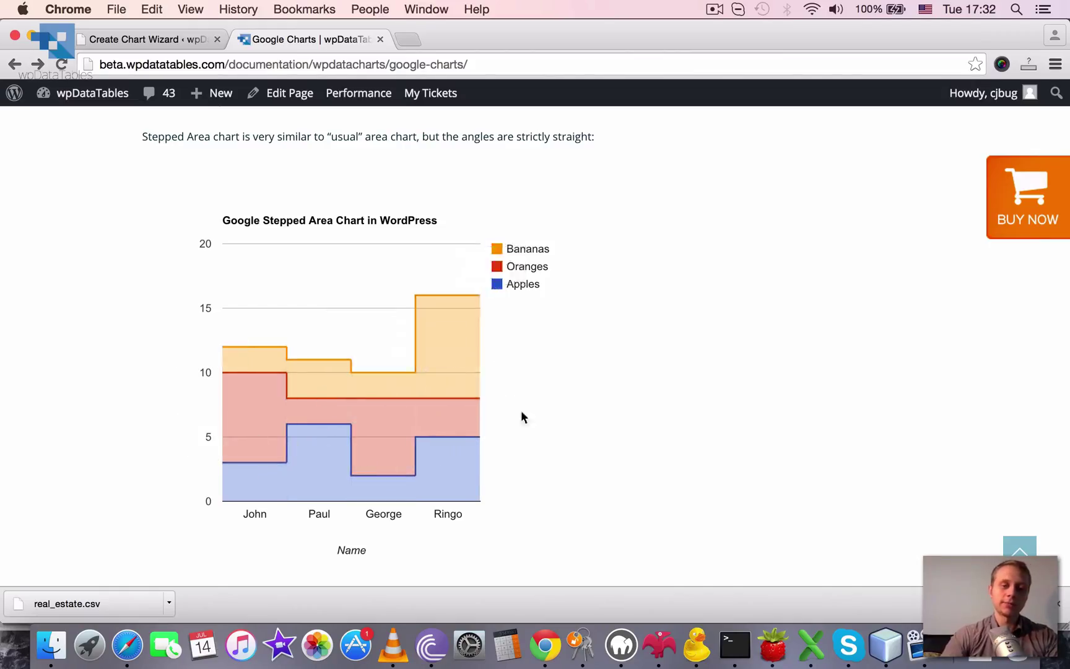
- Scroll past the Stepped Area and Line Chart examples to the Pie Chart demo
scroll(down, 3)
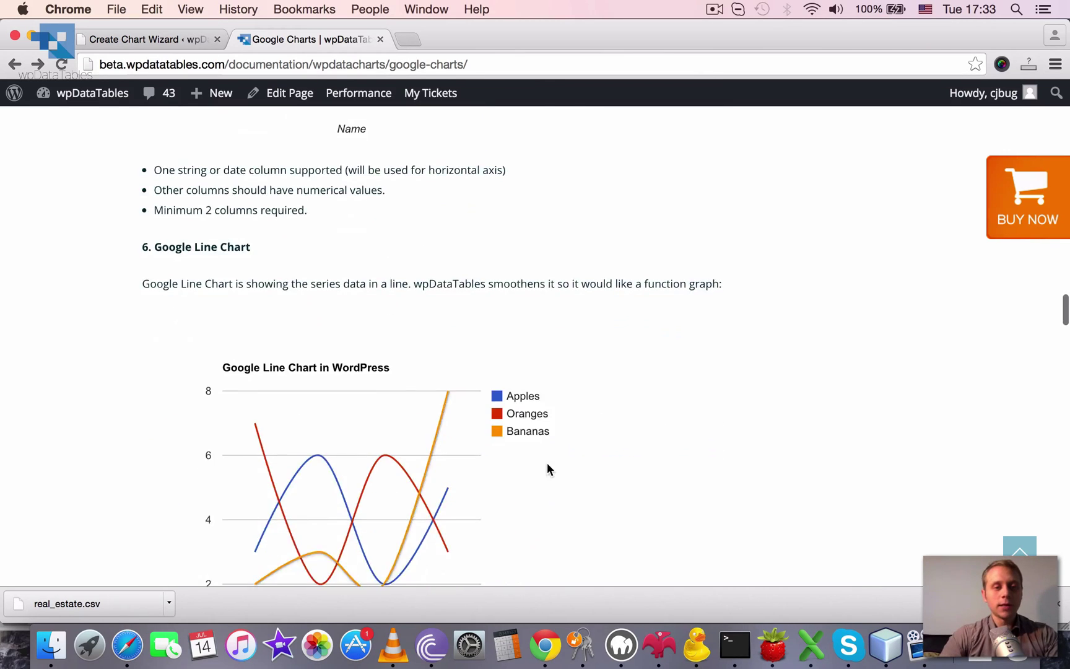
scroll(down, 3)
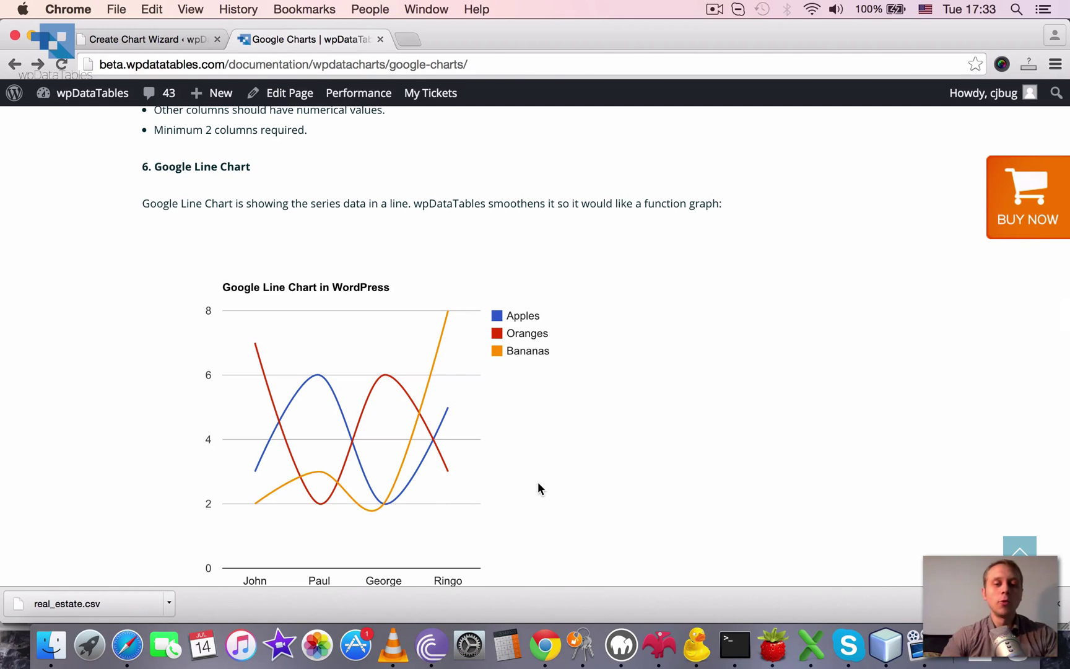
scroll(down, 3)
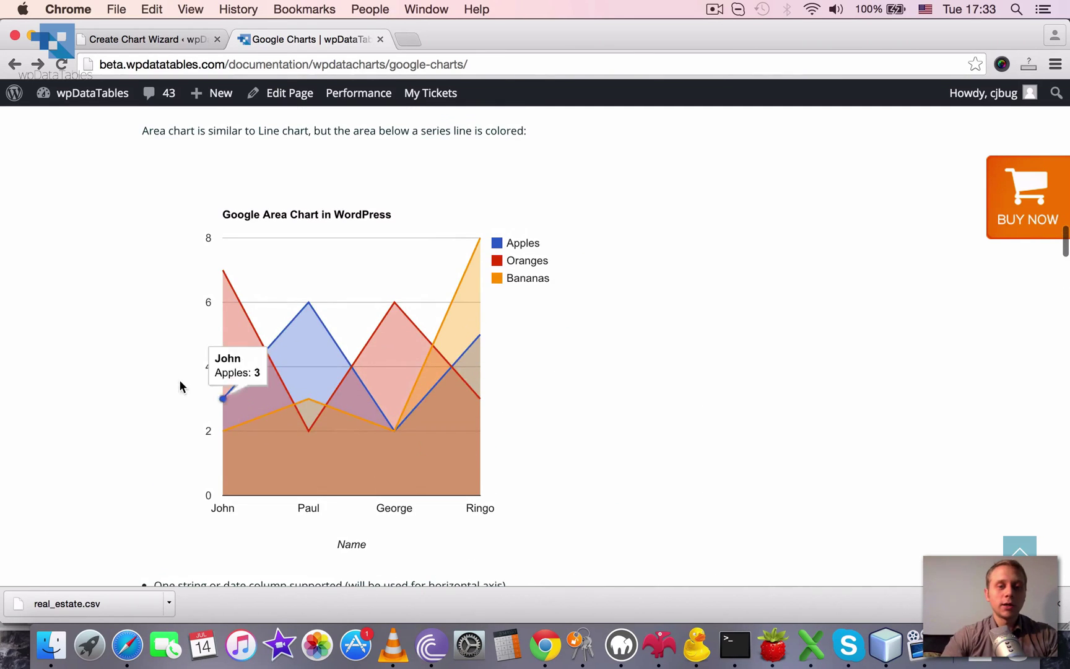
scroll(down, 3)
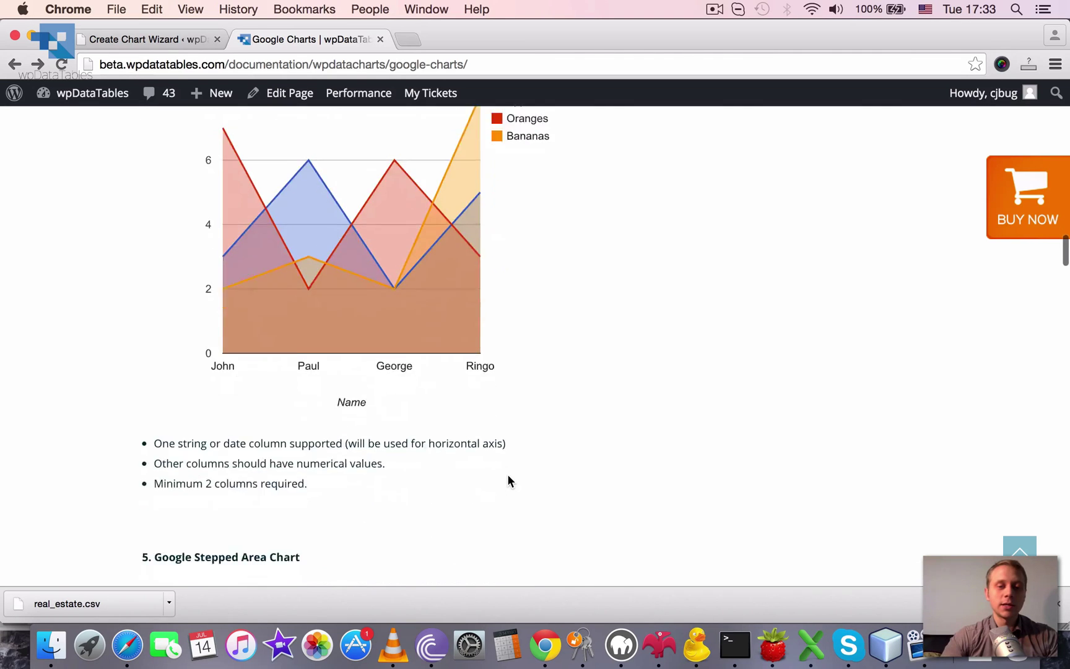
scroll(down, 3)
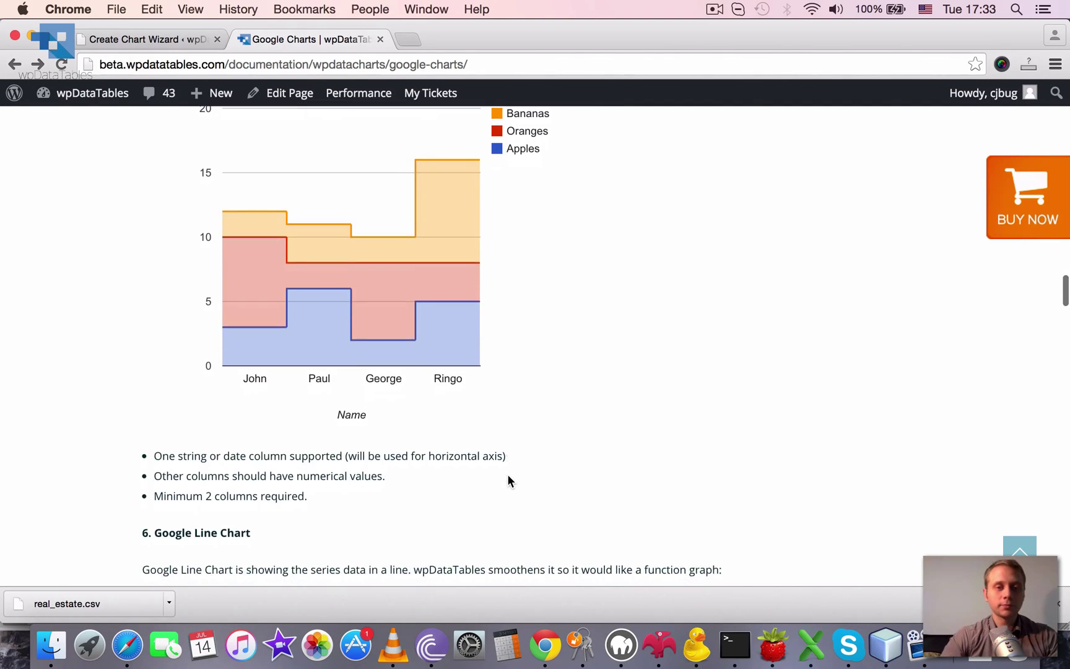
scroll(down, 3)
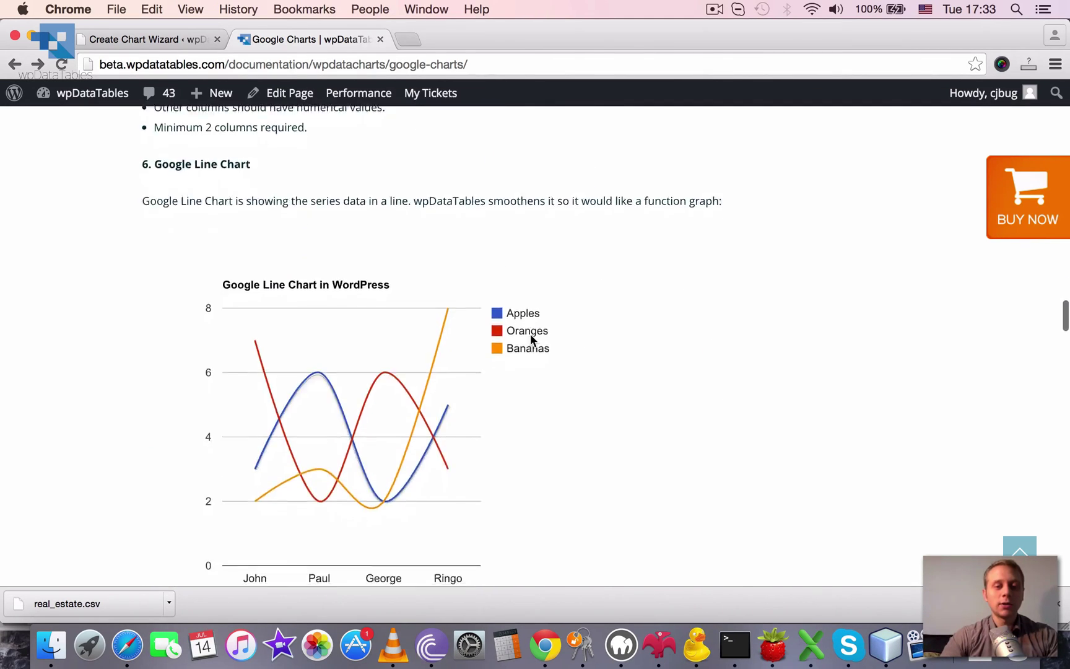
scroll(down, 3)
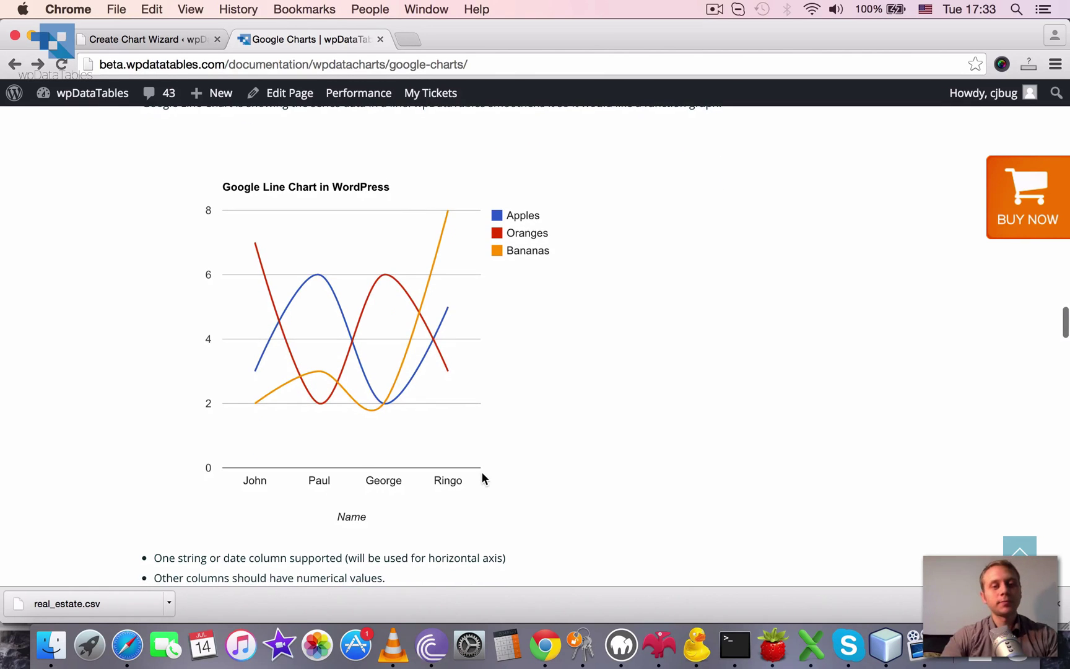
scroll(down, 3)
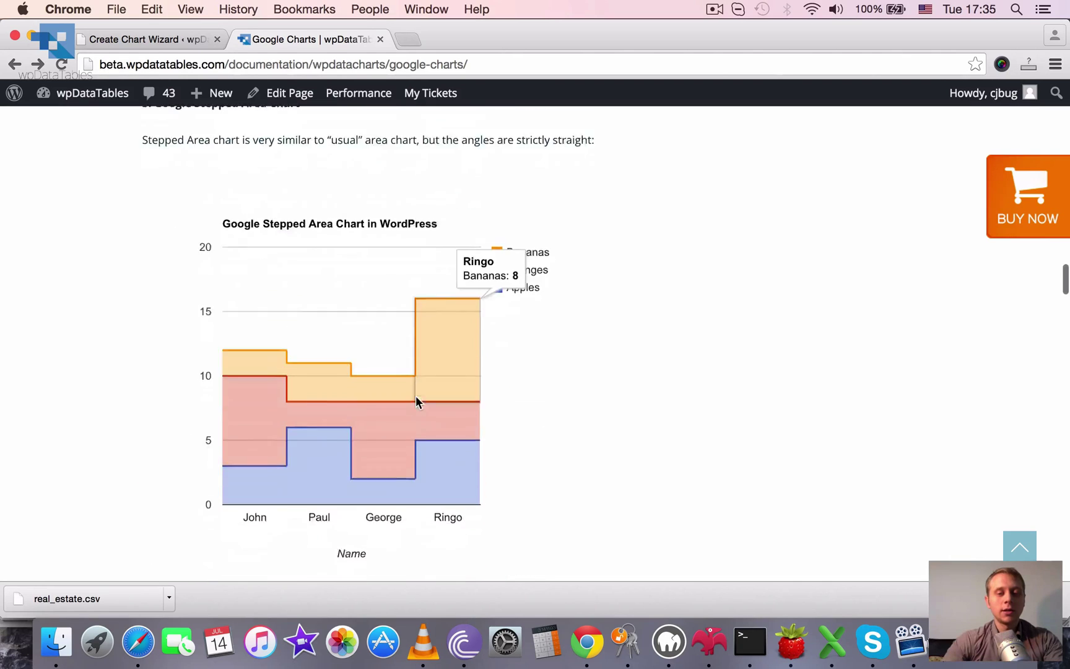
scroll(down, 3)
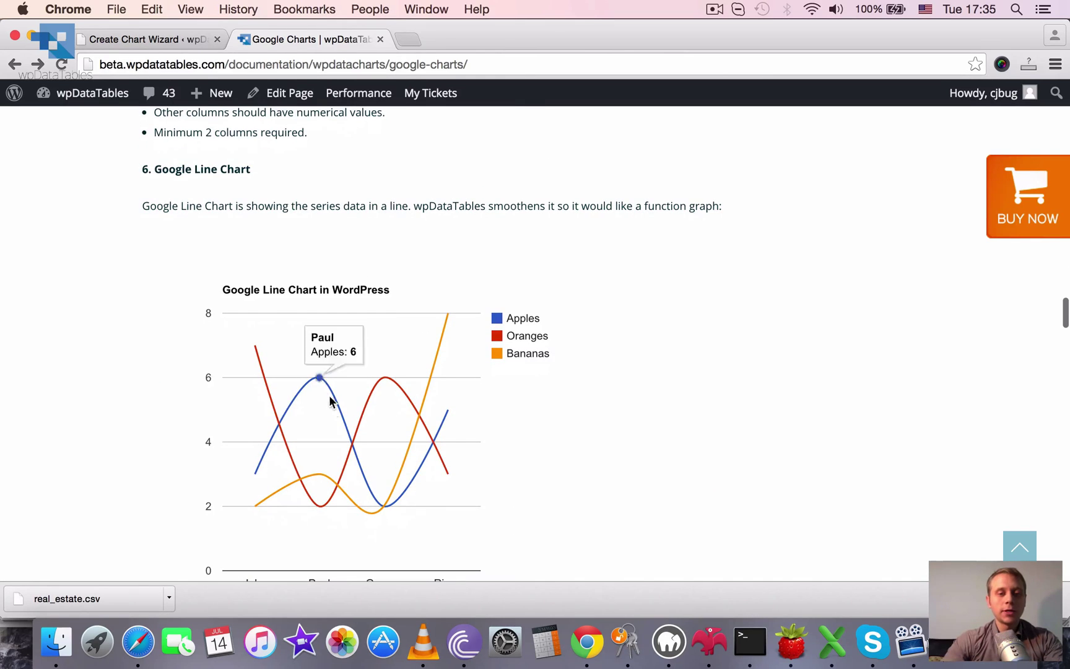
mouse_move(341, 370)
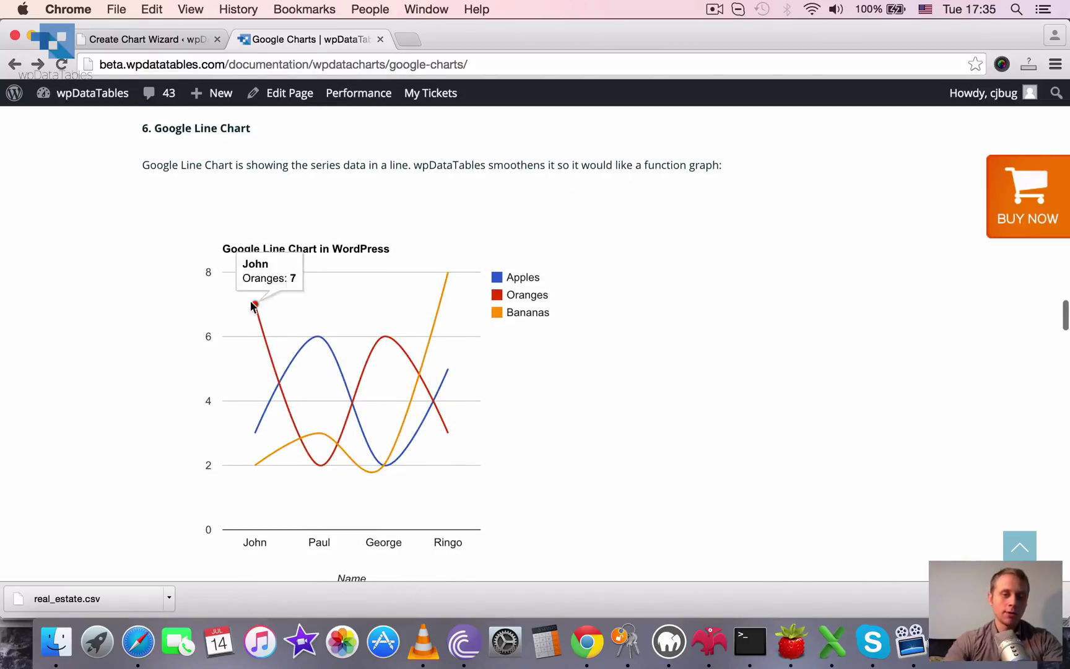
scroll(down, 3)
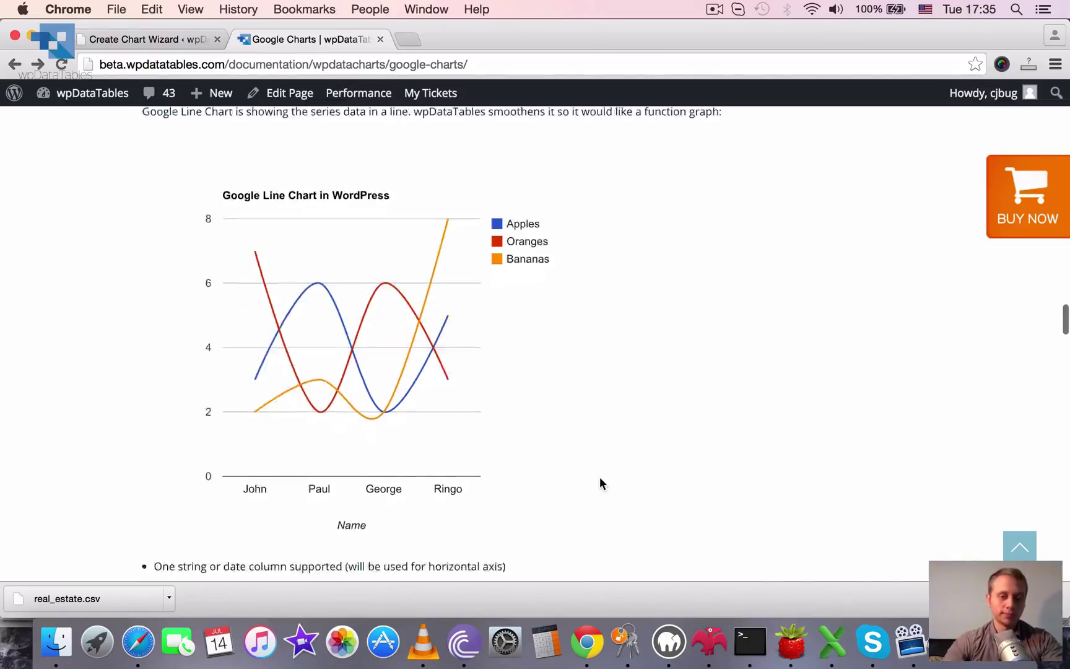
scroll(down, 3)
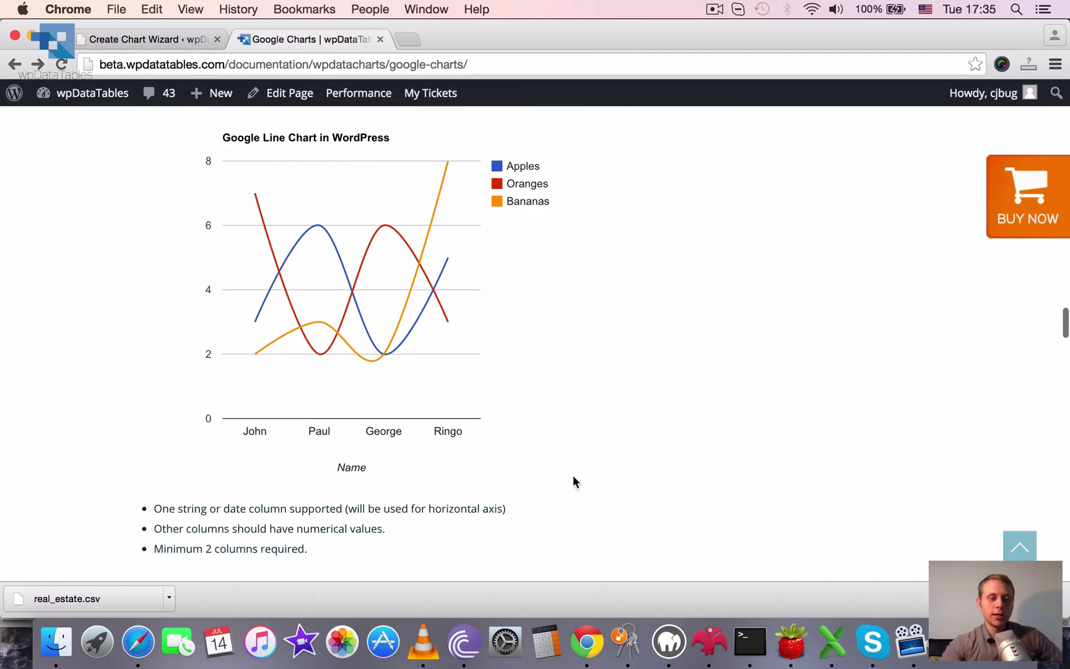
scroll(down, 3)
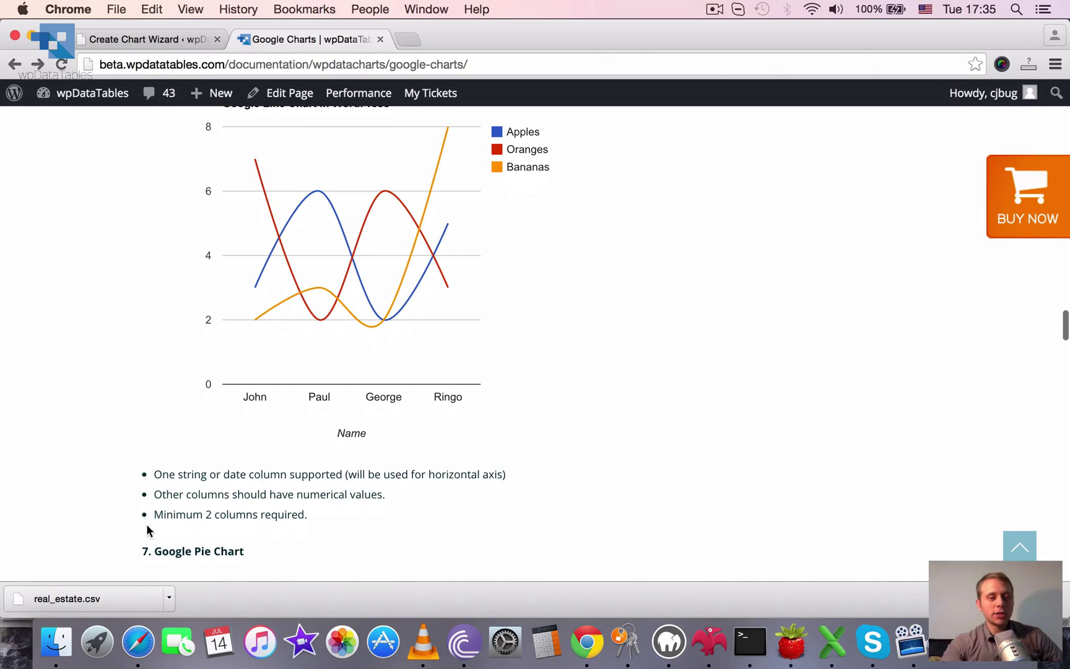
scroll(down, 3)
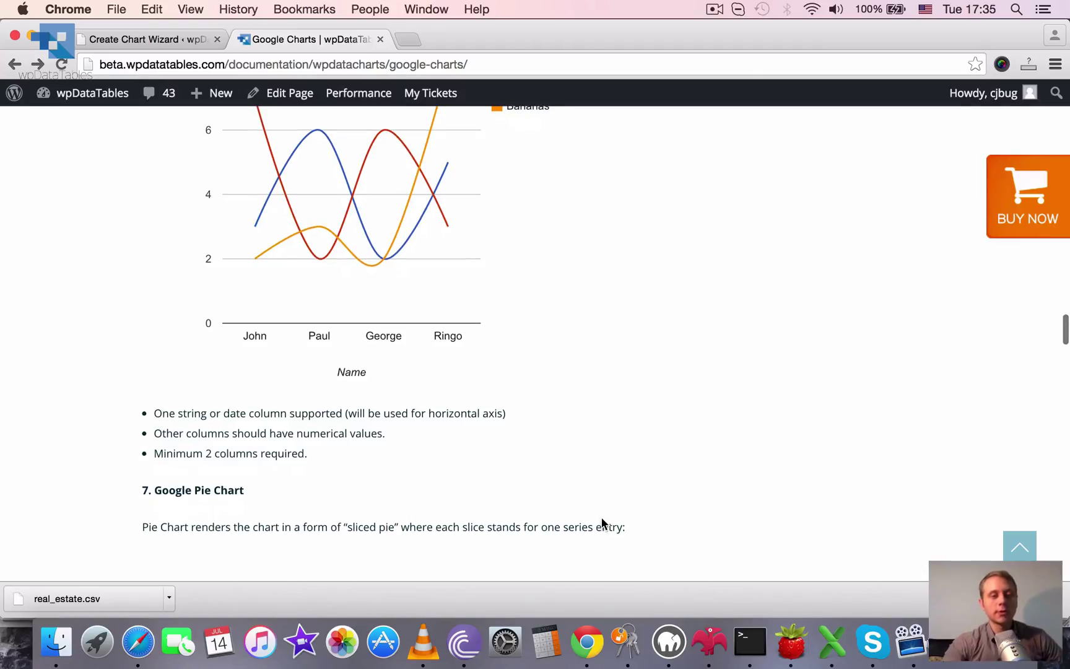
scroll(down, 3)
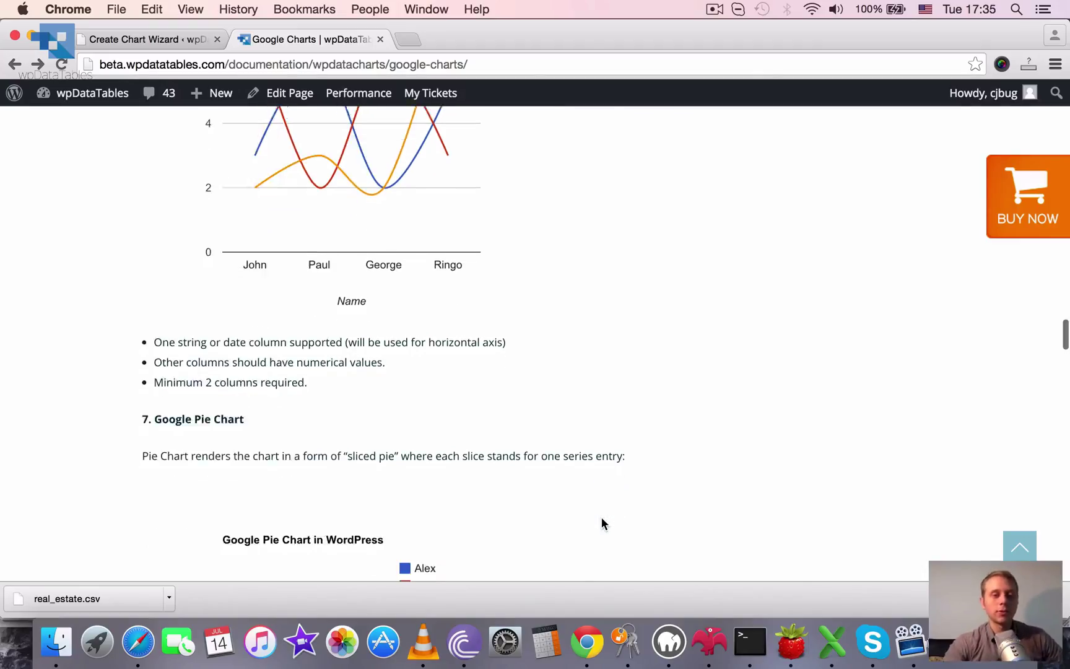
scroll(down, 3)
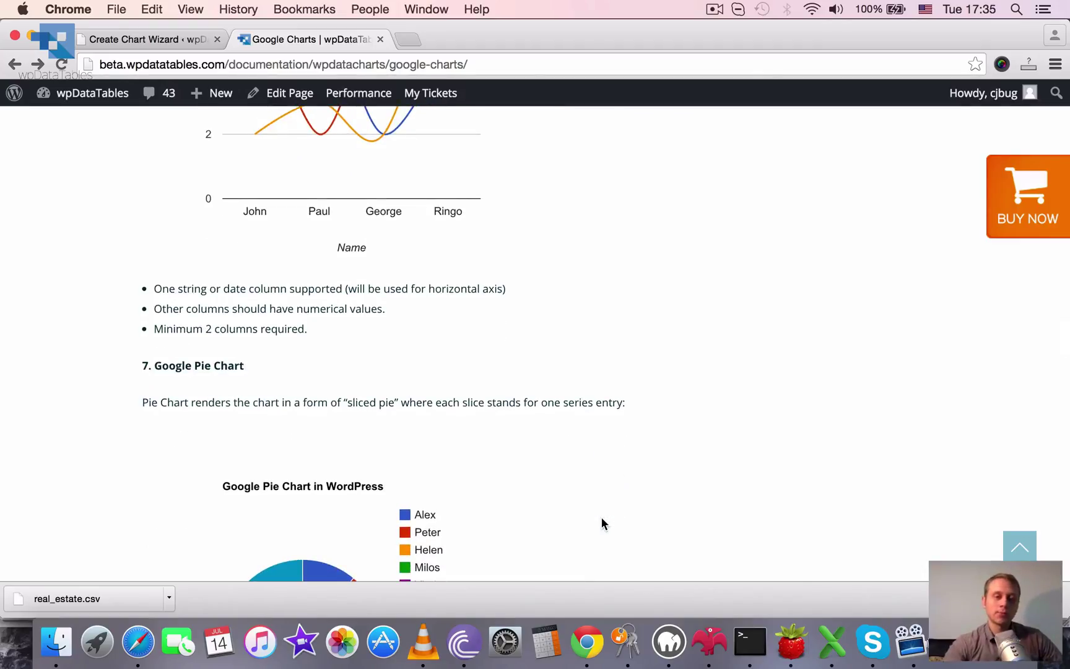
scroll(down, 3)
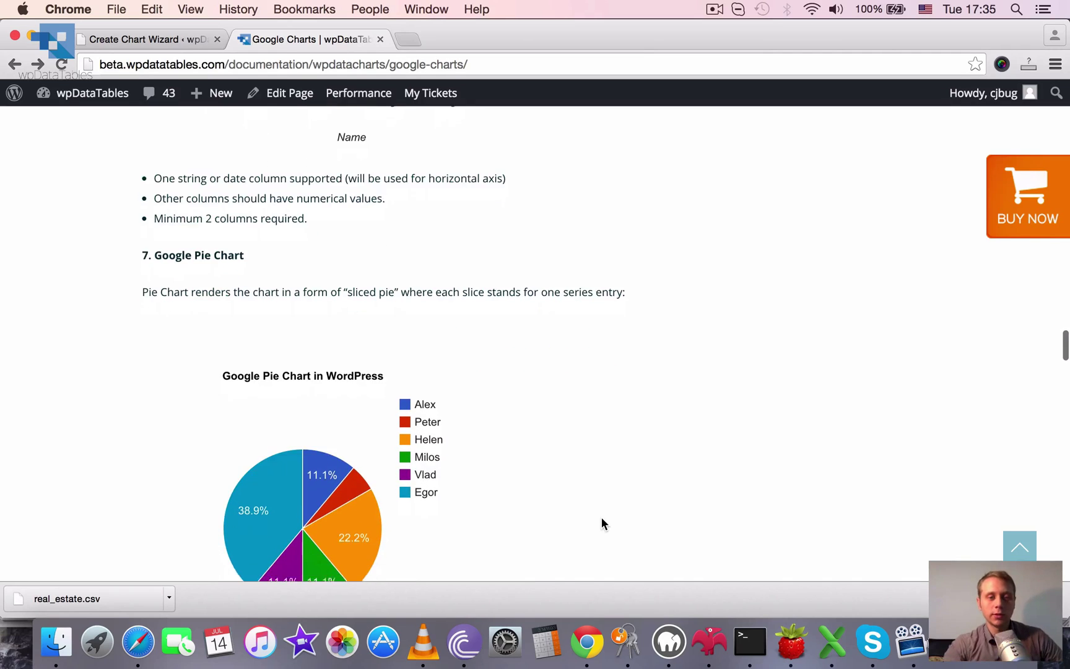
scroll(down, 3)
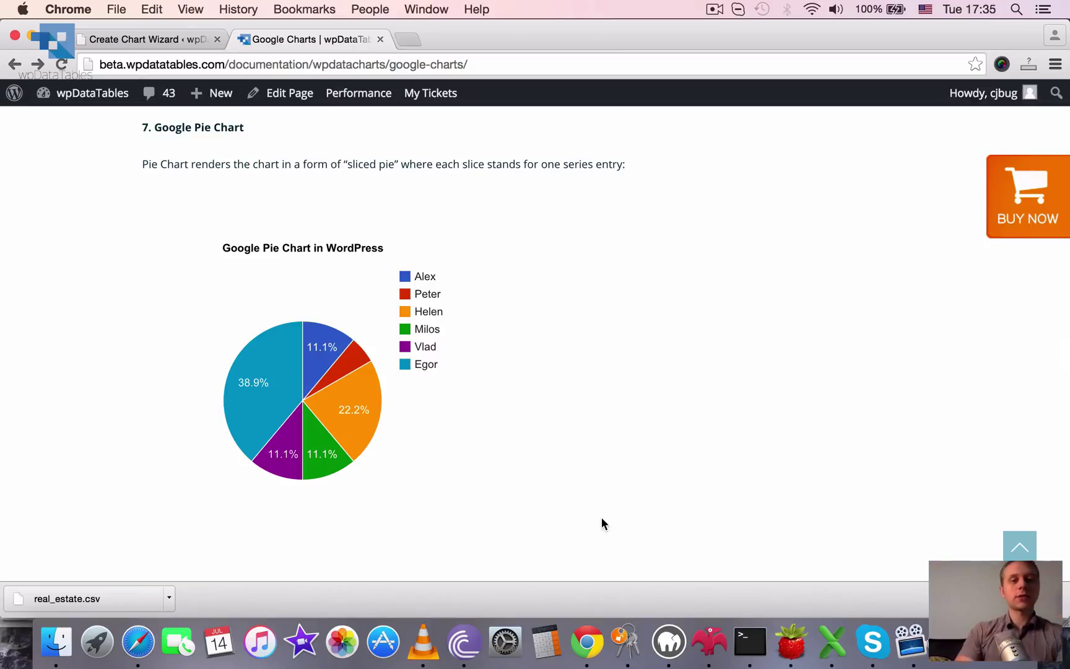
mouse_move(261, 435)
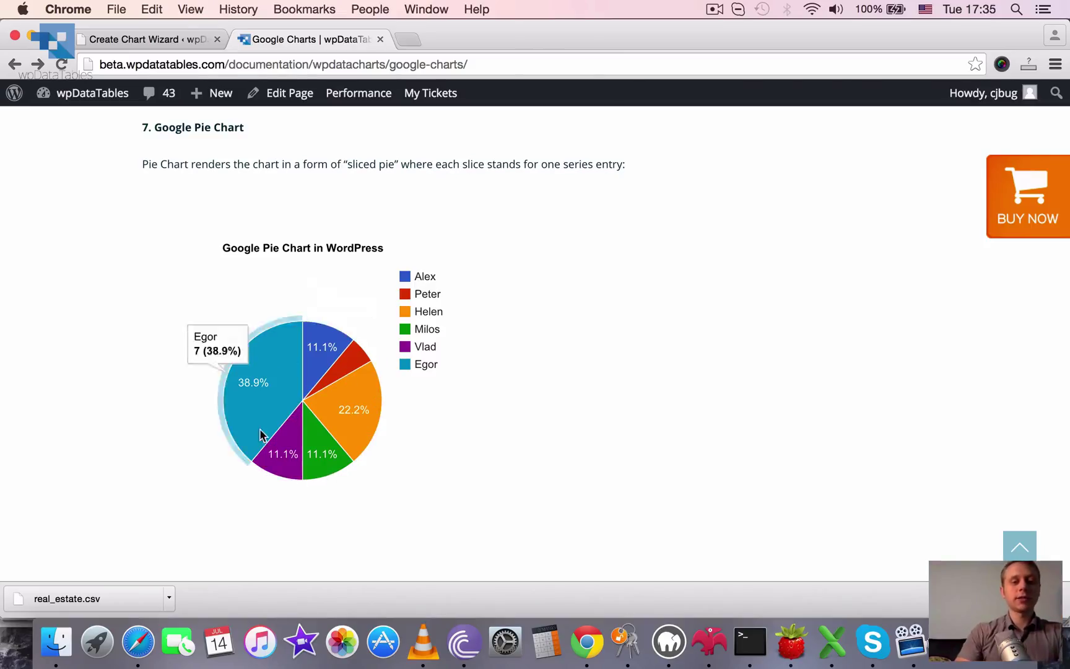
mouse_move(302, 427)
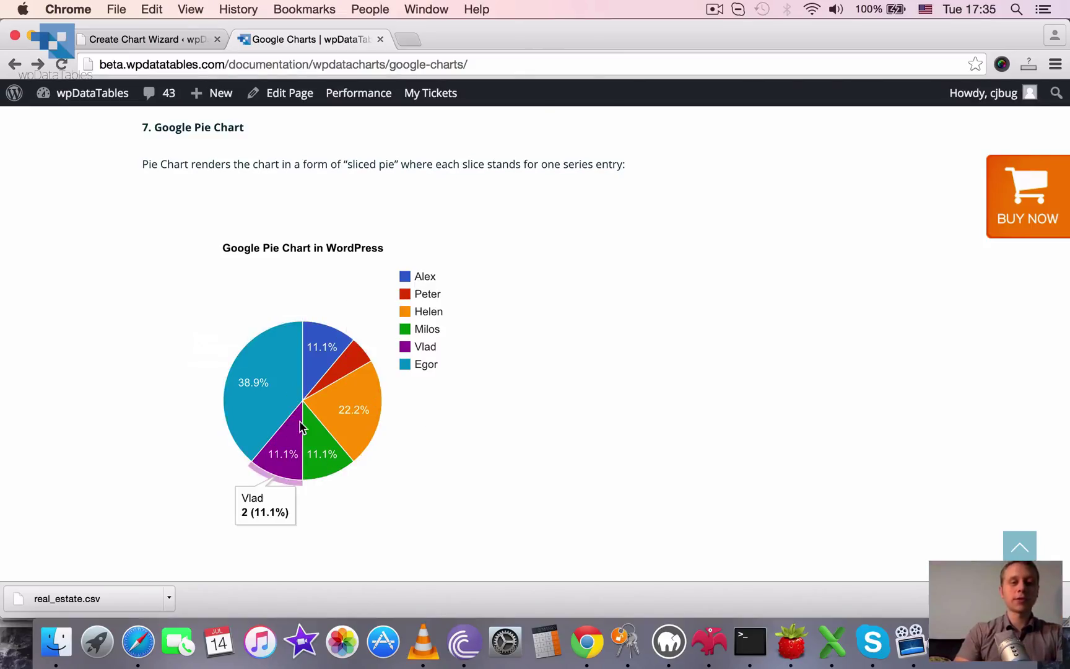
mouse_move(449, 396)
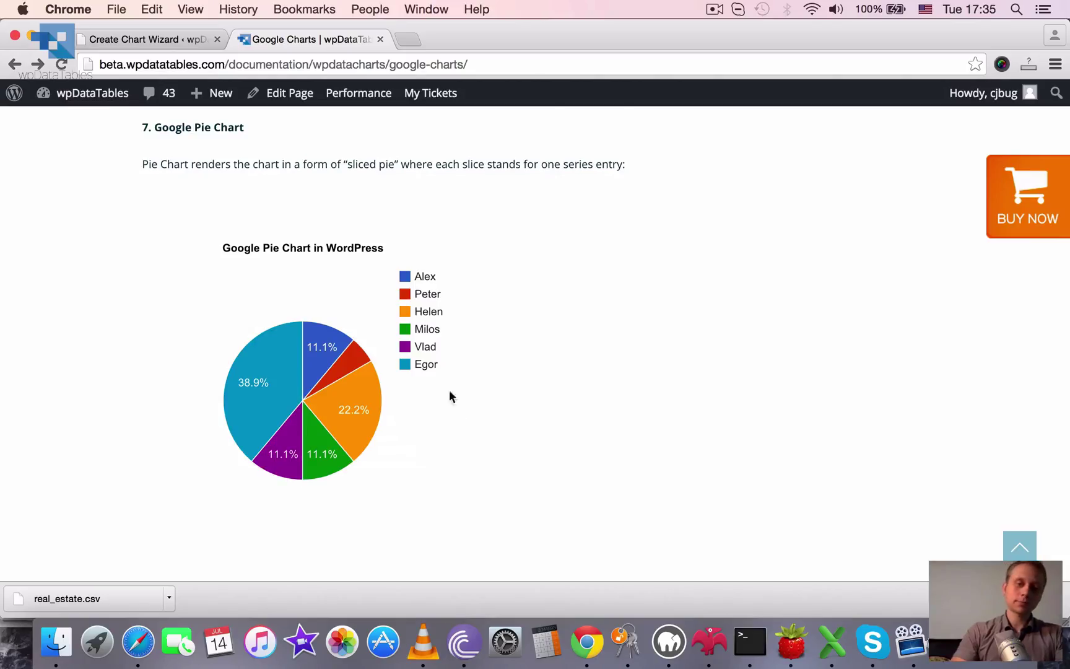
mouse_move(304, 471)
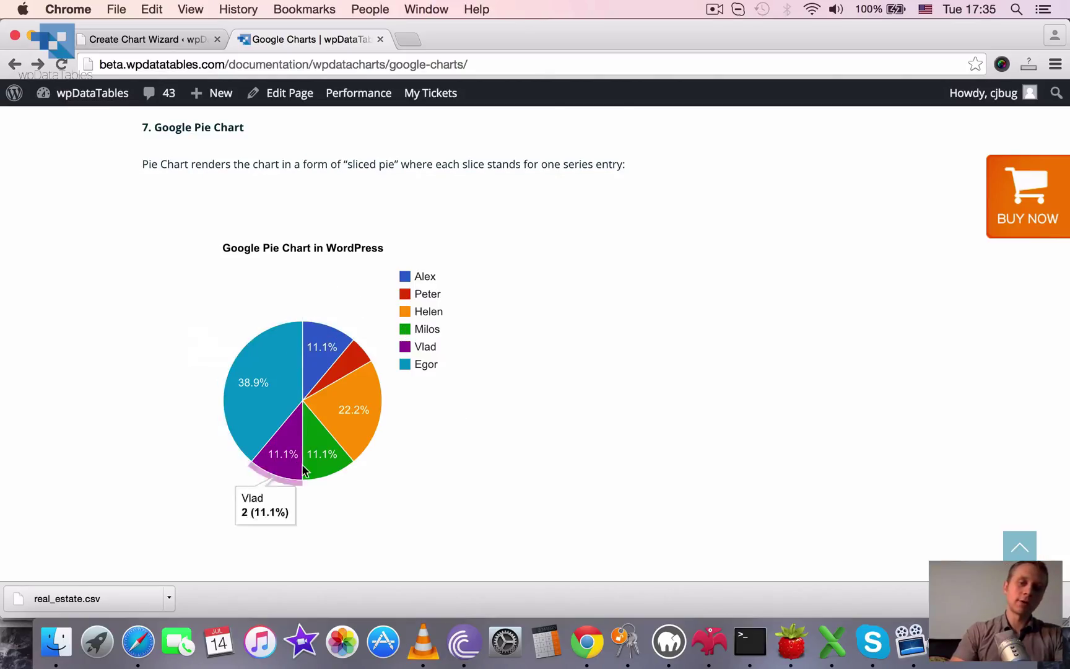
mouse_move(278, 370)
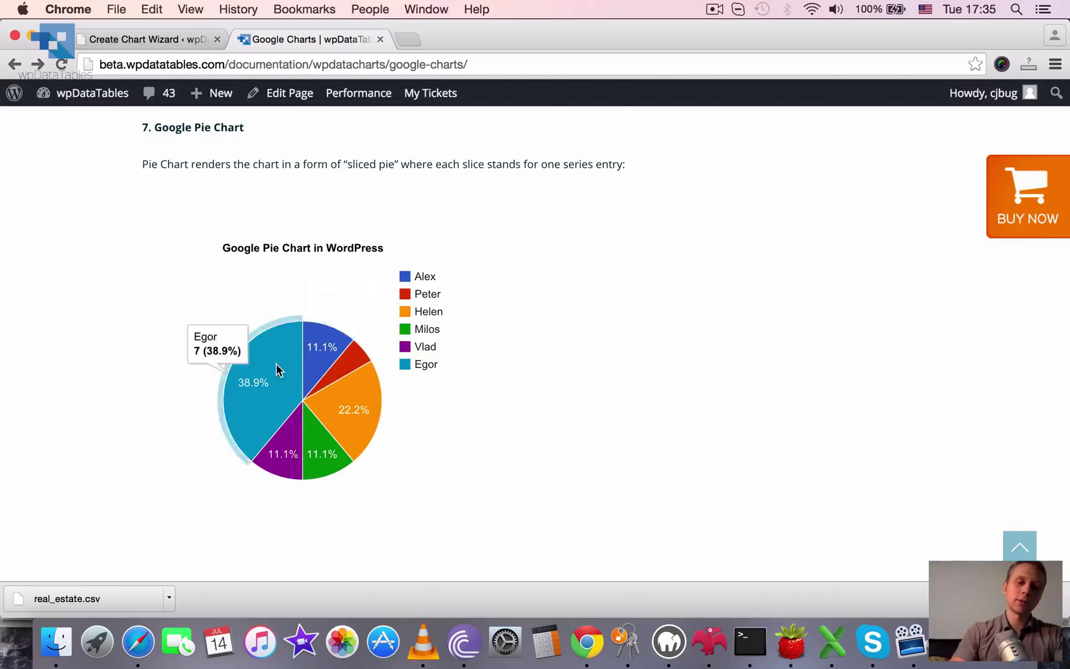
mouse_move(268, 373)
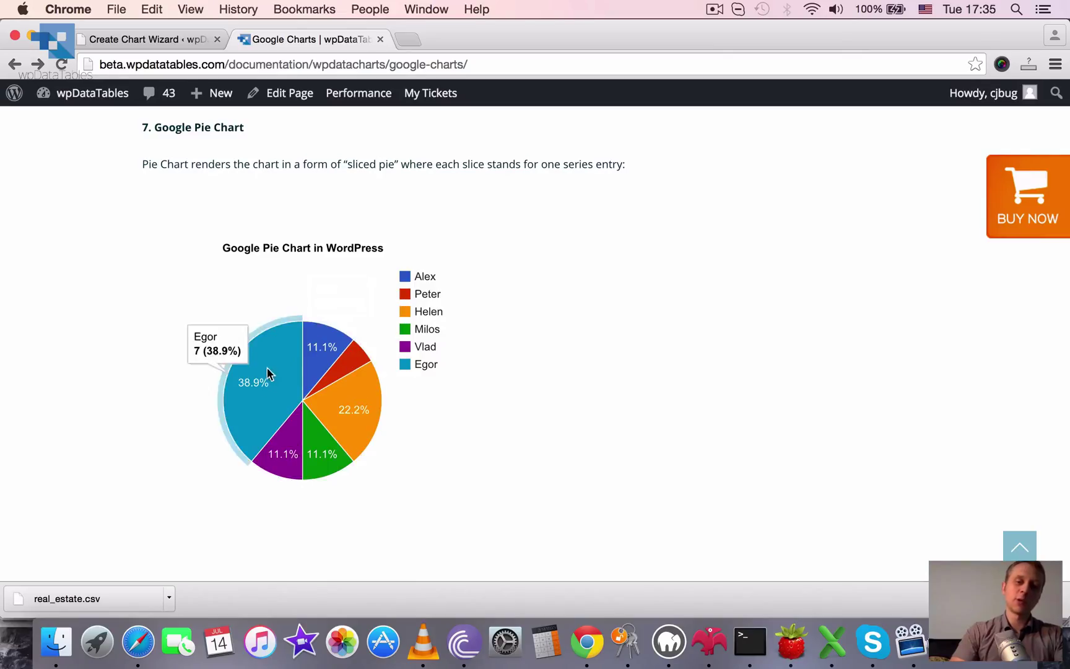
mouse_move(293, 433)
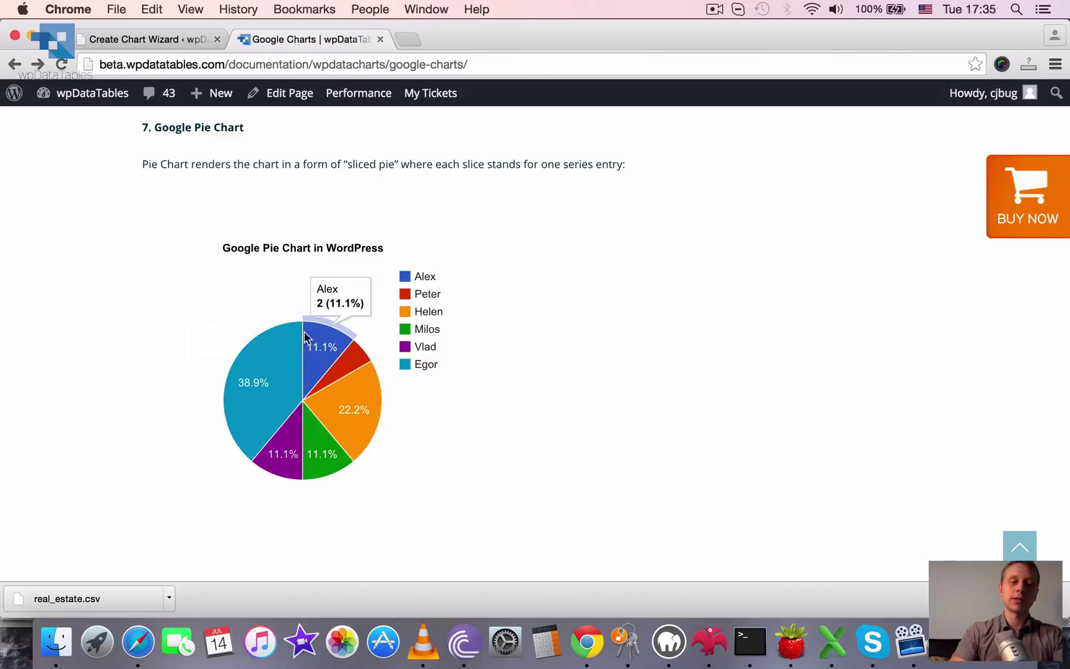
mouse_move(252, 382)
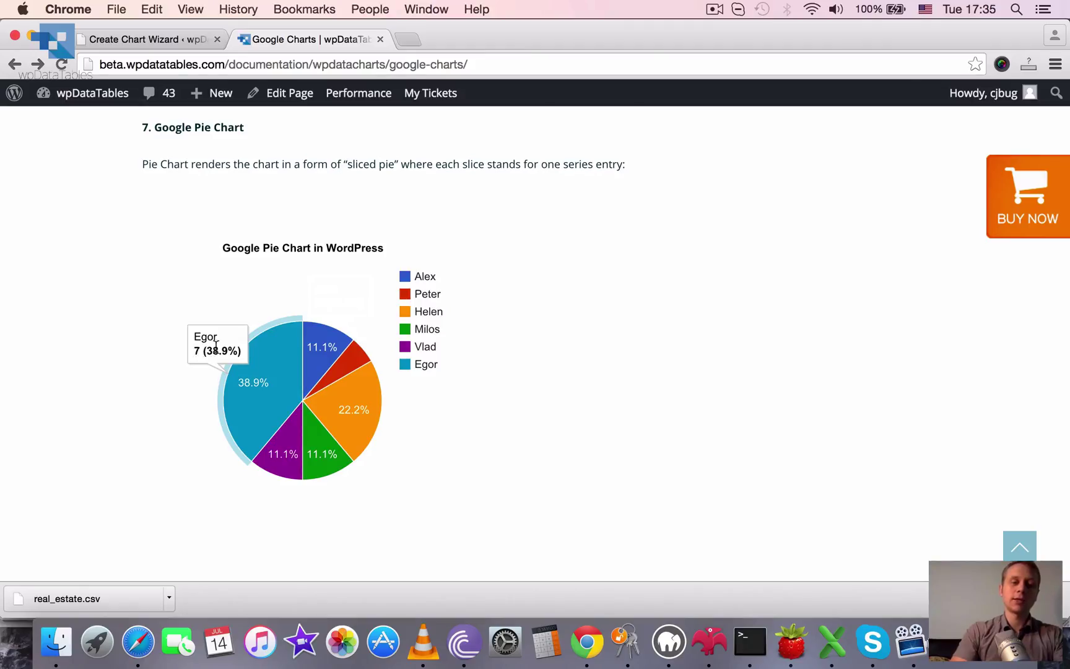
mouse_move(265, 505)
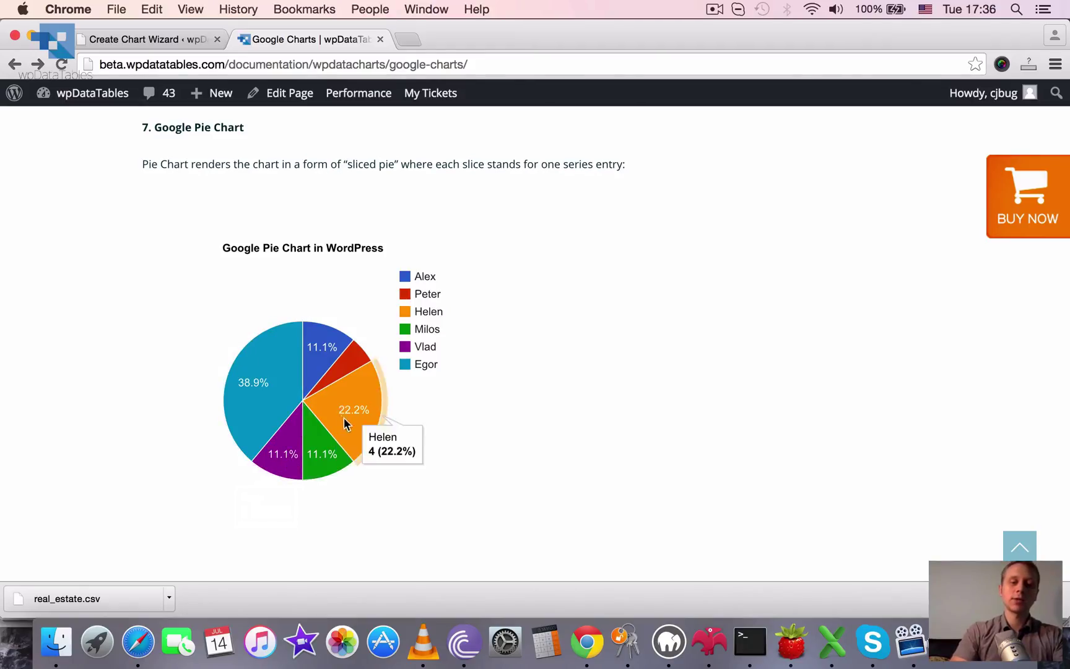
mouse_move(686, 330)
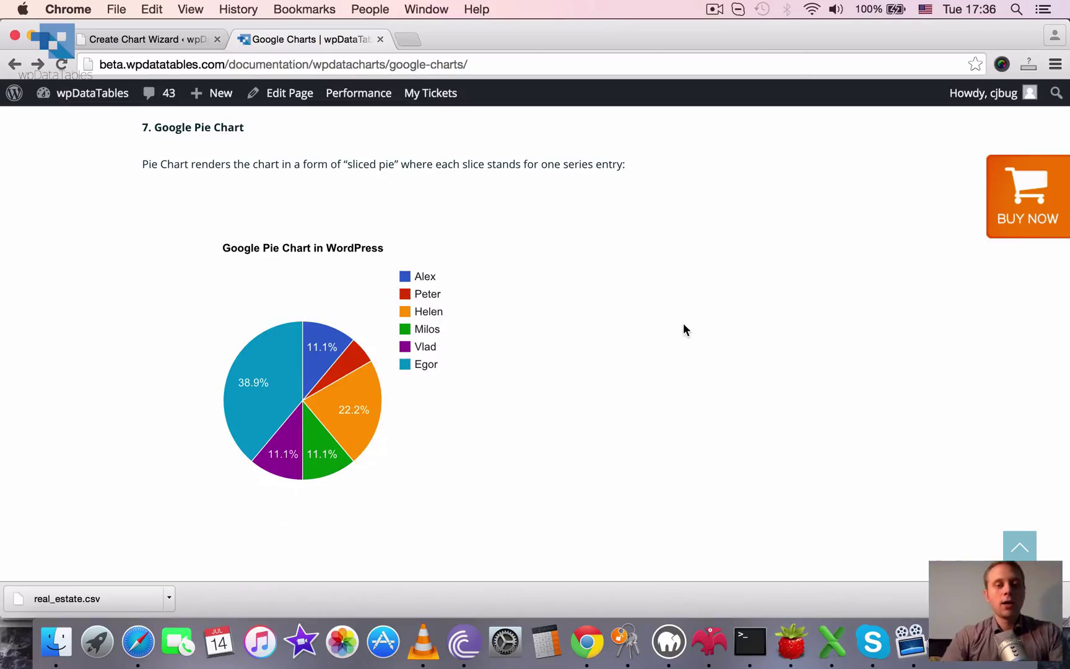
- Read the pie slice values, then scroll to the pie requirements and Donut Chart
scroll(down, 3)
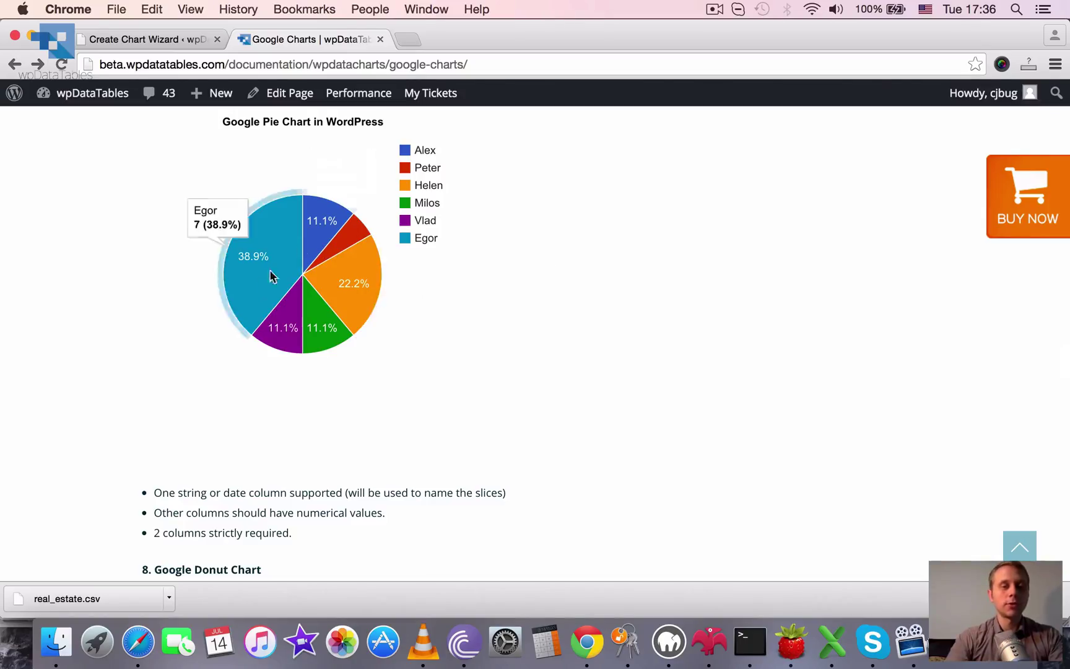
scroll(down, 3)
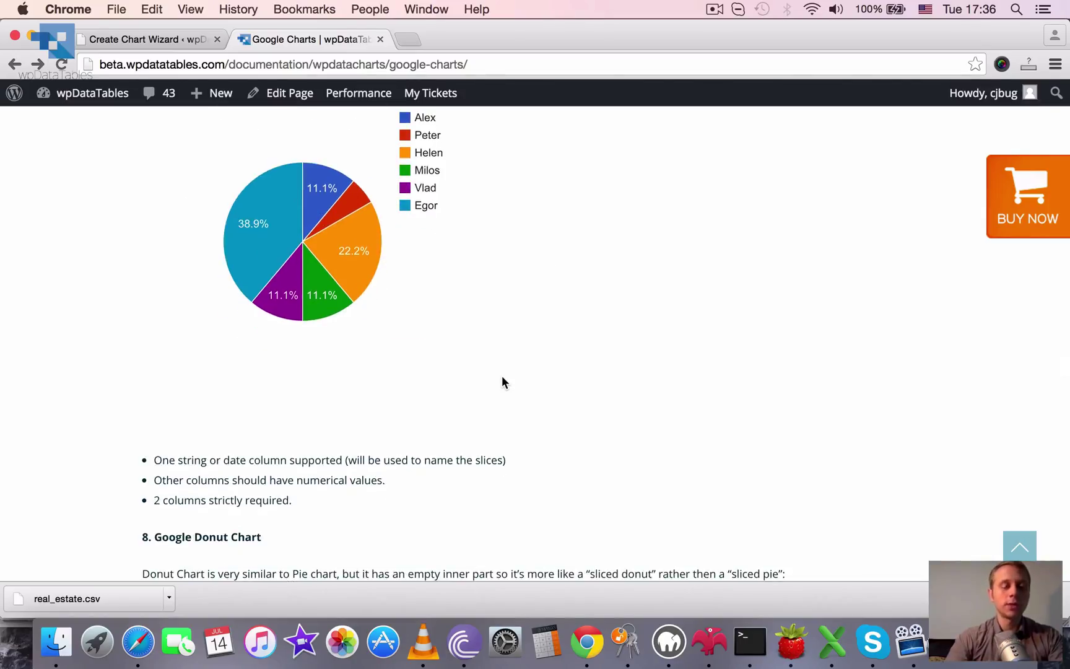
scroll(down, 3)
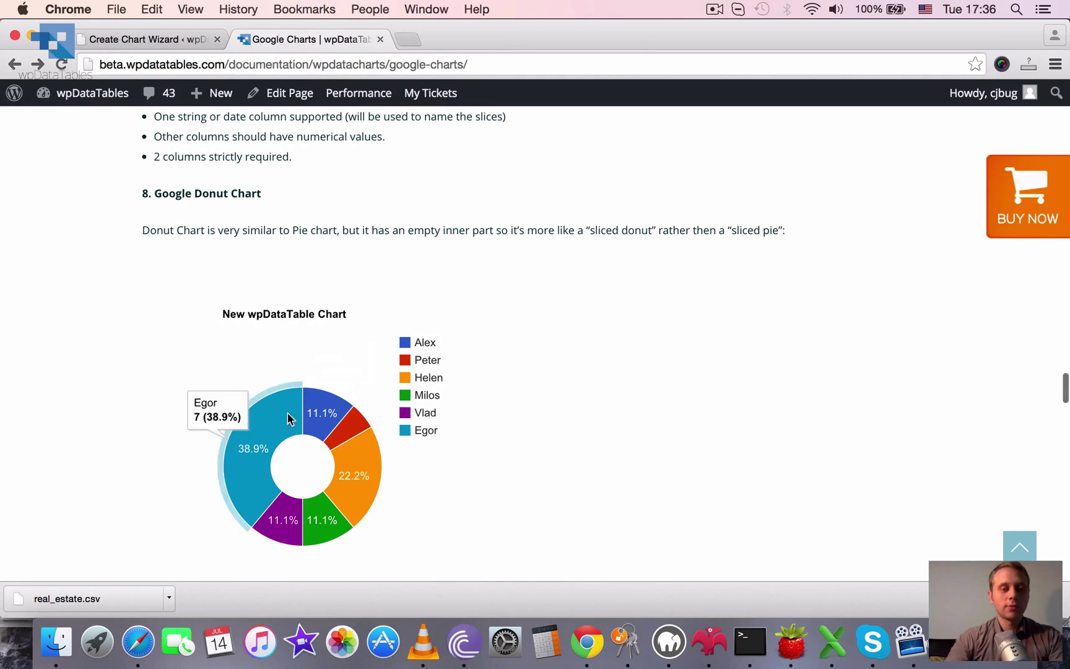
- Scroll past the Donut Chart demo and requirements to '9. Google Bubble Chart'
scroll(down, 3)
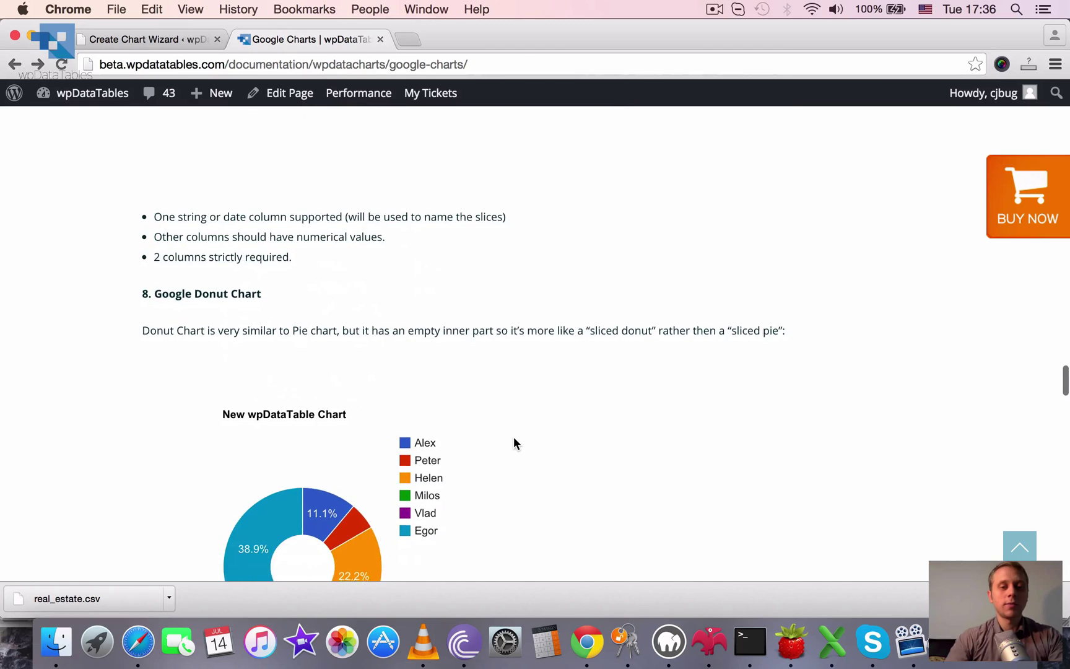
scroll(down, 3)
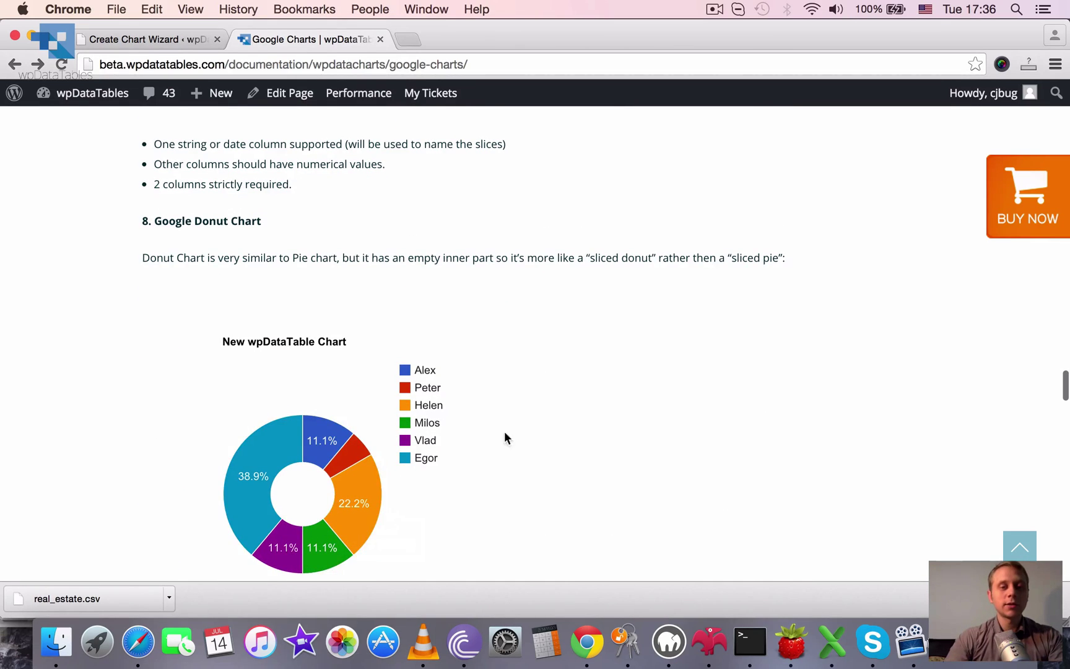
scroll(down, 3)
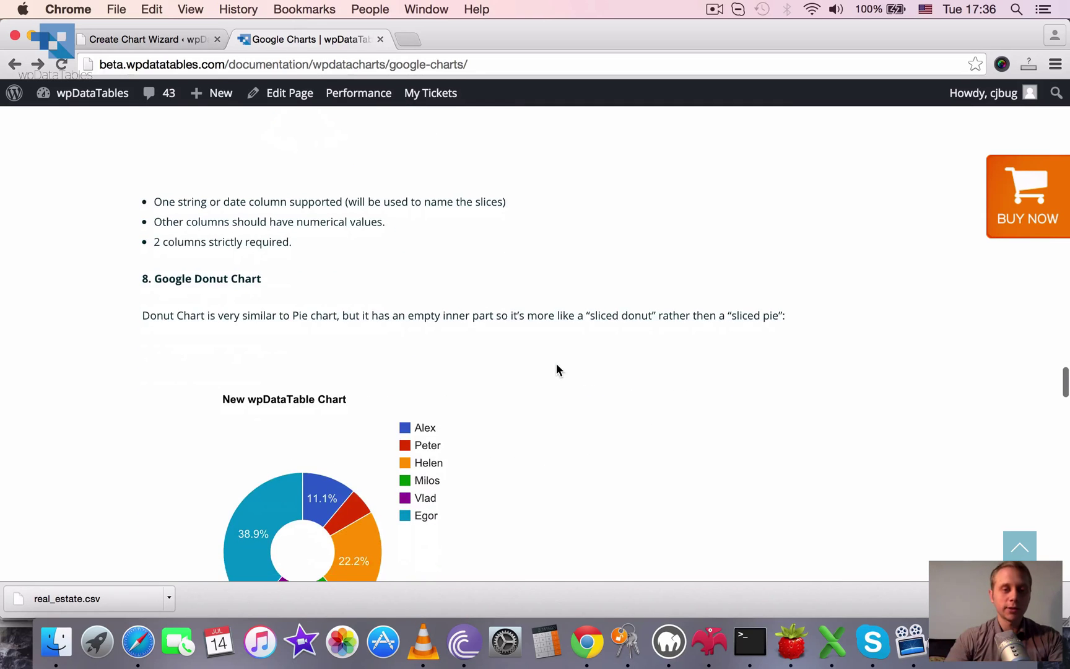
scroll(down, 3)
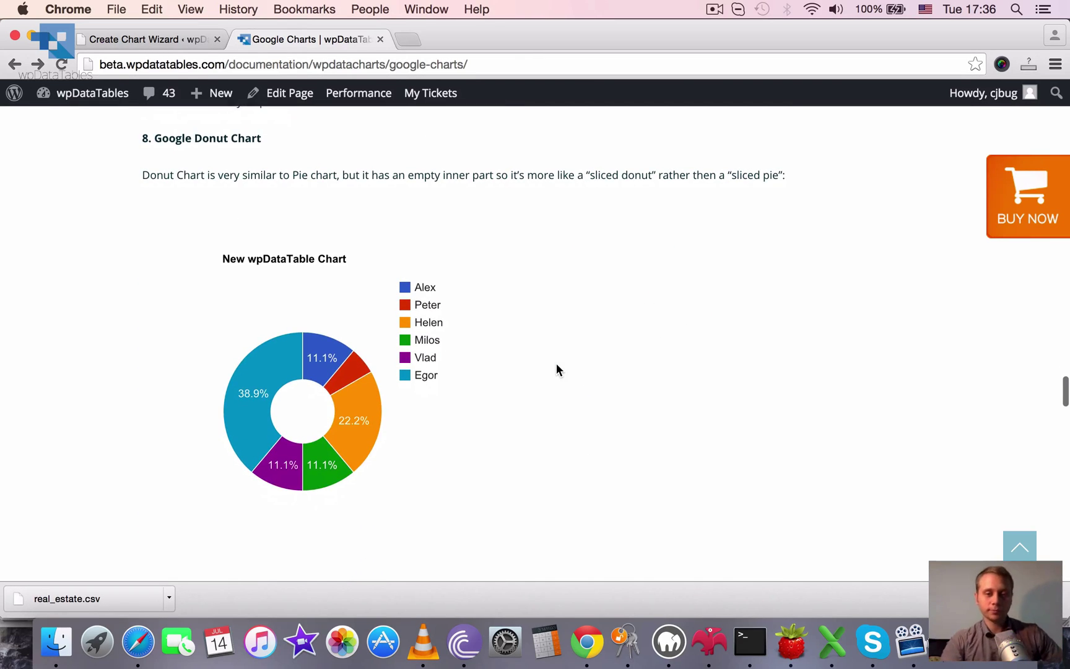
scroll(down, 3)
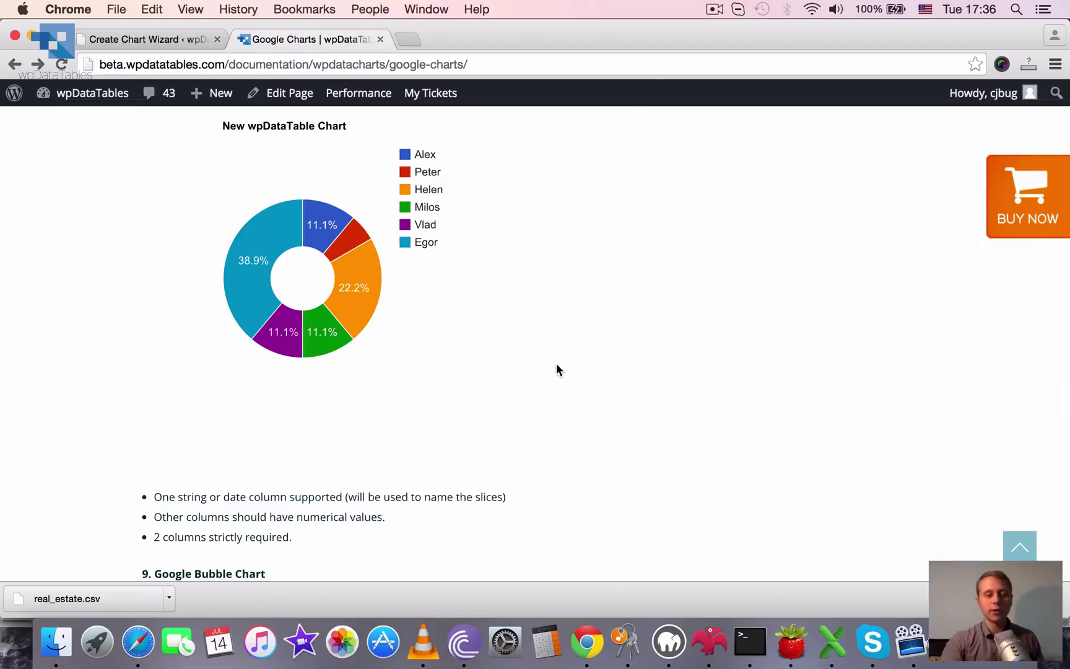
scroll(down, 3)
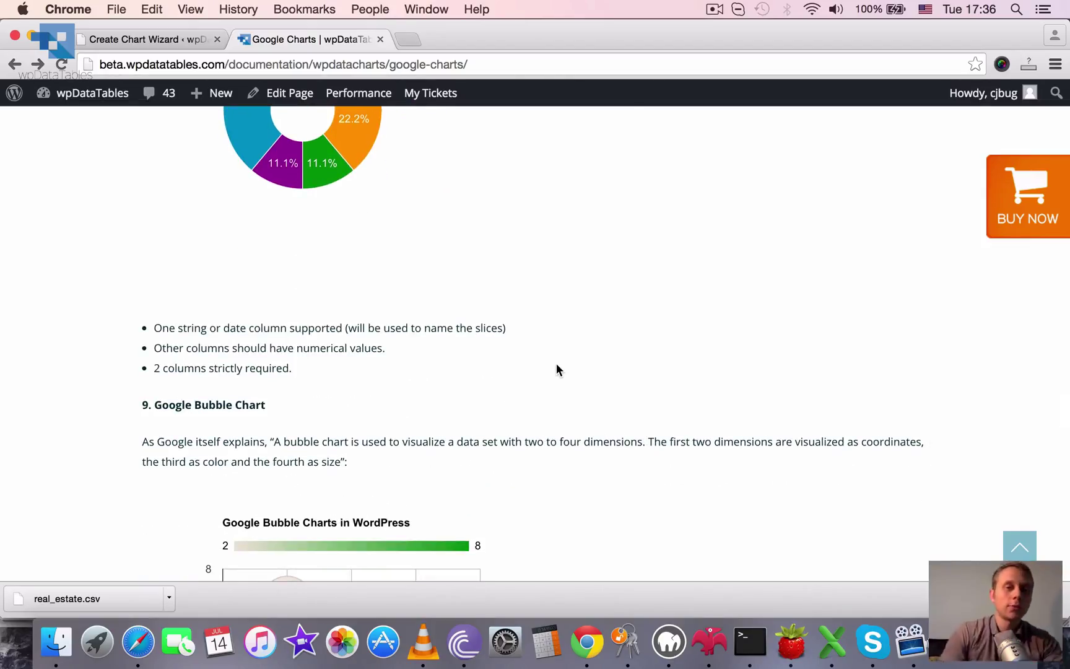
scroll(down, 3)
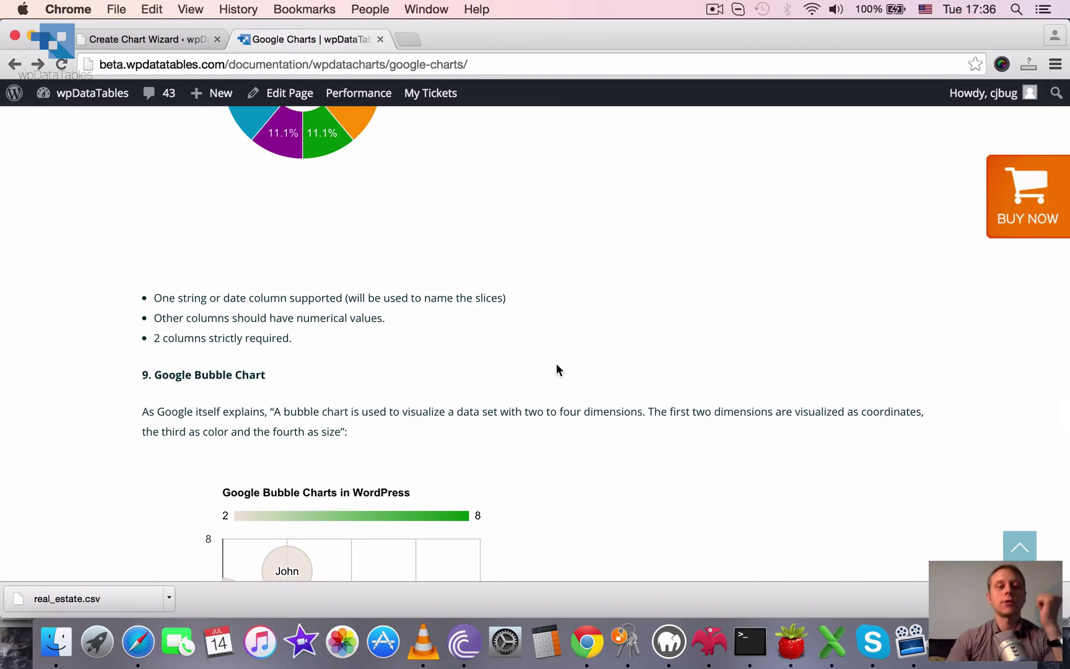
scroll(down, 3)
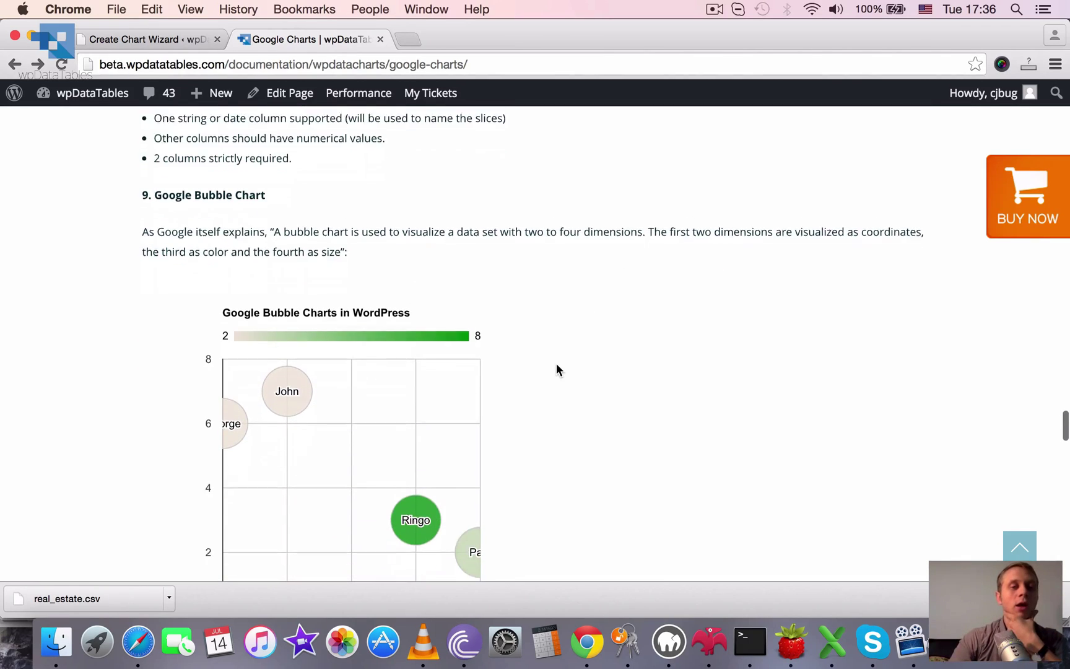
- Read the Ringo and Paul bubble values, then scroll to the bubble chart requirements
scroll(down, 3)
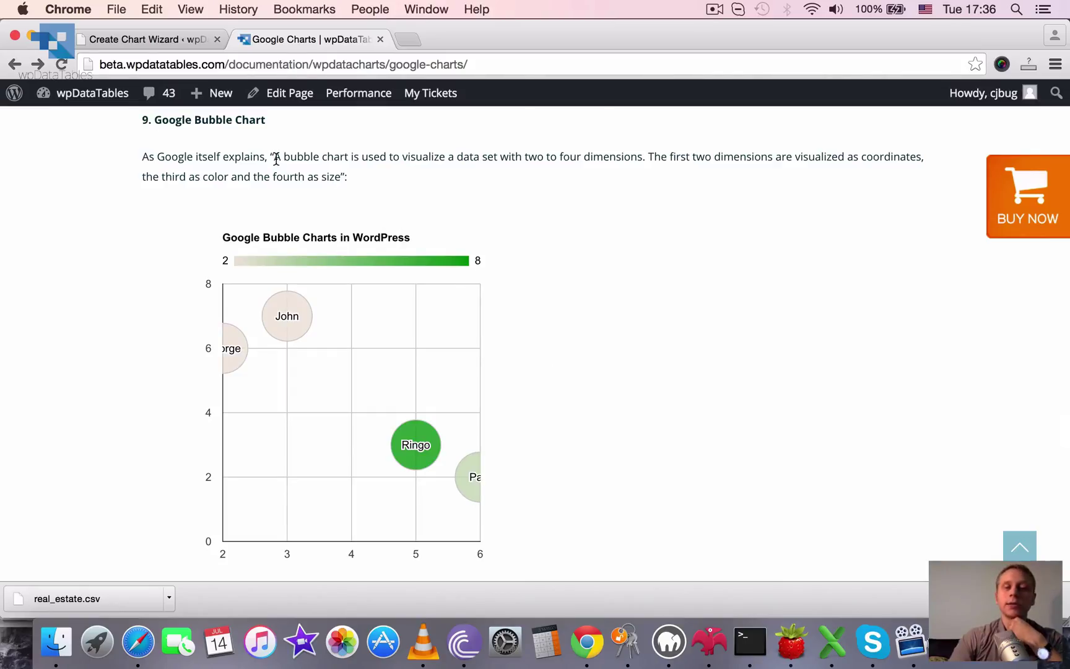
mouse_move(373, 156)
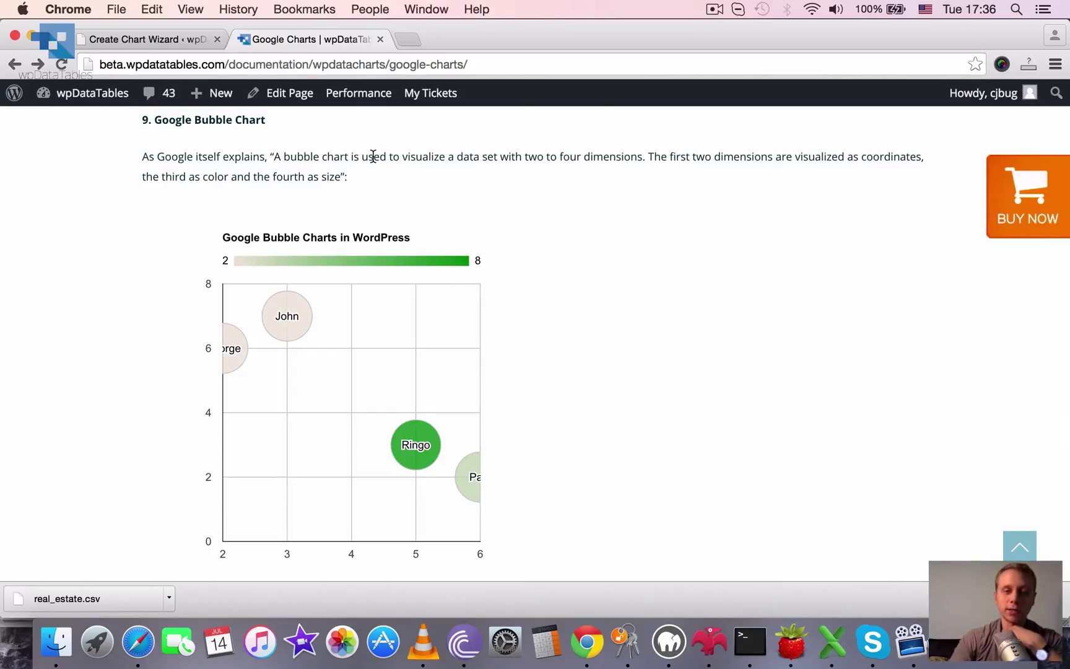
mouse_move(467, 148)
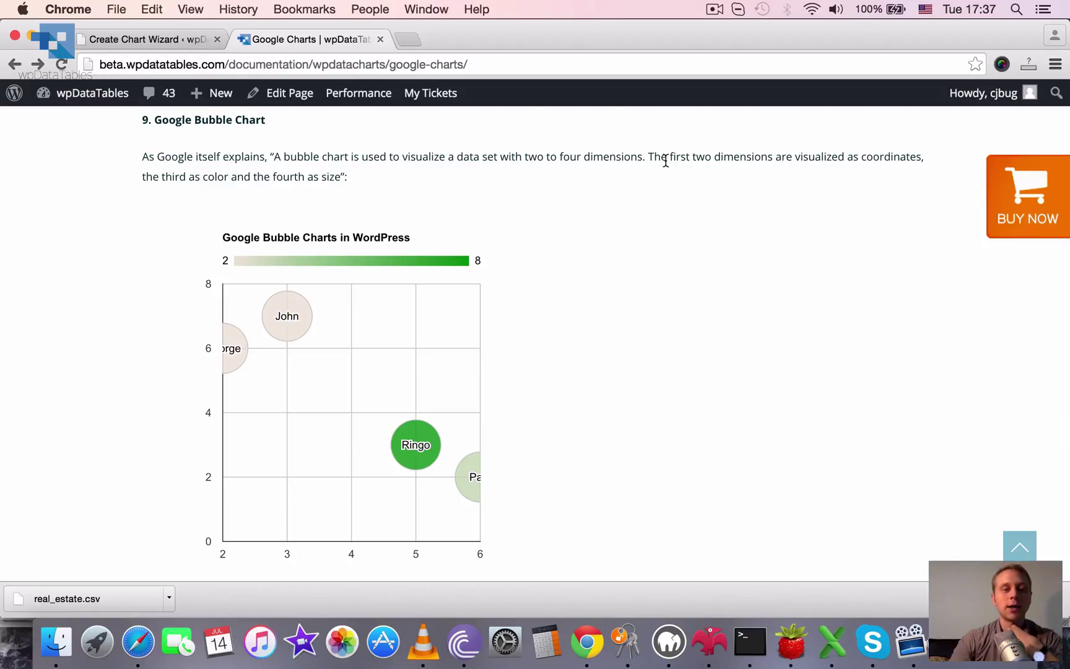
scroll(down, 3)
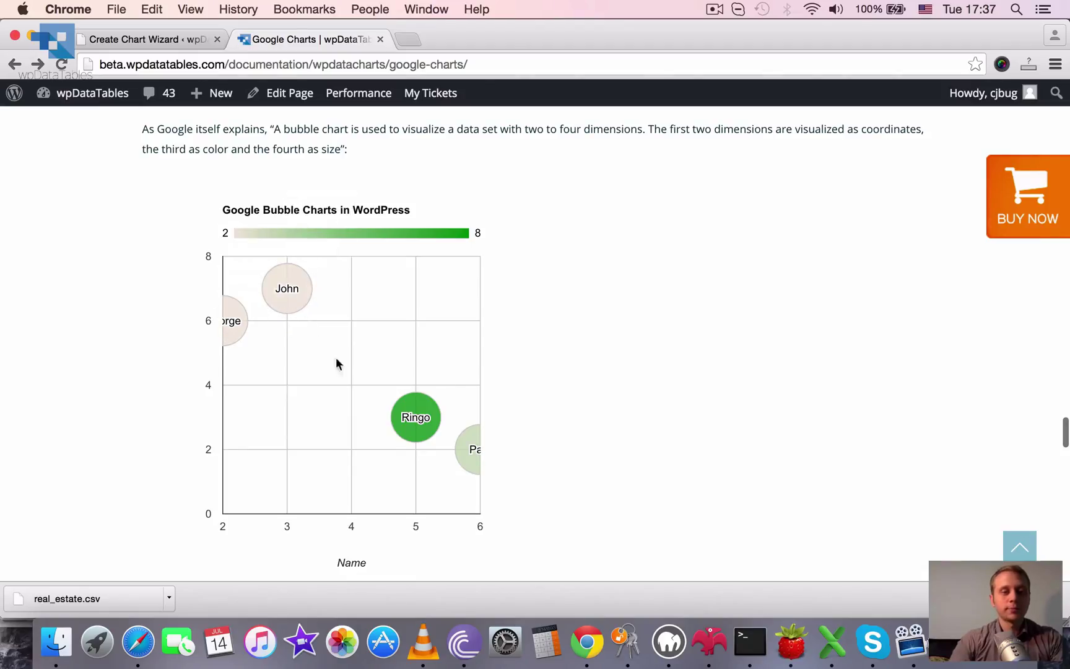
mouse_move(287, 287)
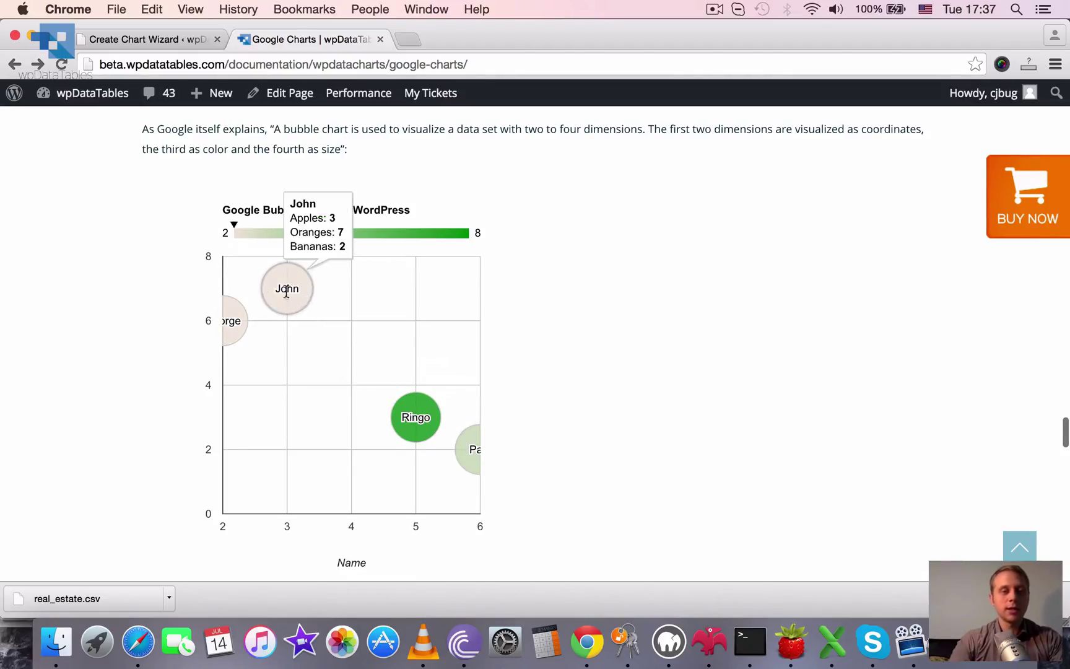
mouse_move(469, 460)
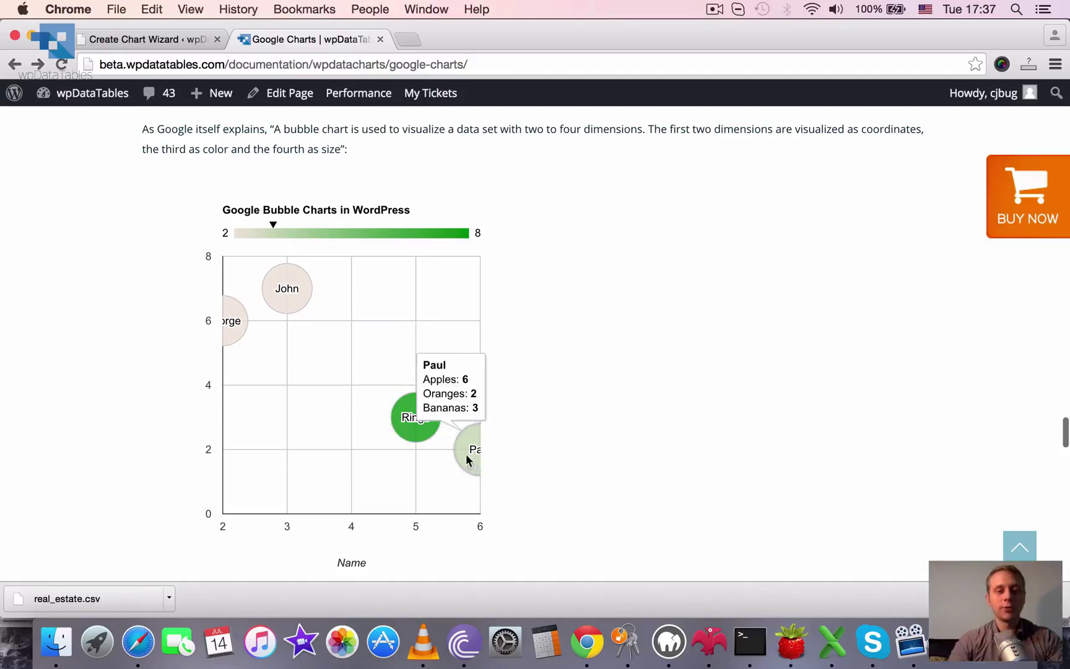
mouse_move(287, 300)
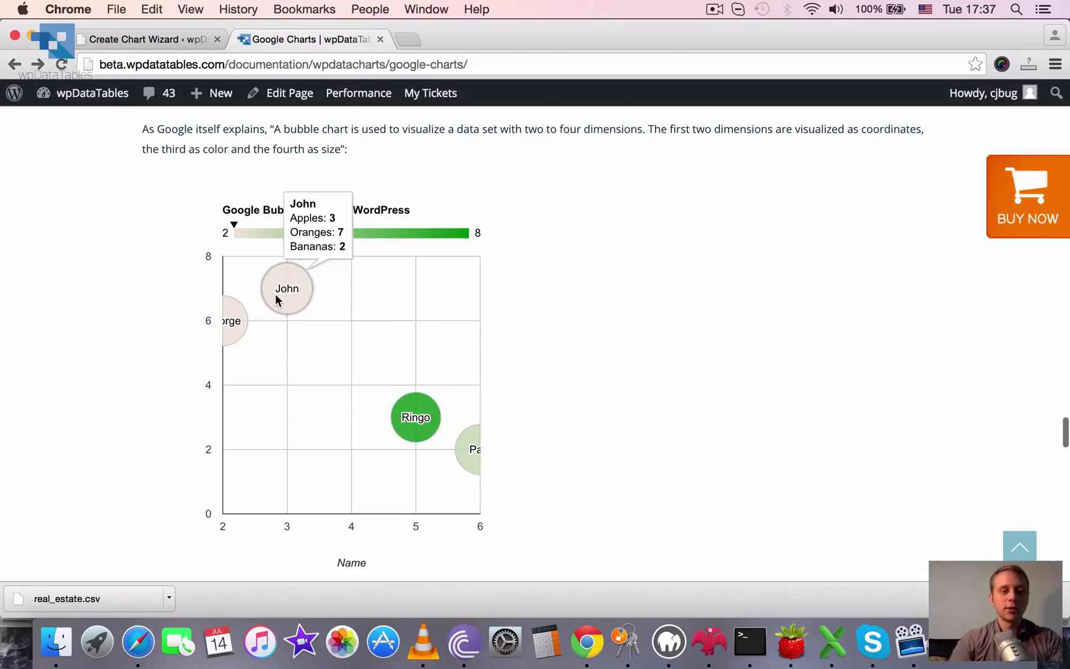
mouse_move(416, 416)
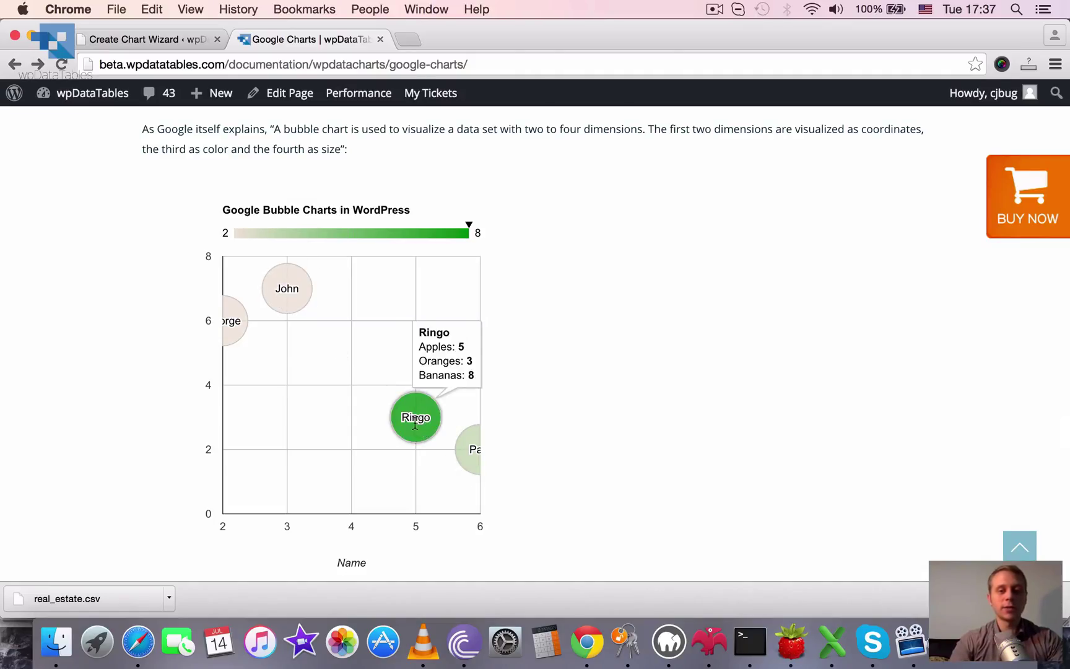
mouse_move(415, 417)
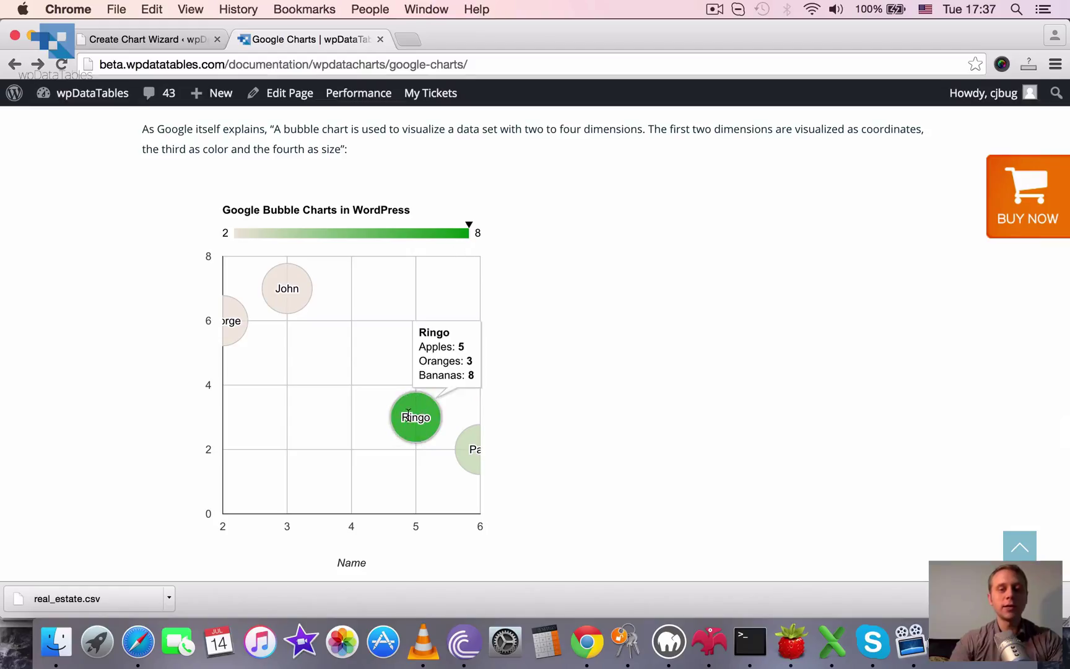
mouse_move(469, 449)
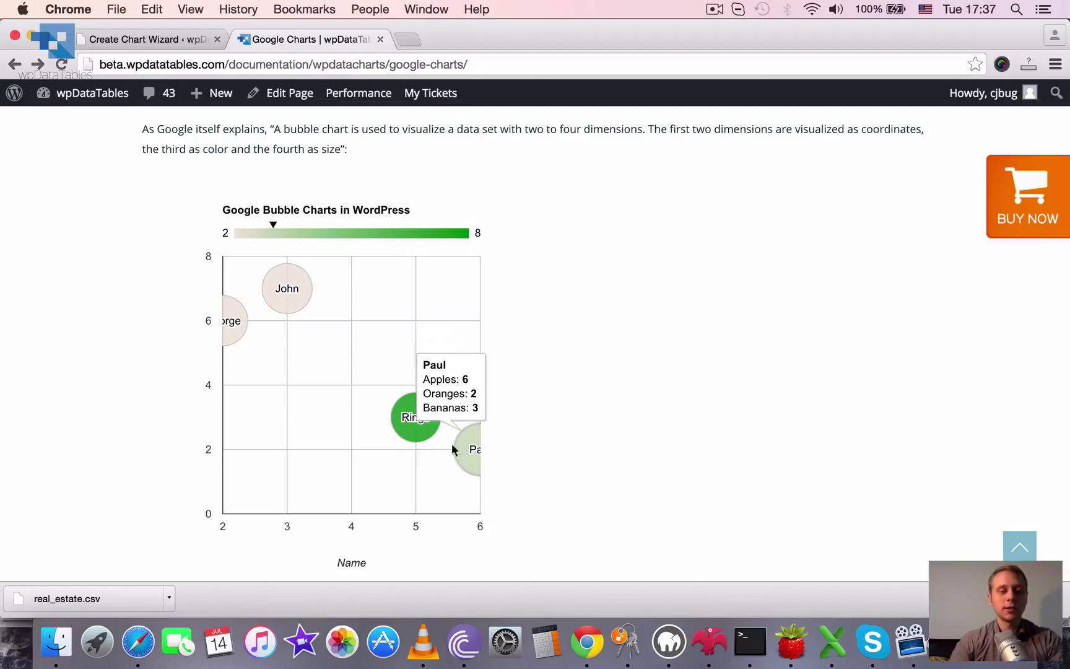
mouse_move(464, 454)
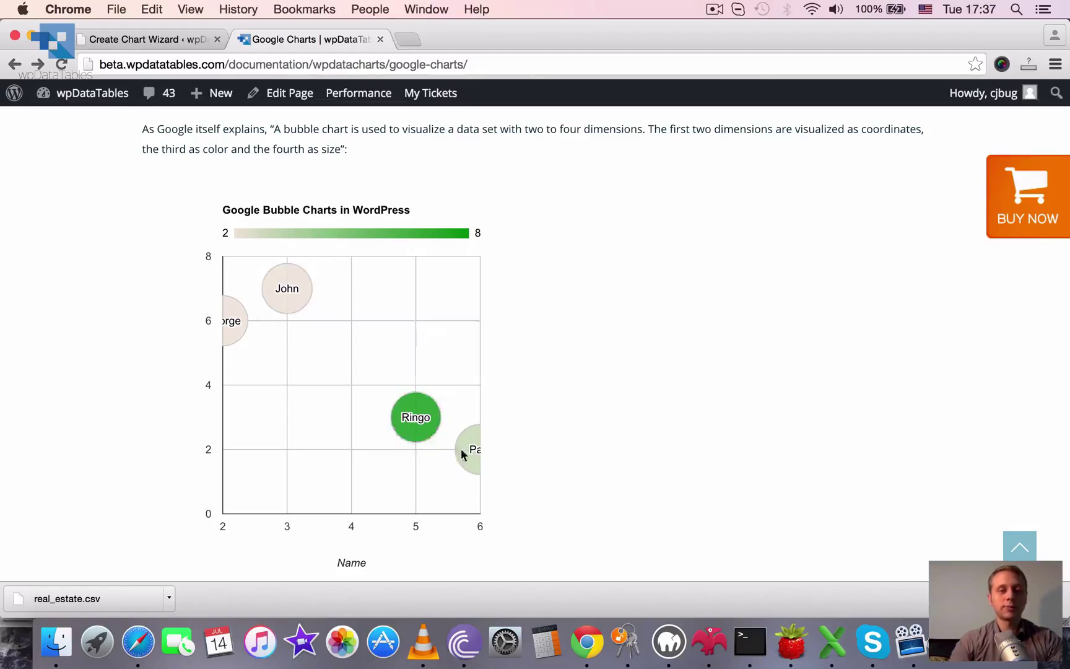
scroll(down, 3)
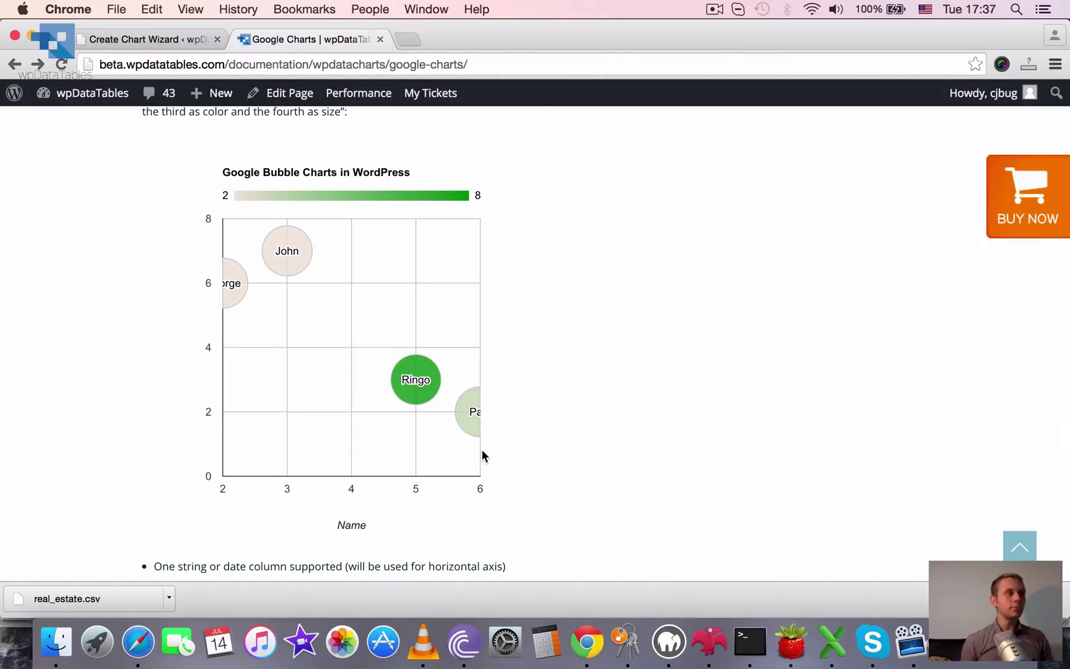
mouse_move(476, 305)
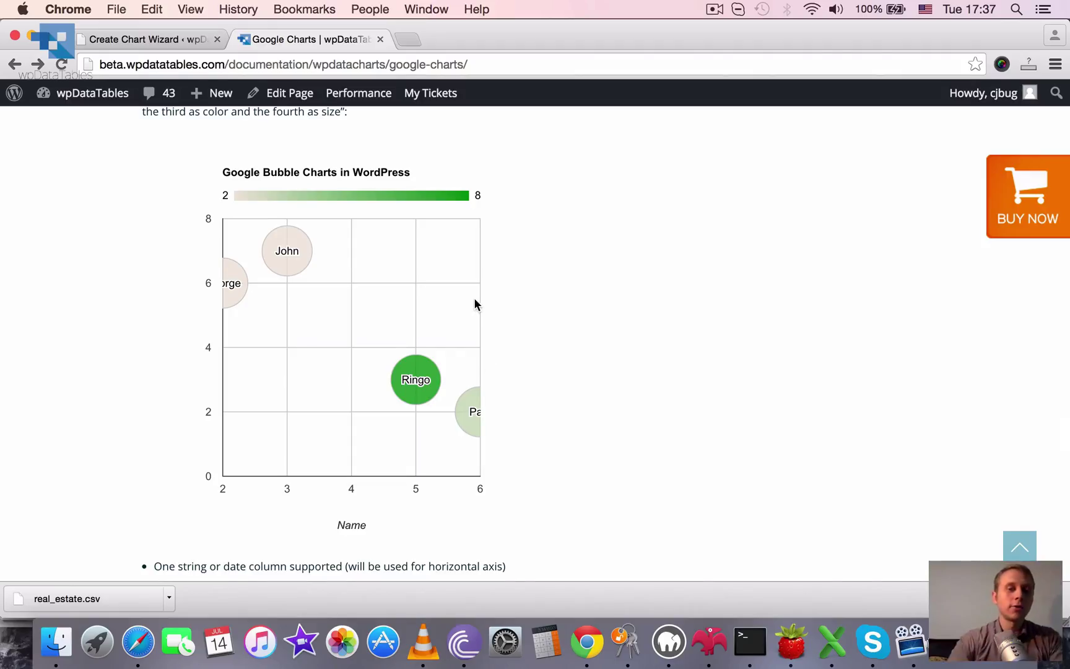
scroll(down, 3)
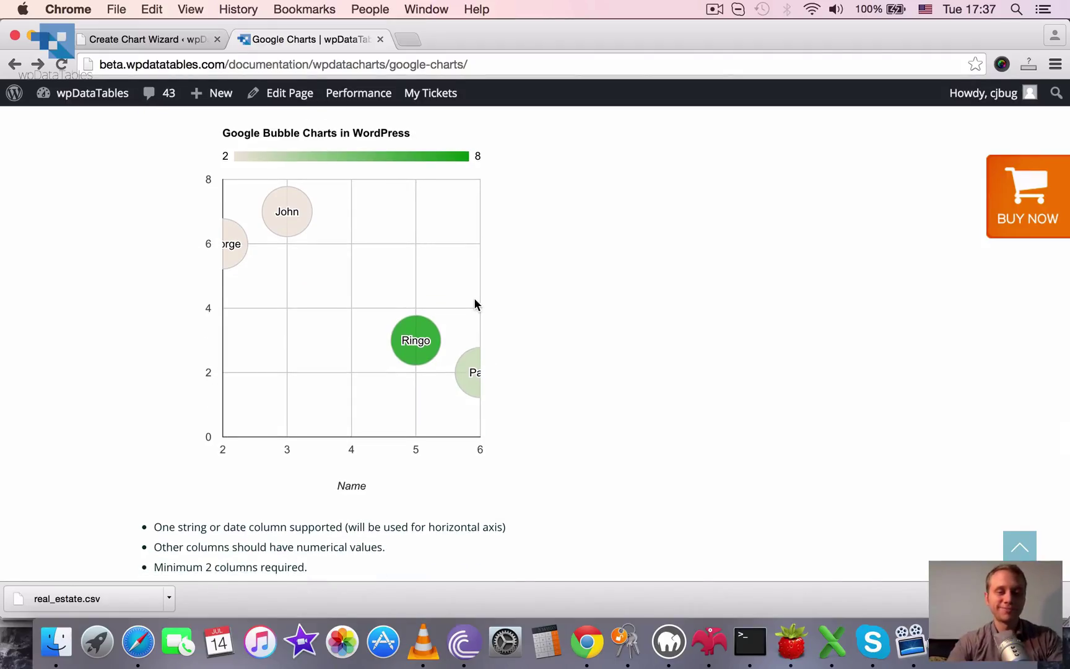
scroll(down, 3)
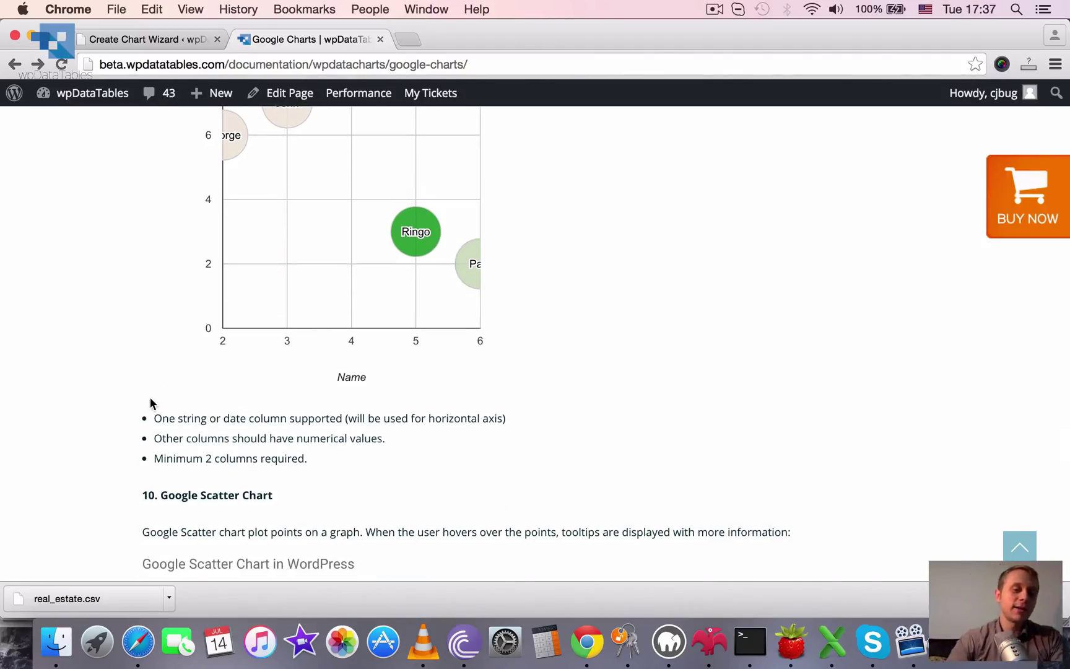
mouse_move(161, 441)
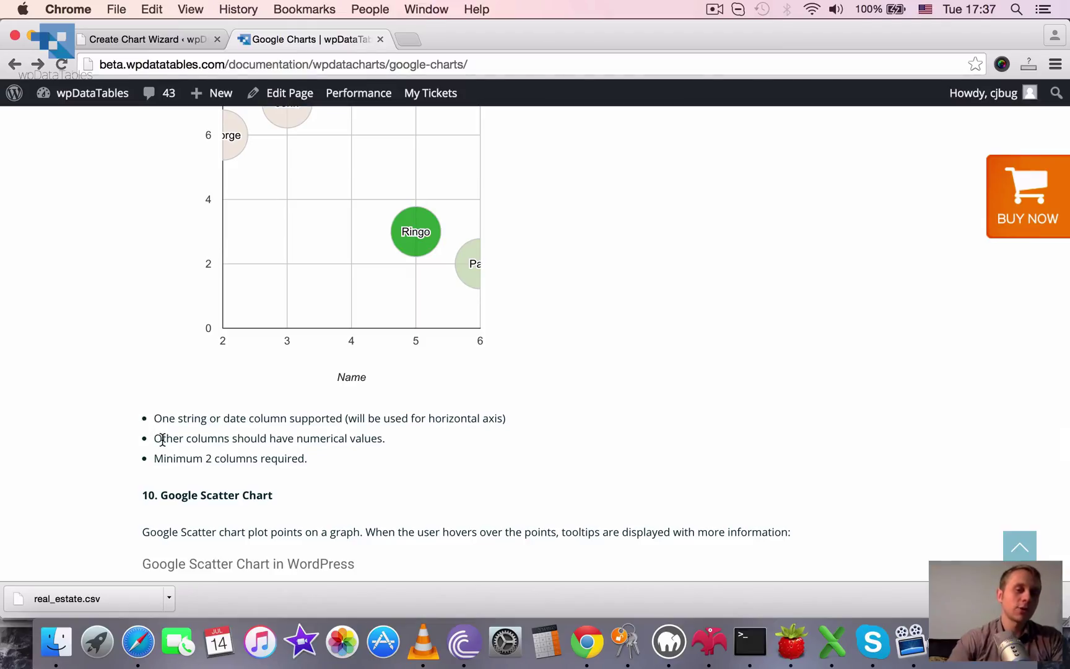
mouse_move(280, 389)
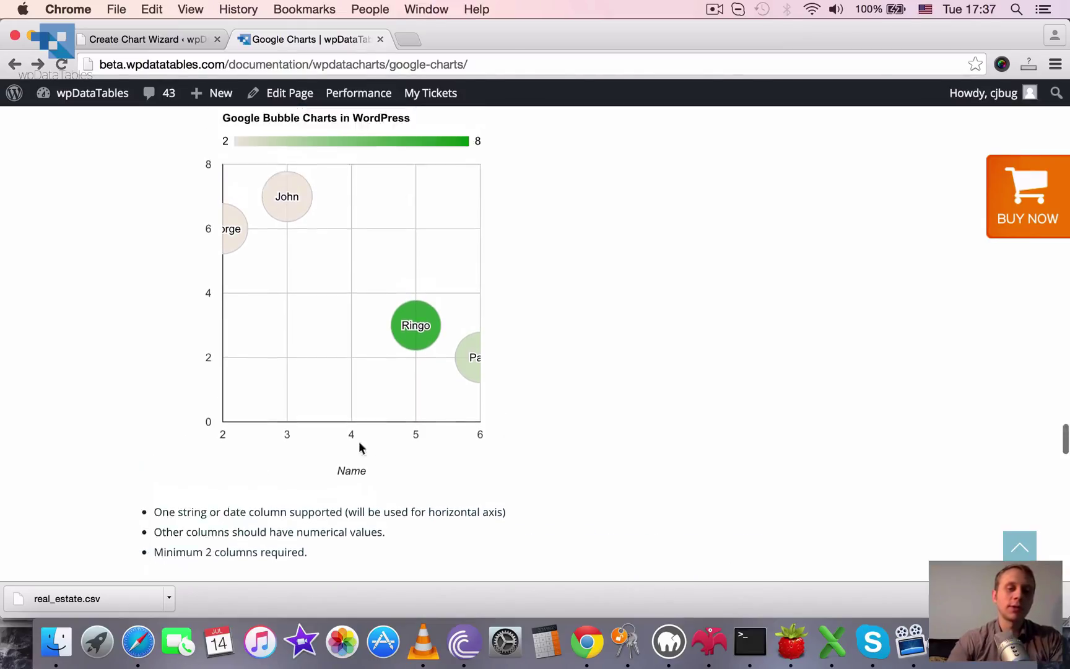
mouse_move(657, 498)
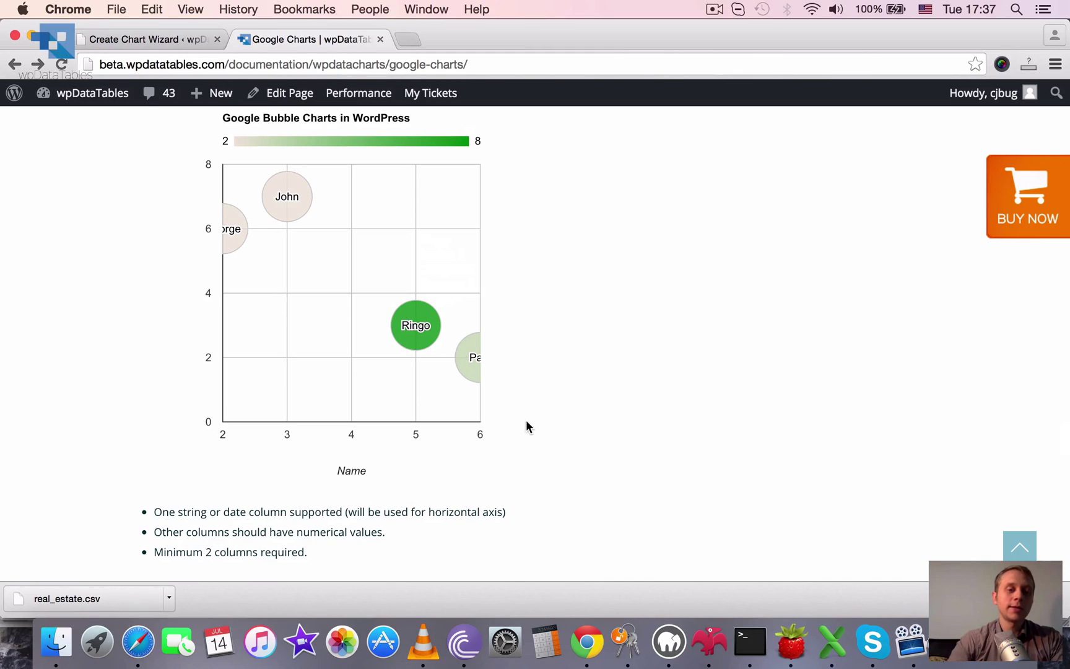
- Show the Scatter Chart's point values, like Paul's 6 apples, down to its requirements
scroll(down, 3)
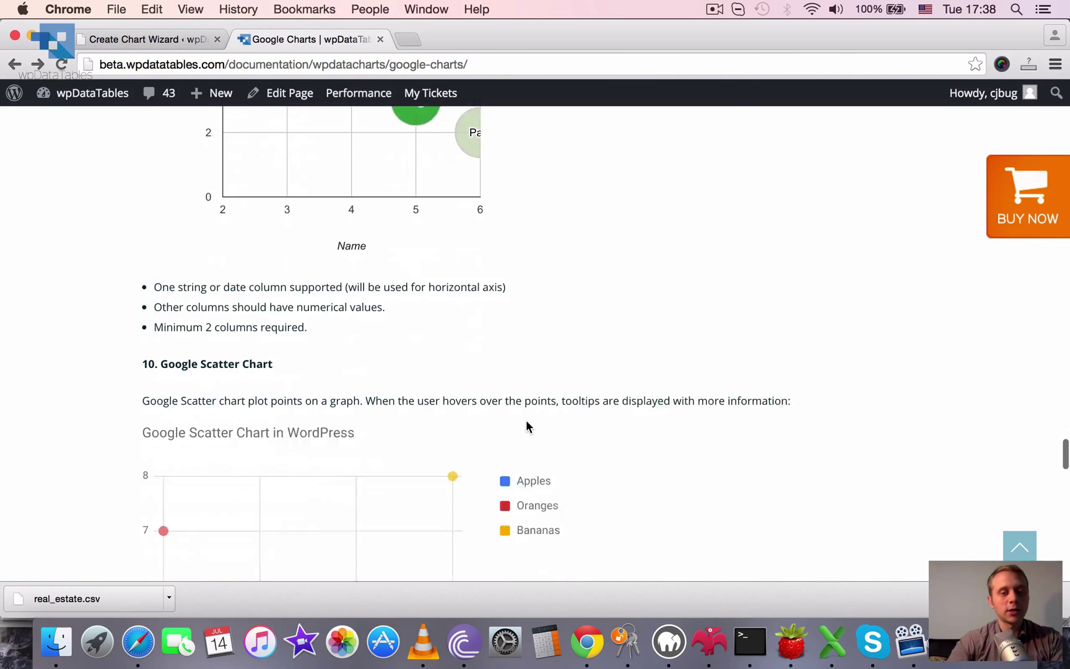
scroll(down, 3)
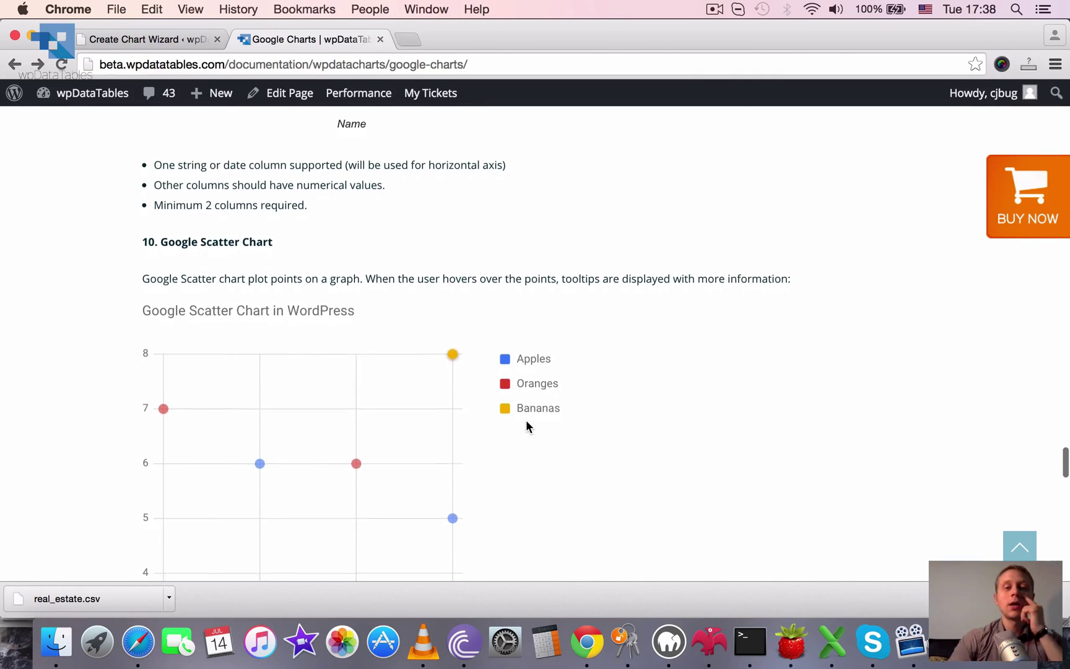
scroll(down, 3)
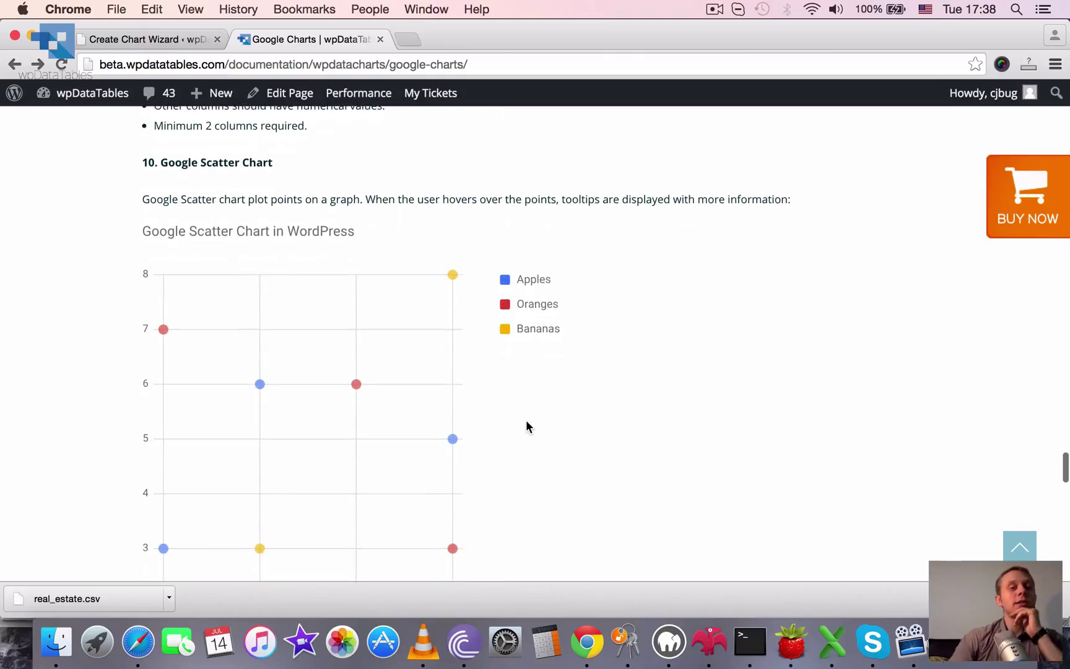
mouse_move(536, 335)
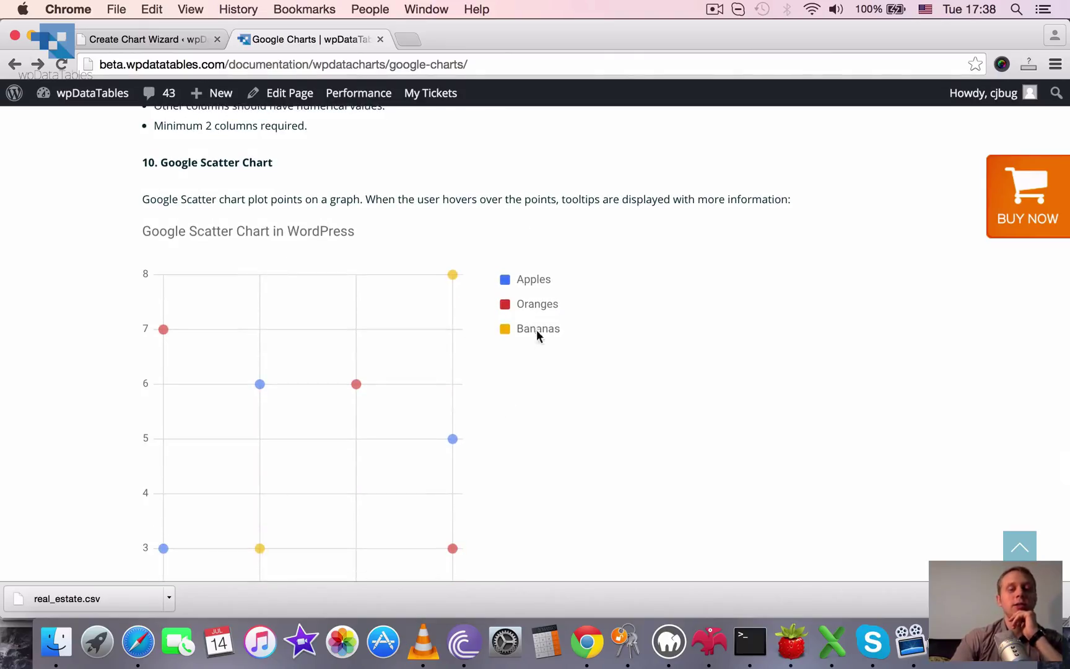
mouse_move(259, 383)
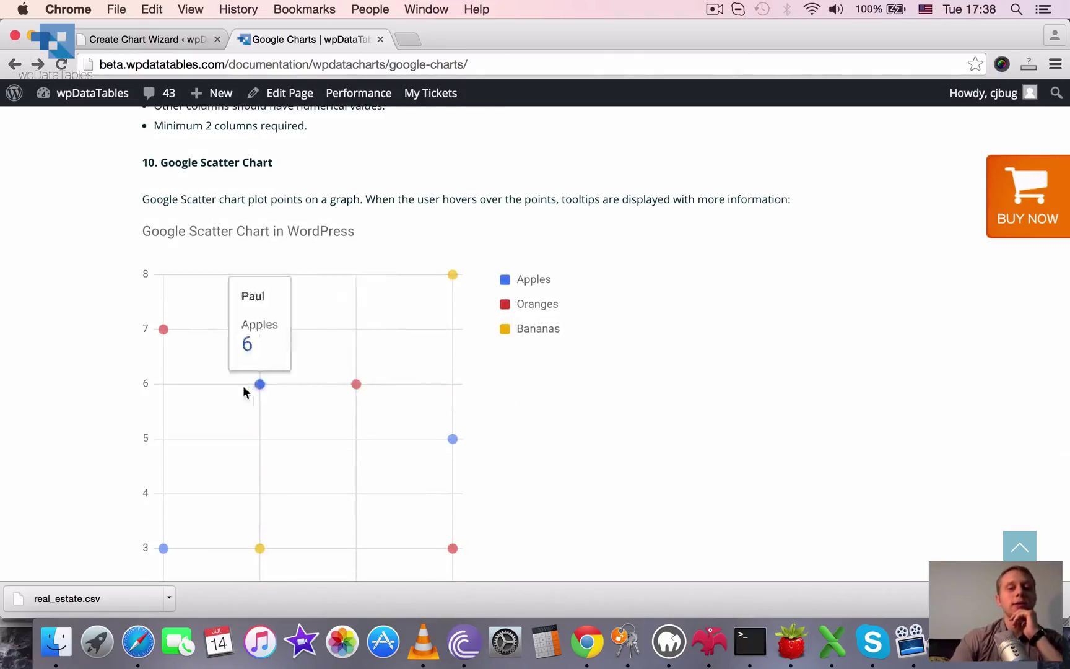
mouse_move(162, 330)
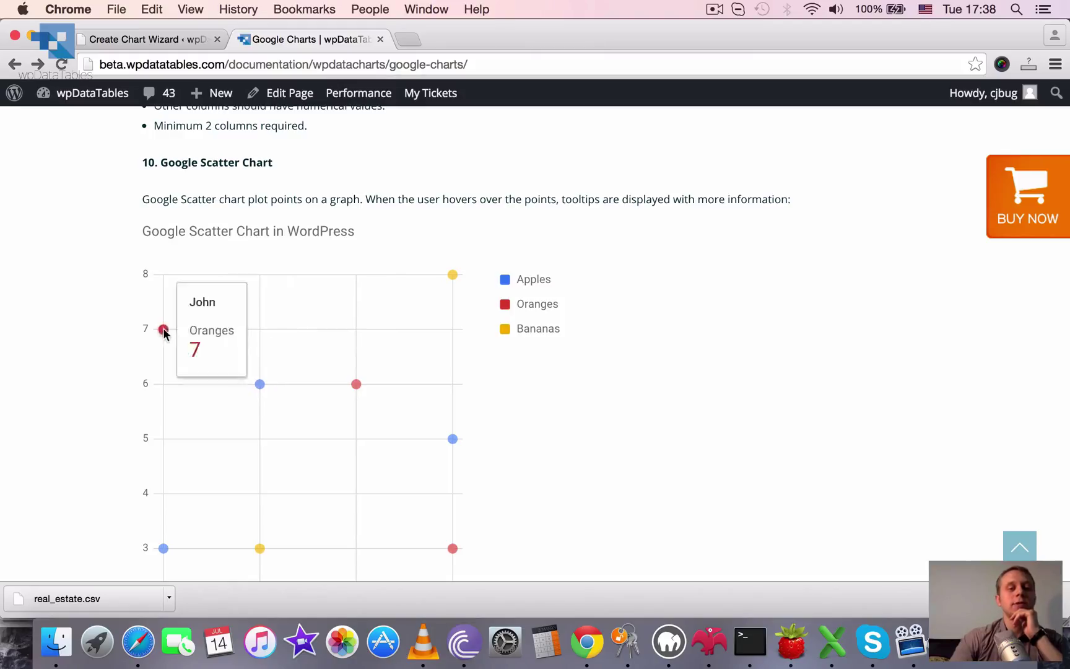
scroll(down, 3)
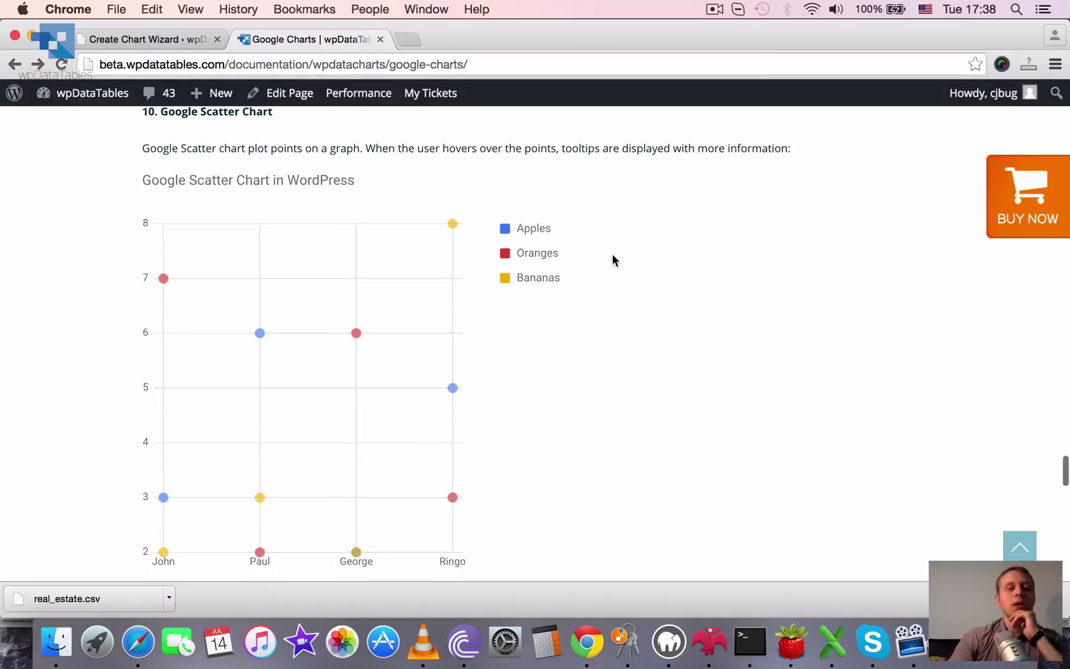
mouse_move(381, 162)
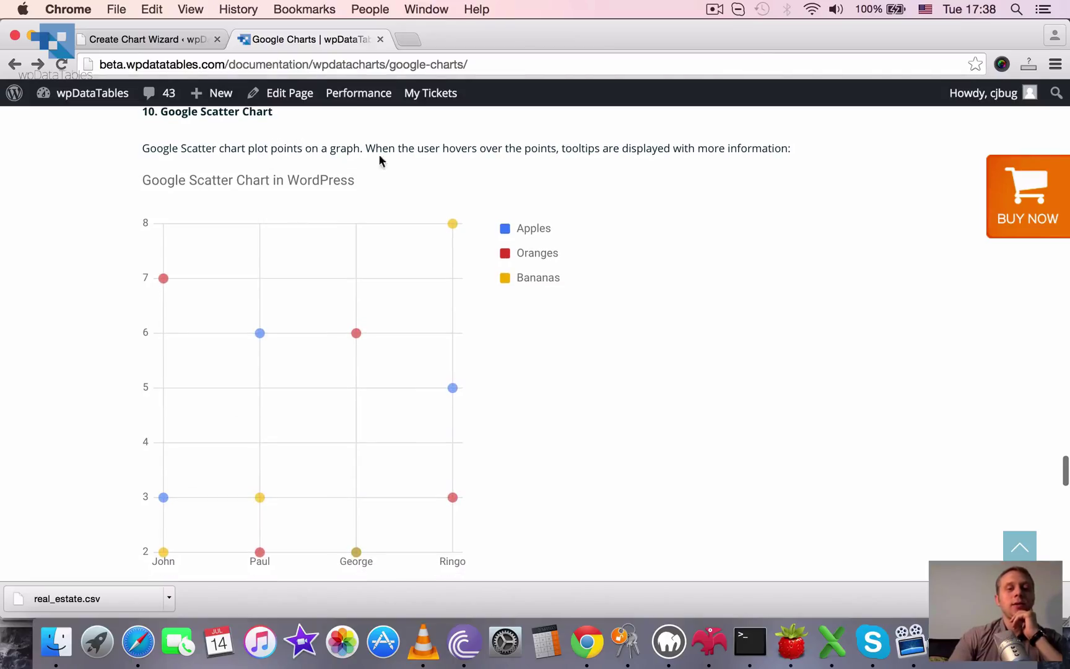
scroll(down, 3)
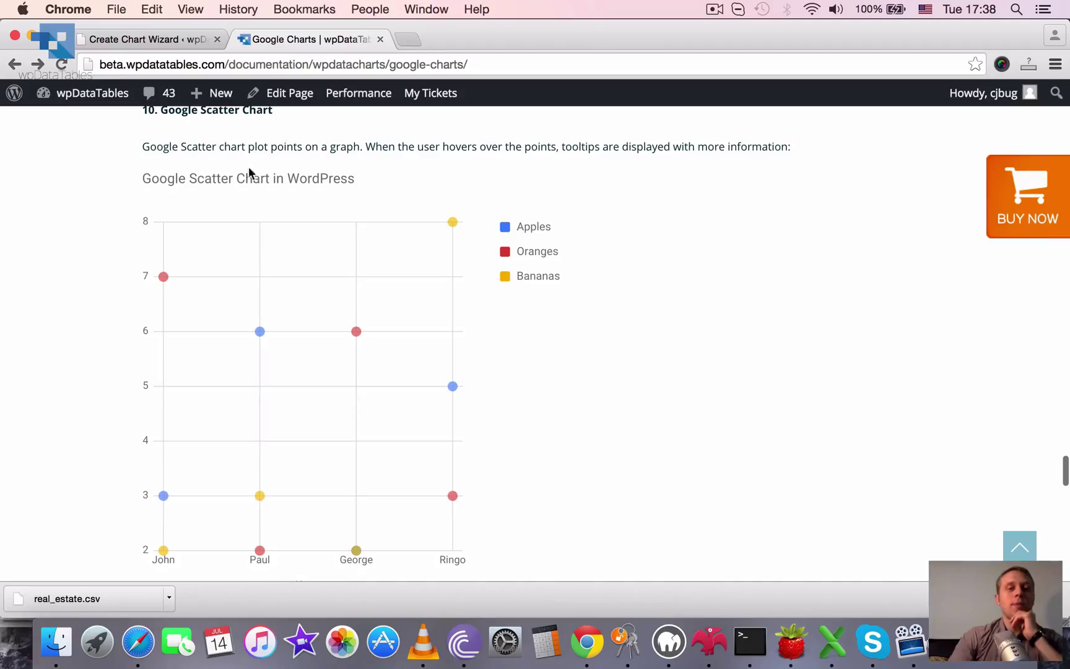
mouse_move(395, 189)
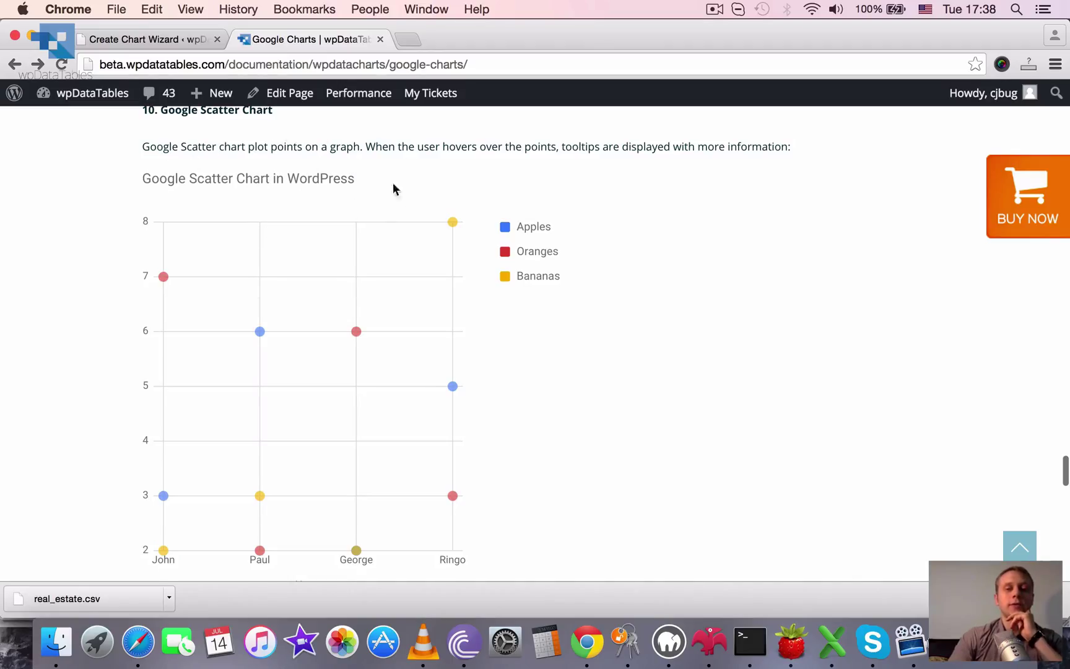
scroll(down, 3)
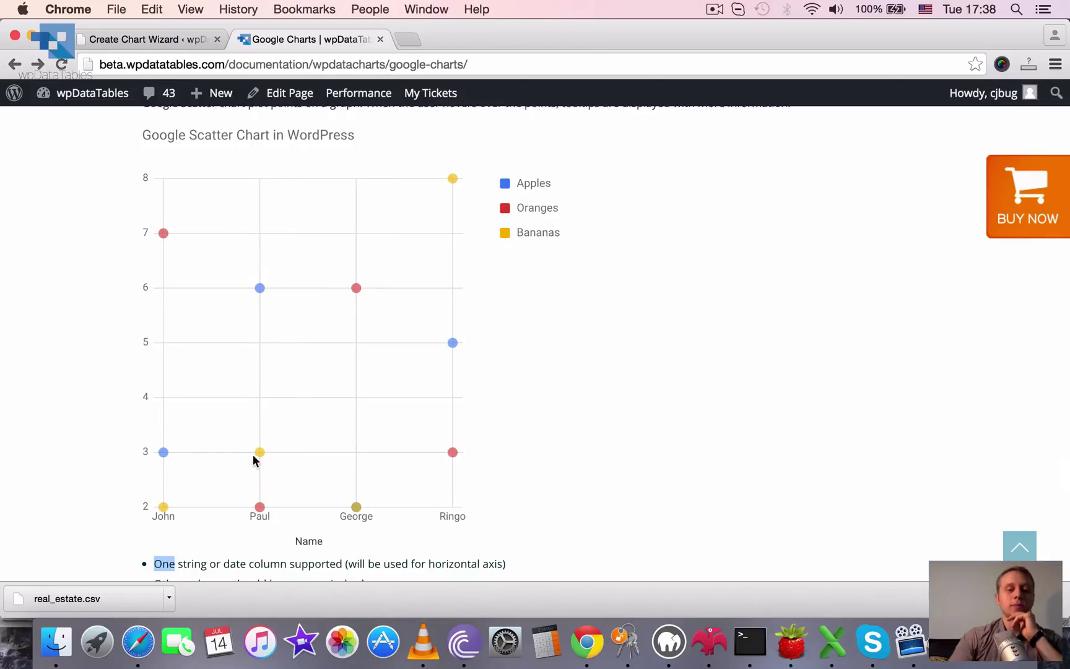
mouse_move(162, 507)
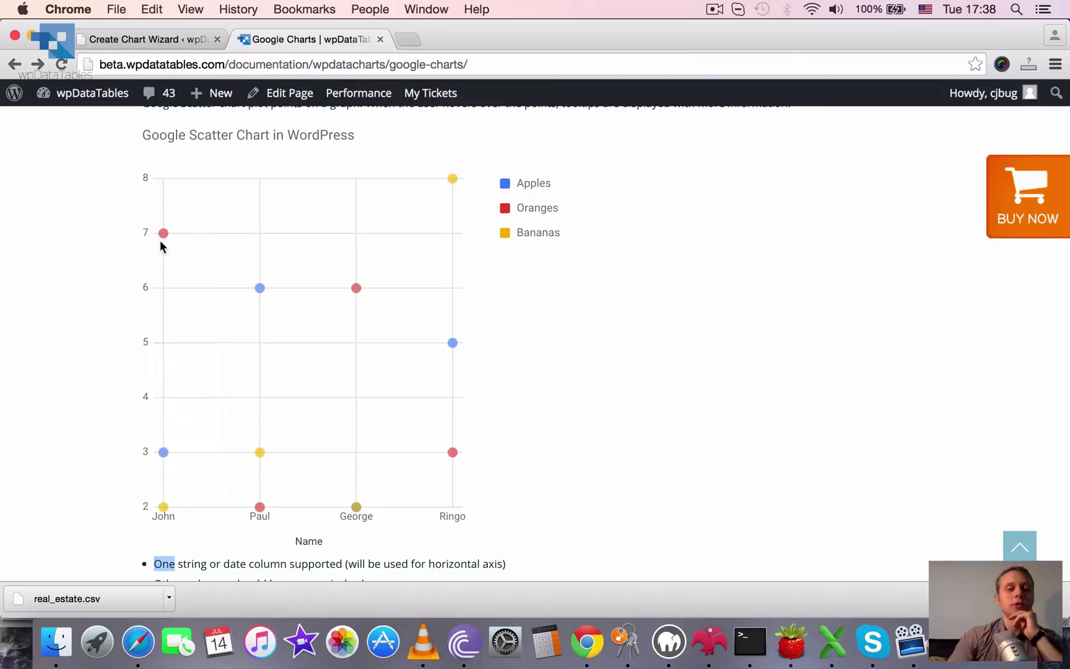
mouse_move(162, 232)
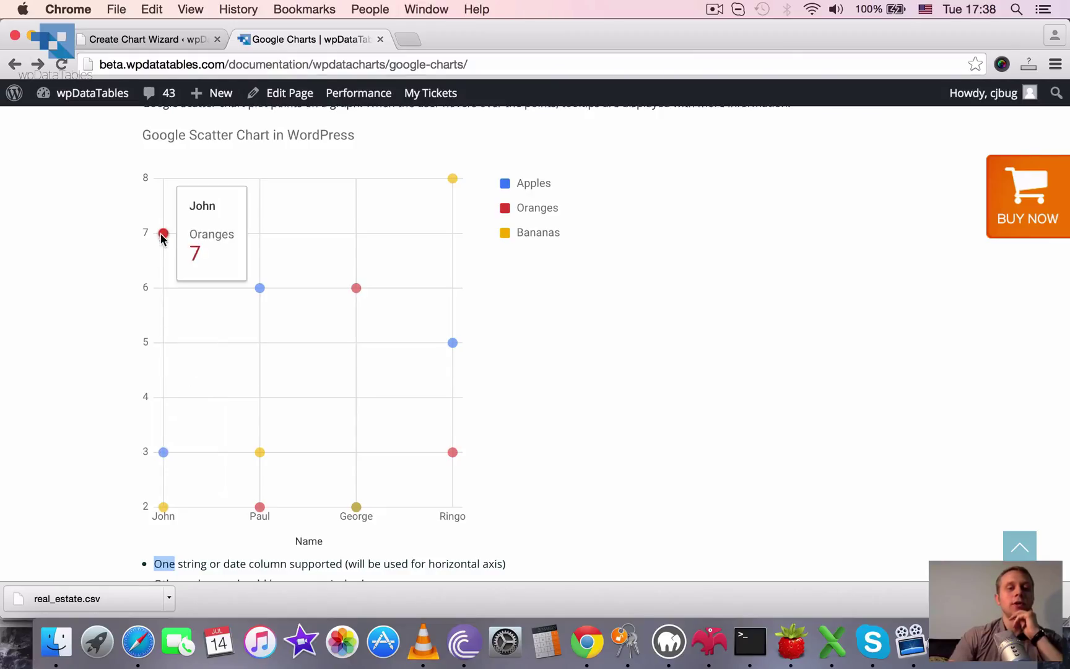
mouse_move(355, 287)
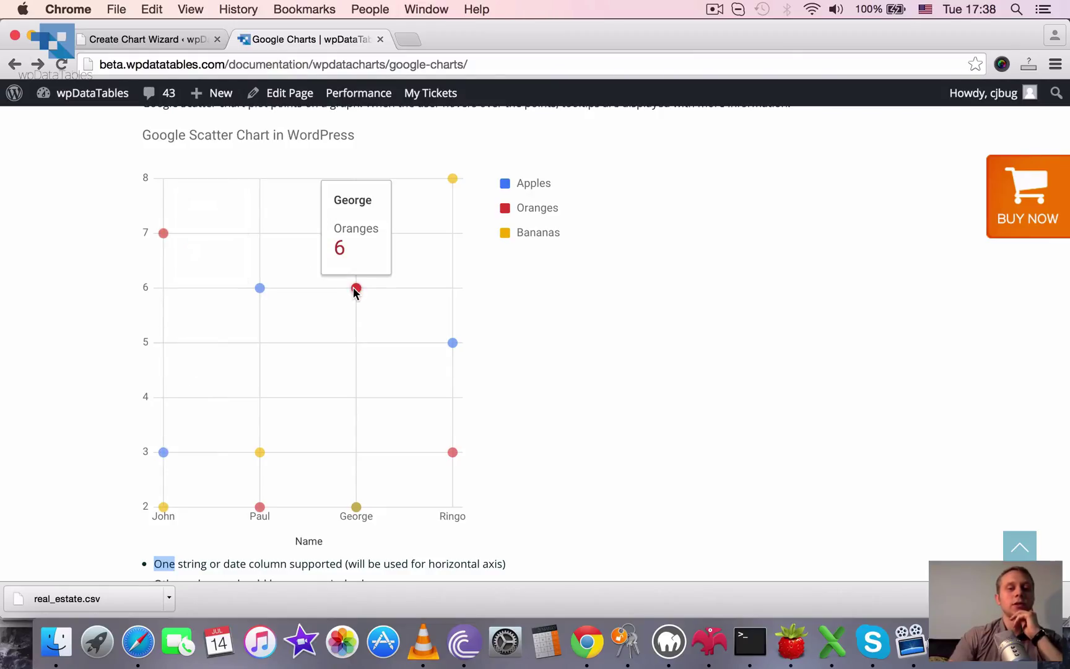
mouse_move(259, 287)
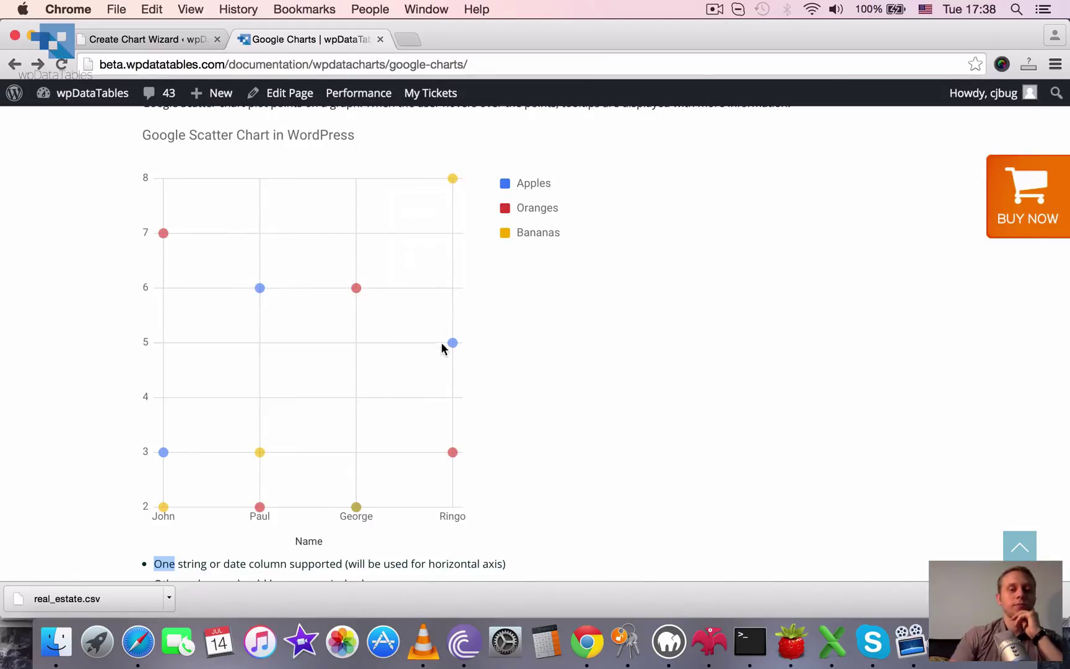
mouse_move(380, 493)
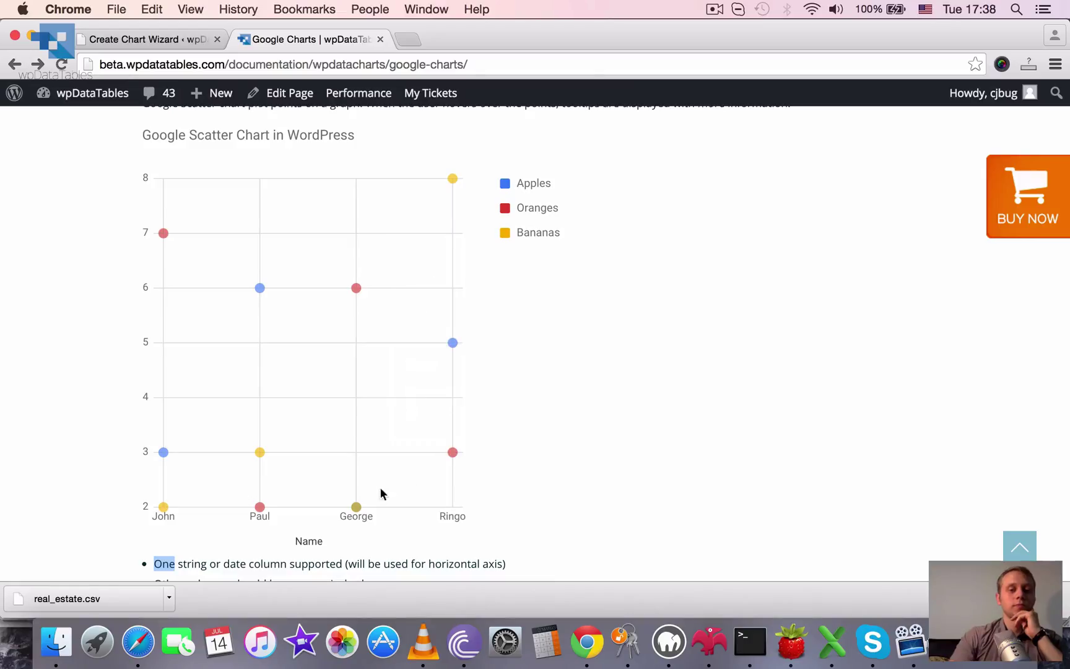
mouse_move(258, 286)
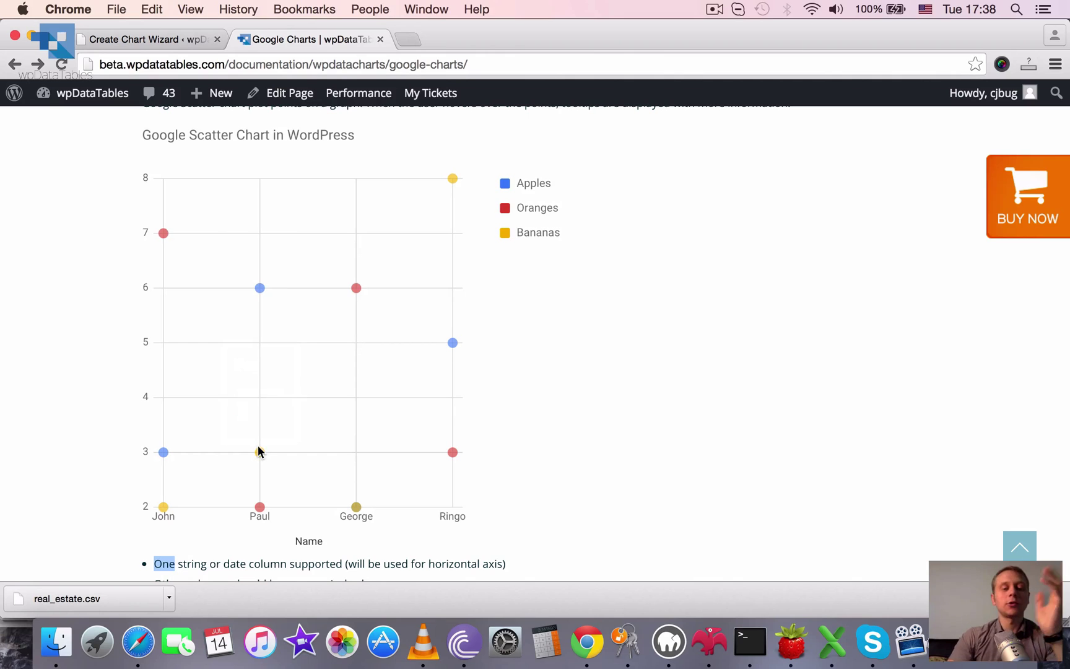
- Scroll to the Peter and Egor gauges and highlight the note against having many rows
scroll(down, 3)
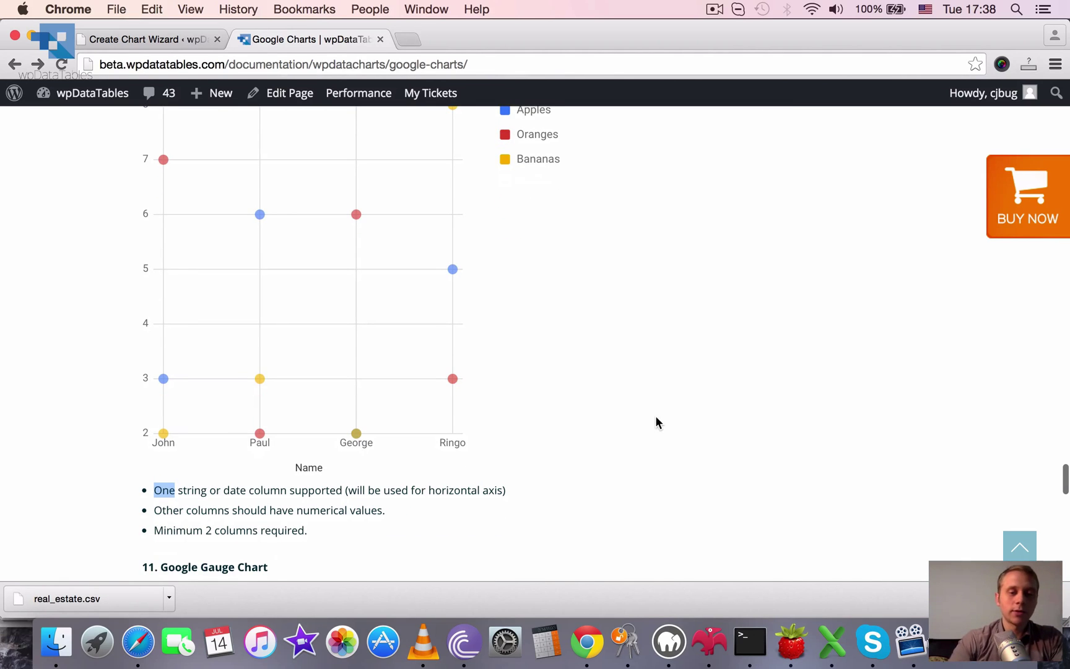
scroll(down, 3)
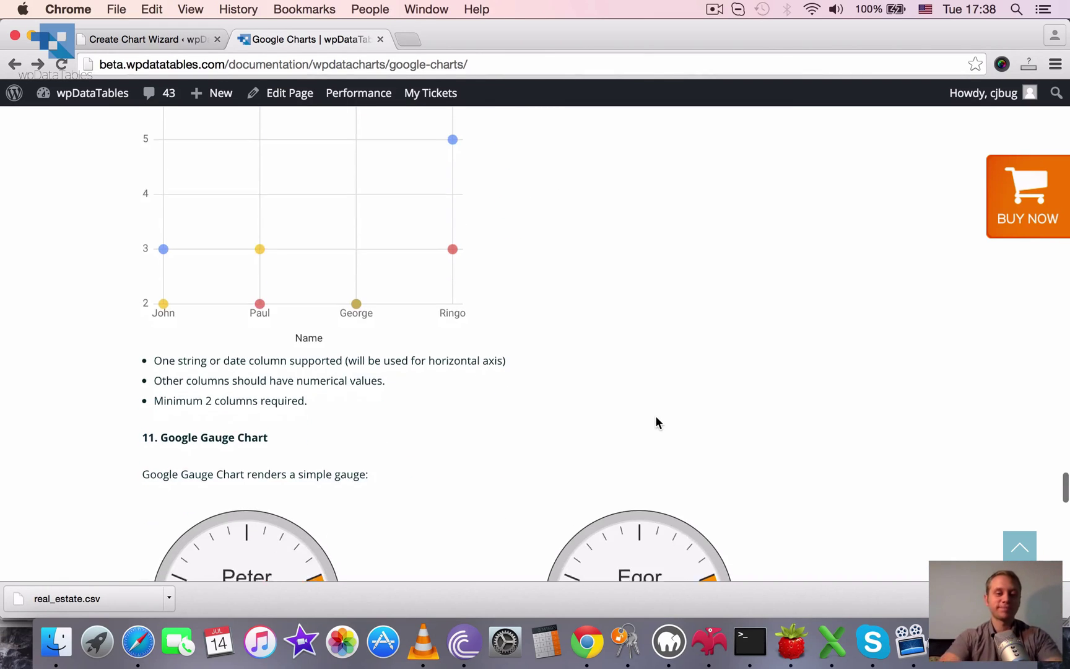
scroll(down, 3)
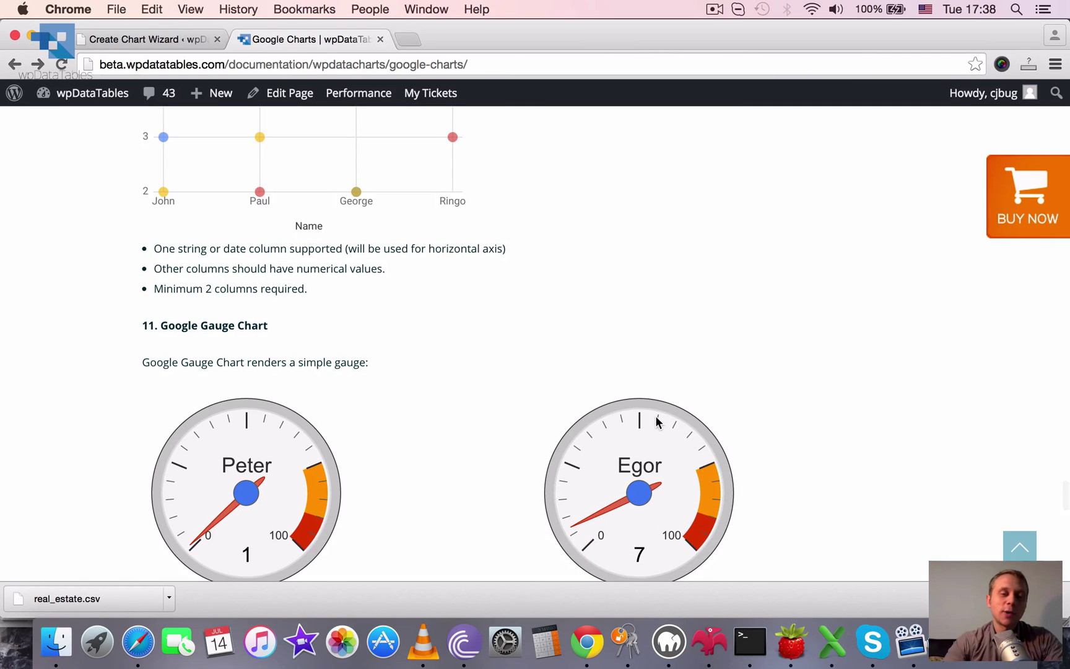
scroll(down, 3)
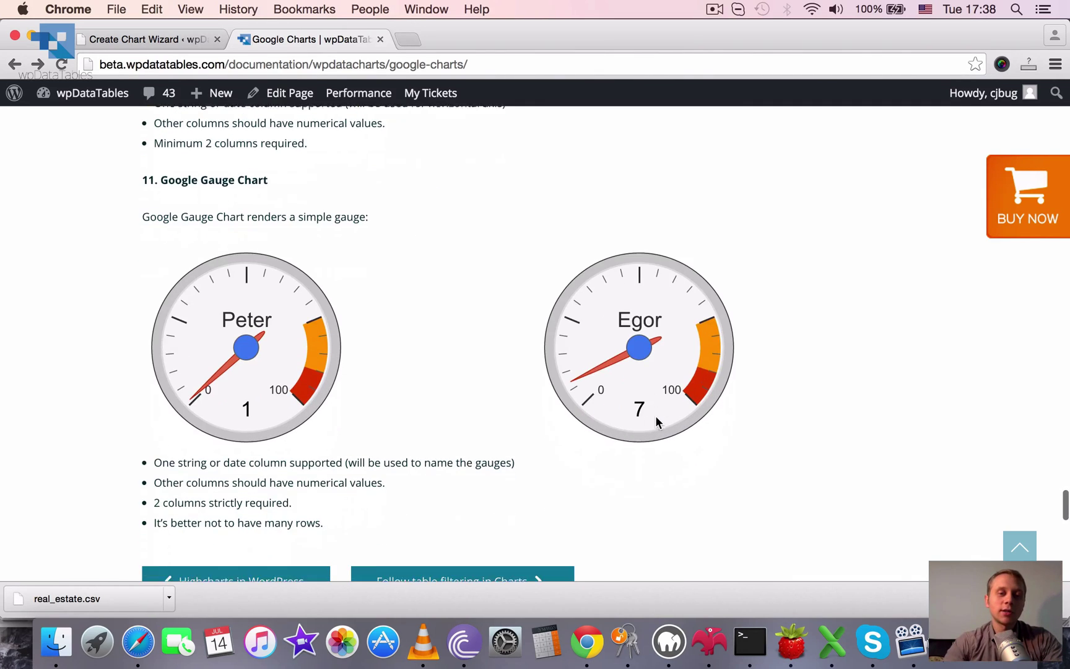
scroll(down, 3)
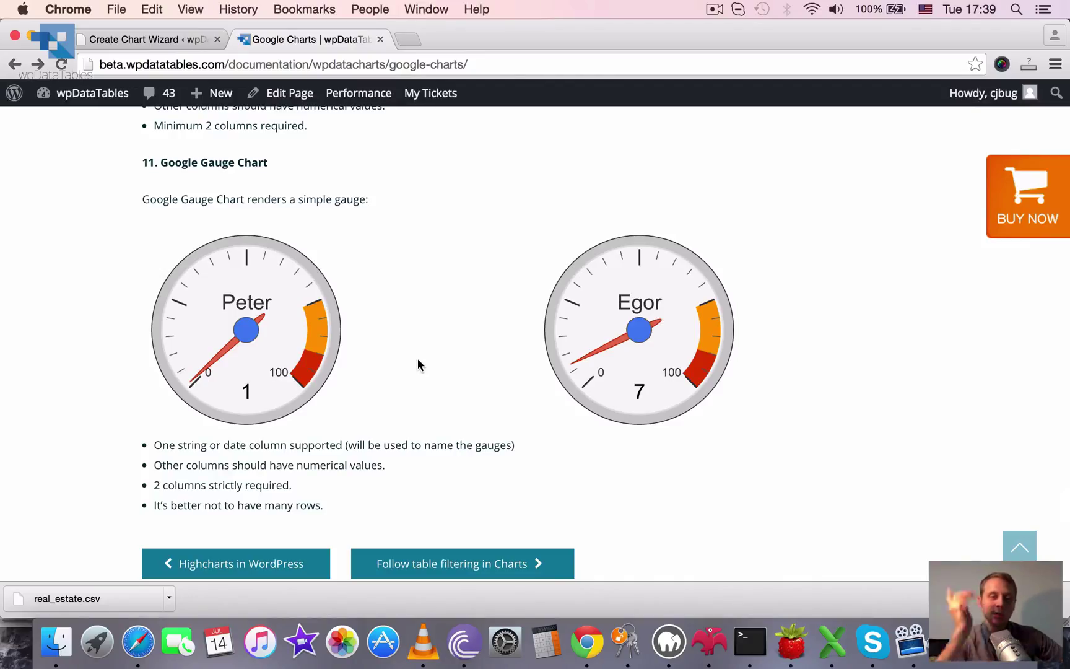
mouse_move(629, 288)
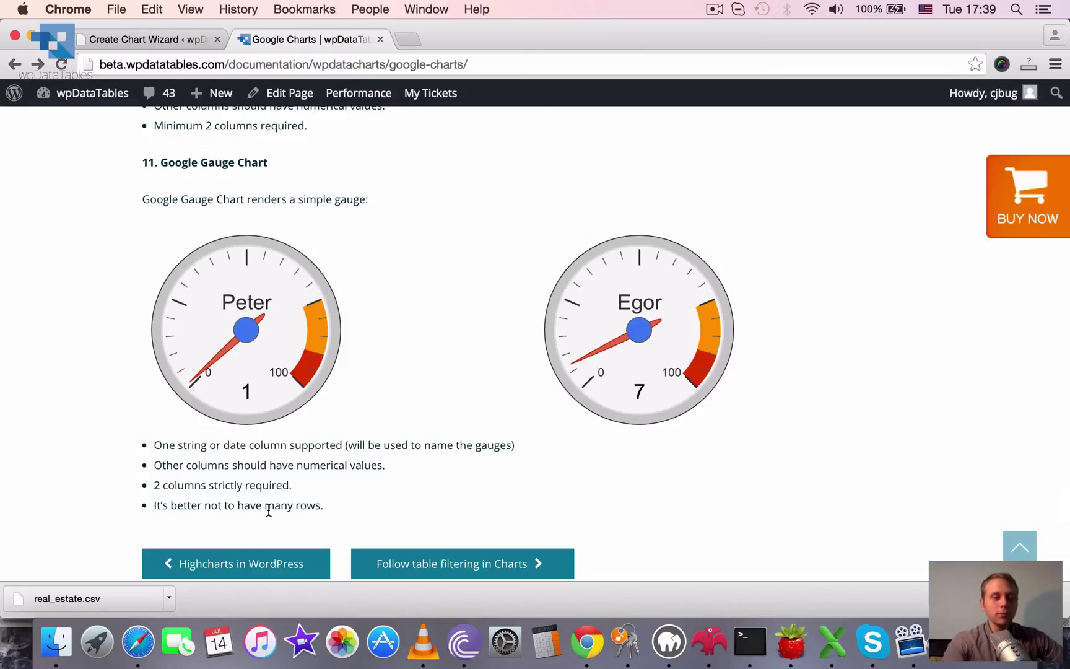
mouse_move(143, 506)
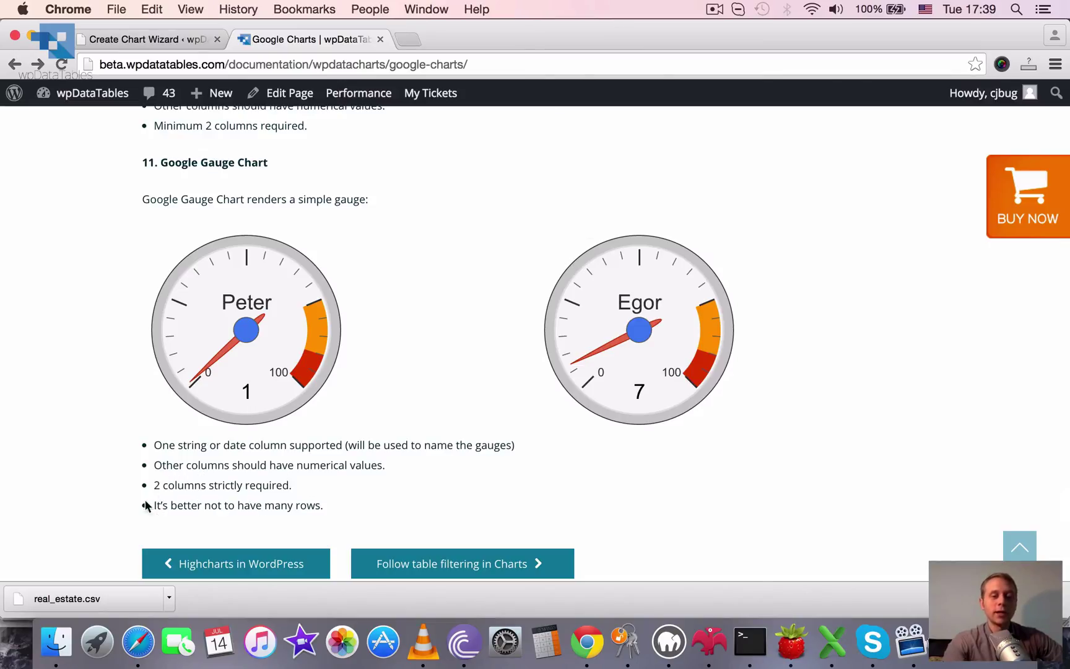
drag(153, 506, 322, 505)
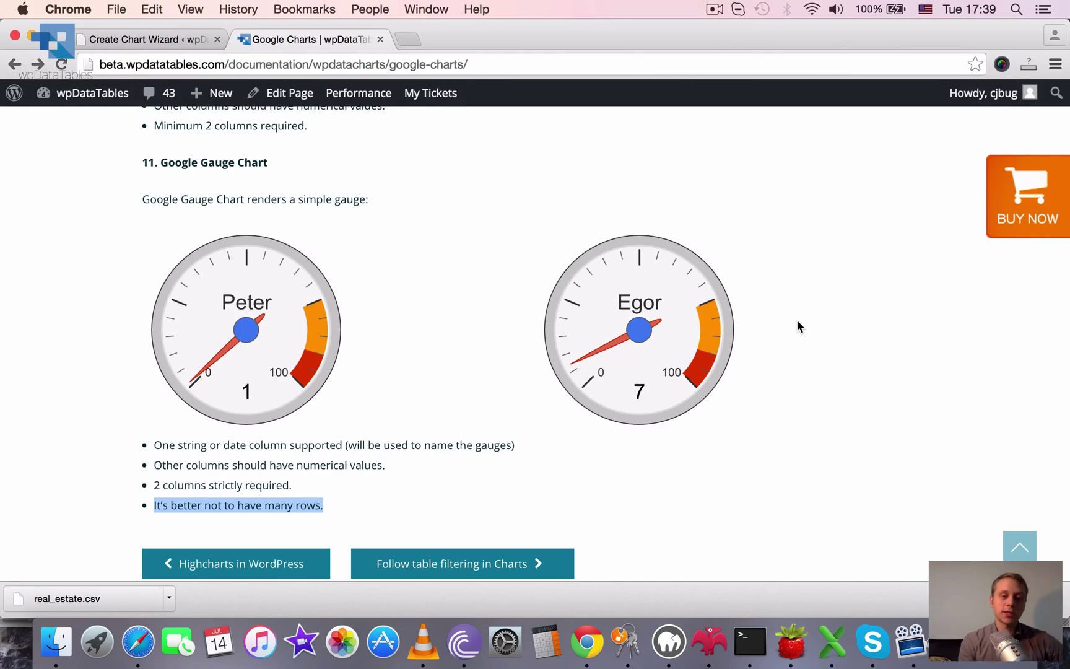
- Scroll back to the top, then down past the Line Chart demo to the Pie Chart section
scroll(up, 3)
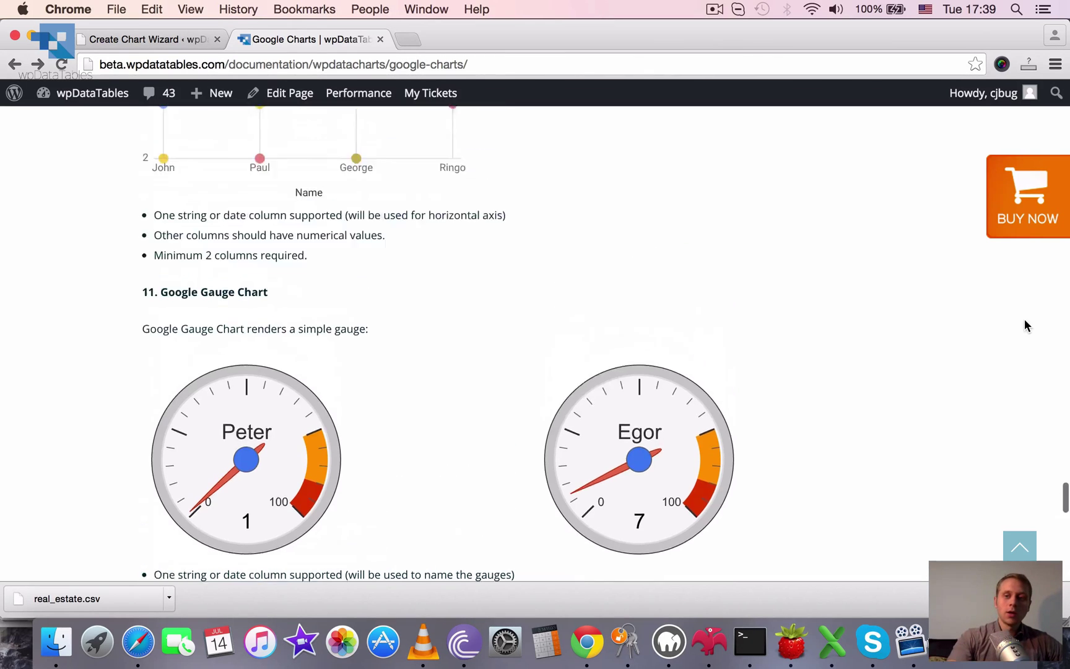
scroll(up, 3)
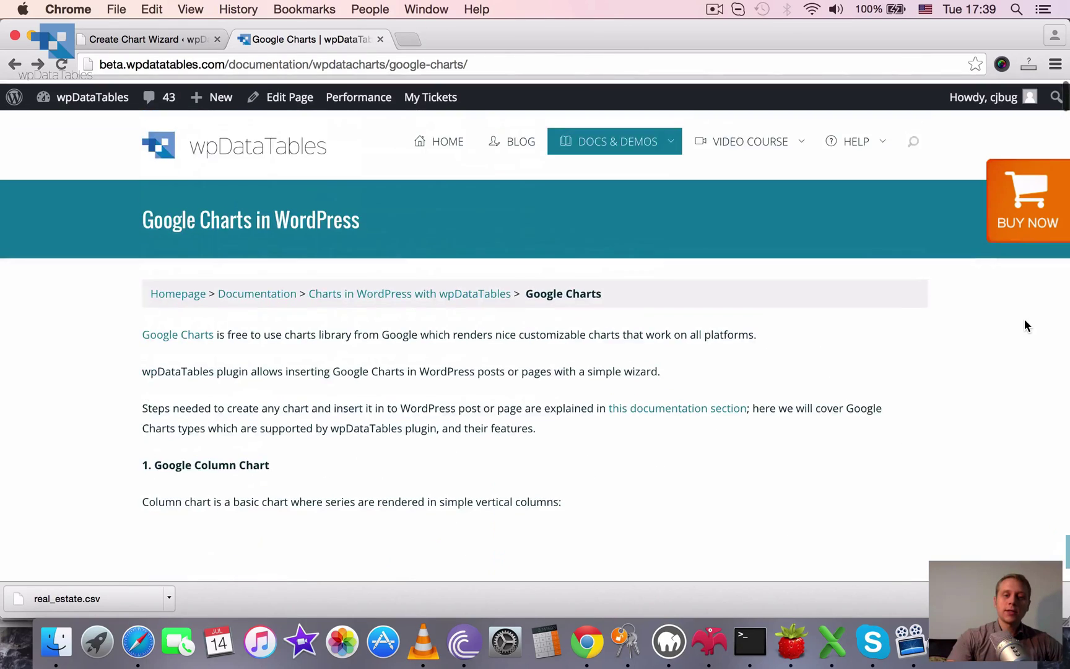
scroll(down, 3)
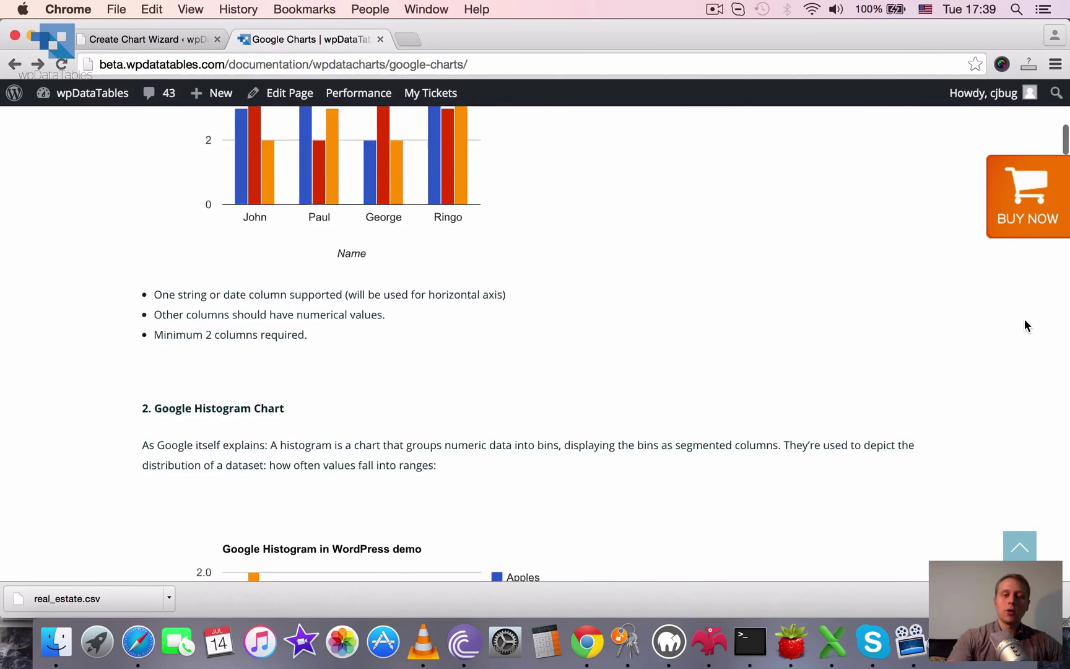
scroll(down, 3)
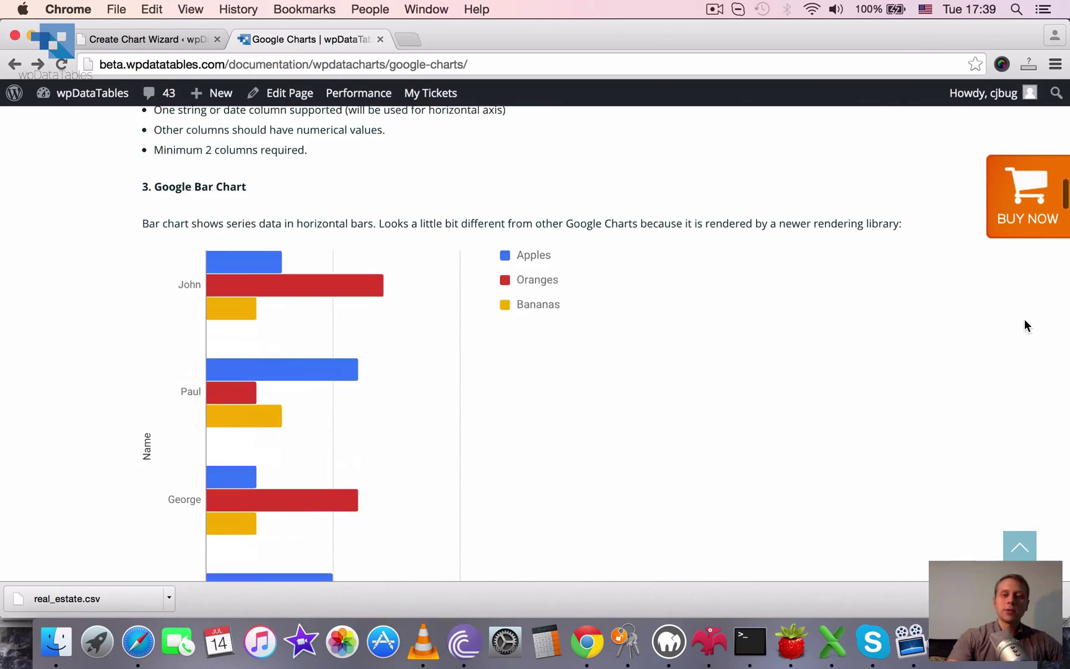
scroll(down, 3)
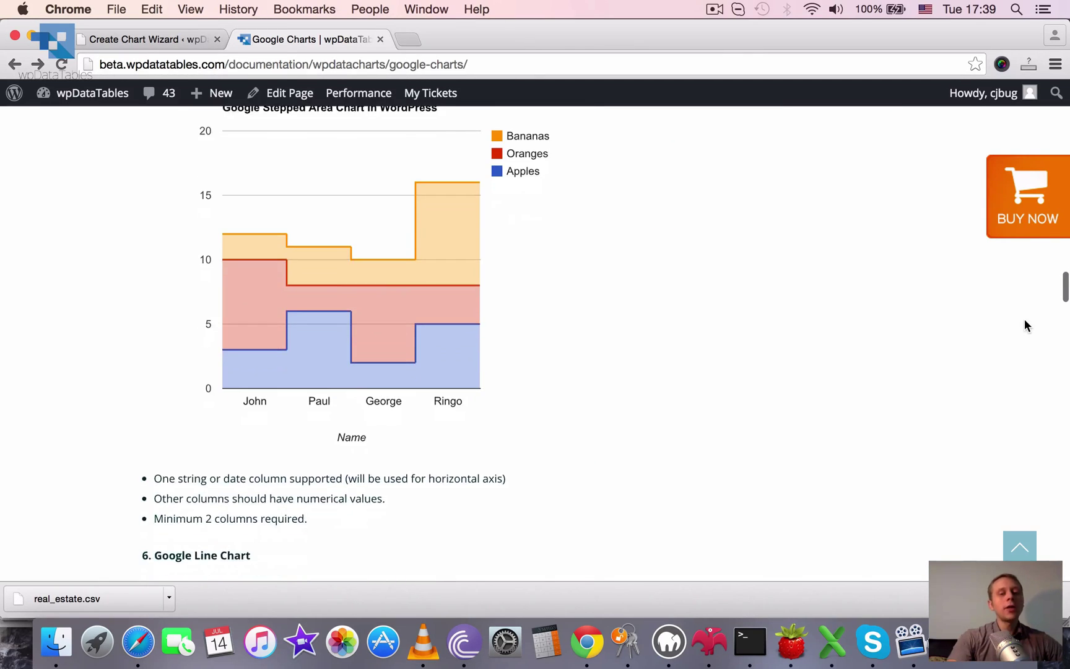
scroll(down, 3)
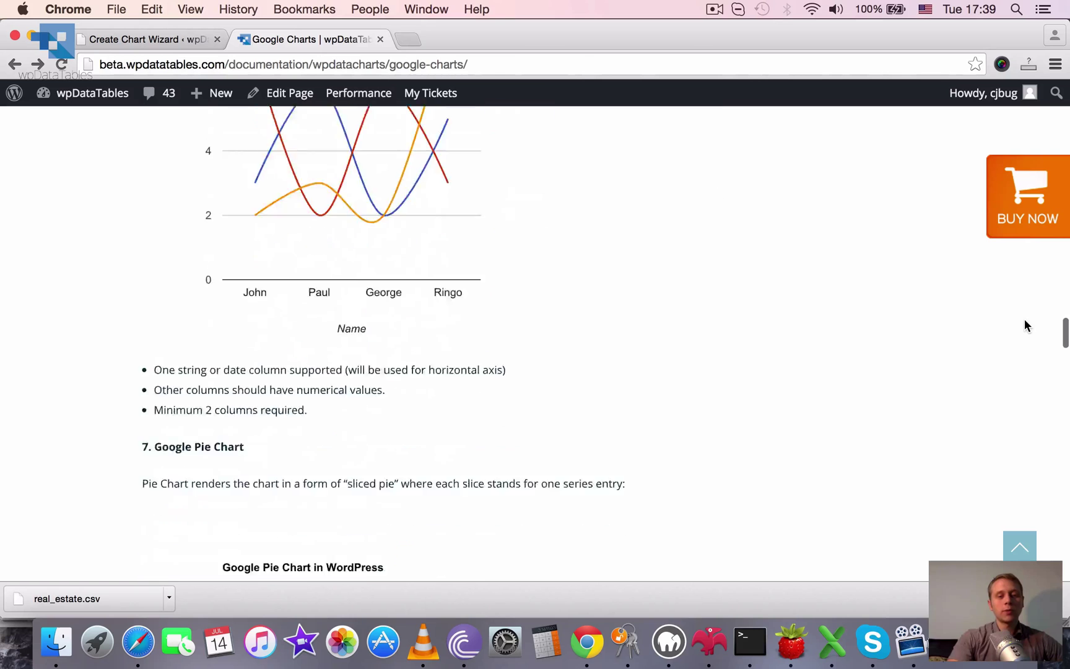